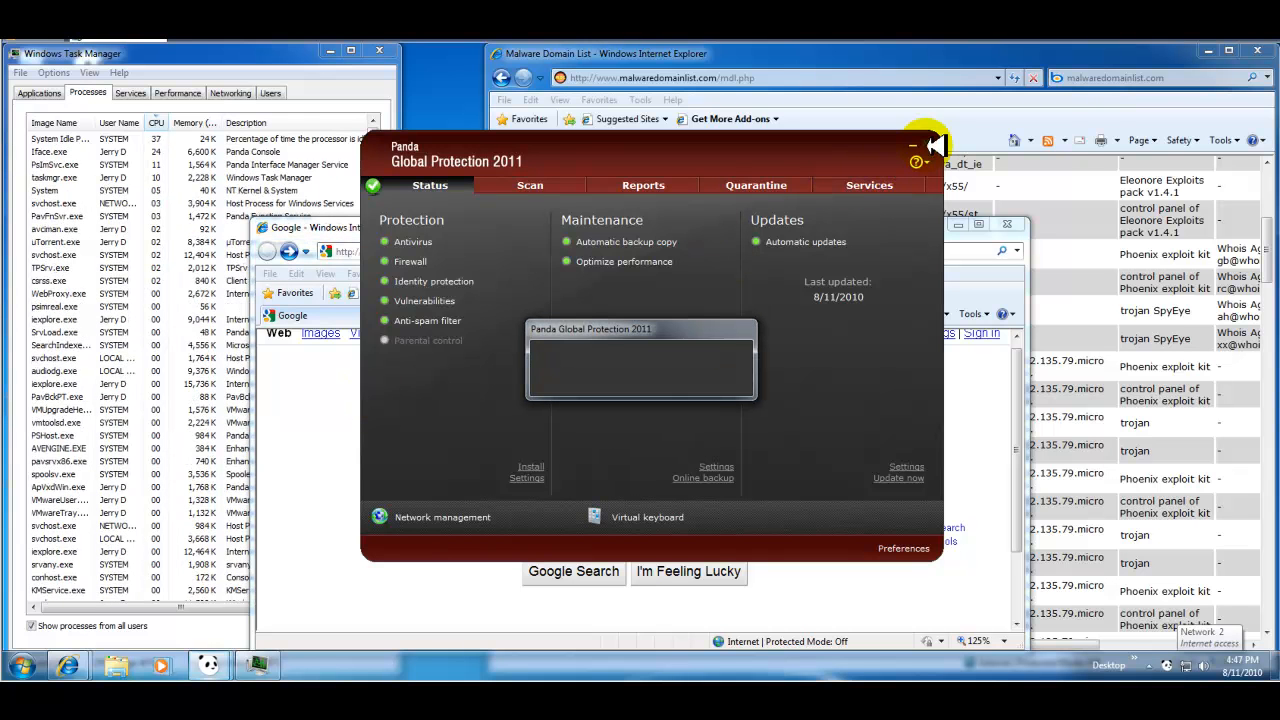
# - Dismiss the Panda console and select the grand-vitaro-club.com/pek/index.php address
pyautogui.click(929, 141)
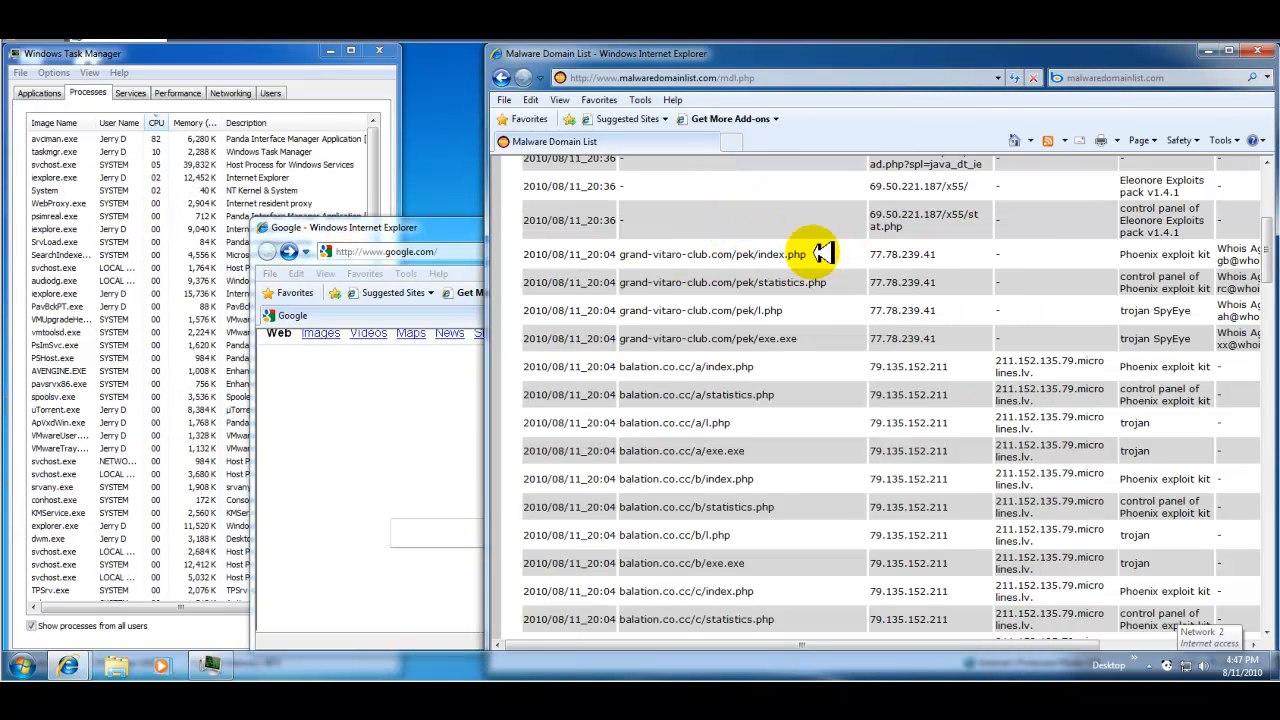
pyautogui.doubleClick(720, 254)
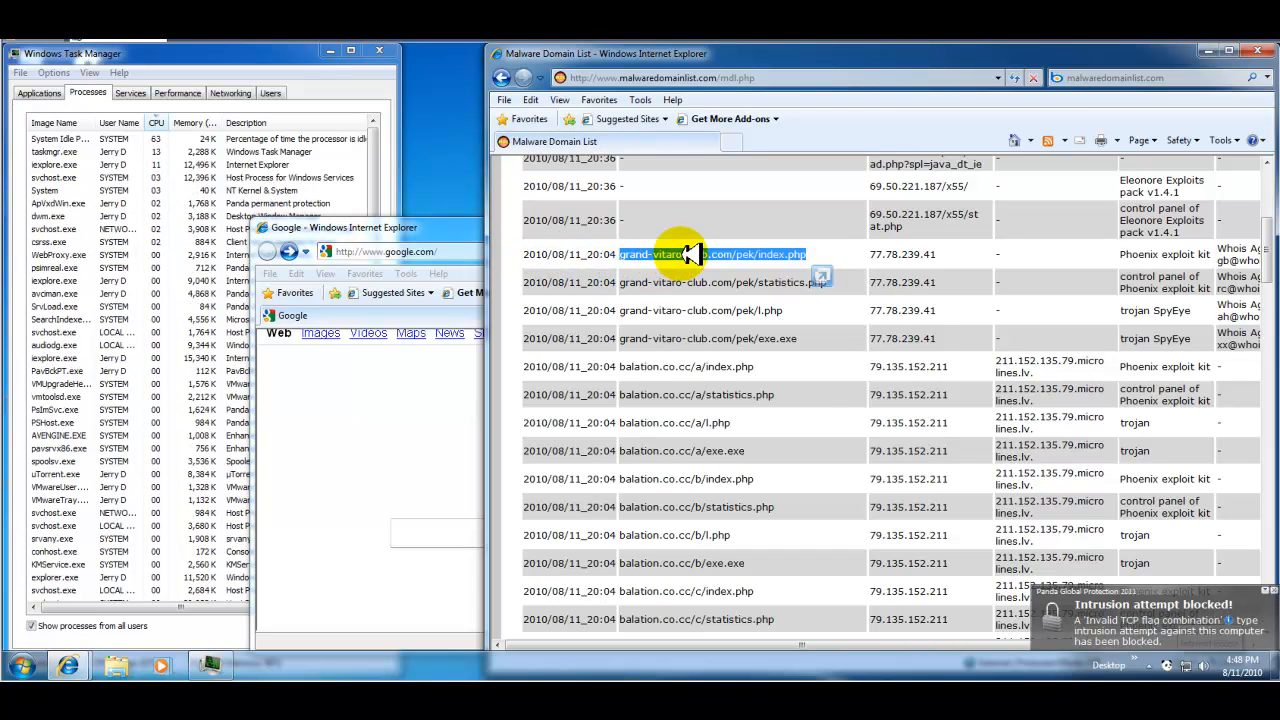
# - Copy the index.php address and paste it into the Google window's address bar
pyautogui.rightClick(690, 254)
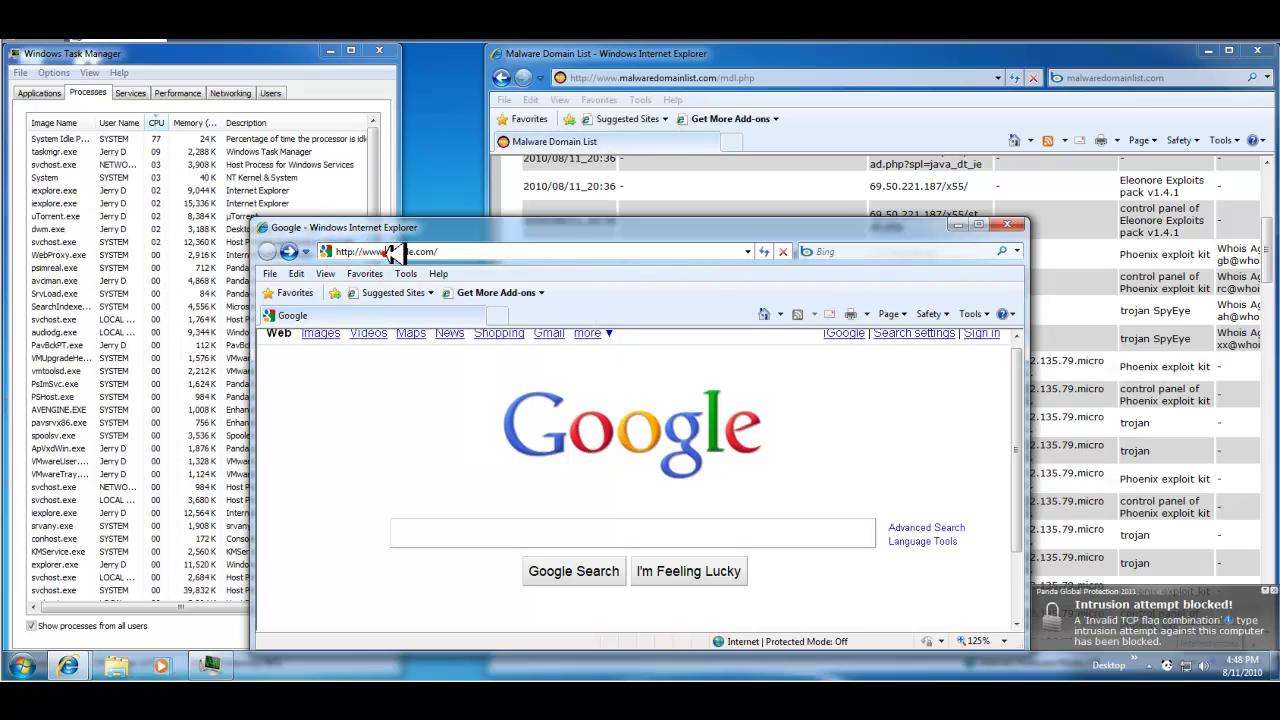
pyautogui.rightClick(400, 251)
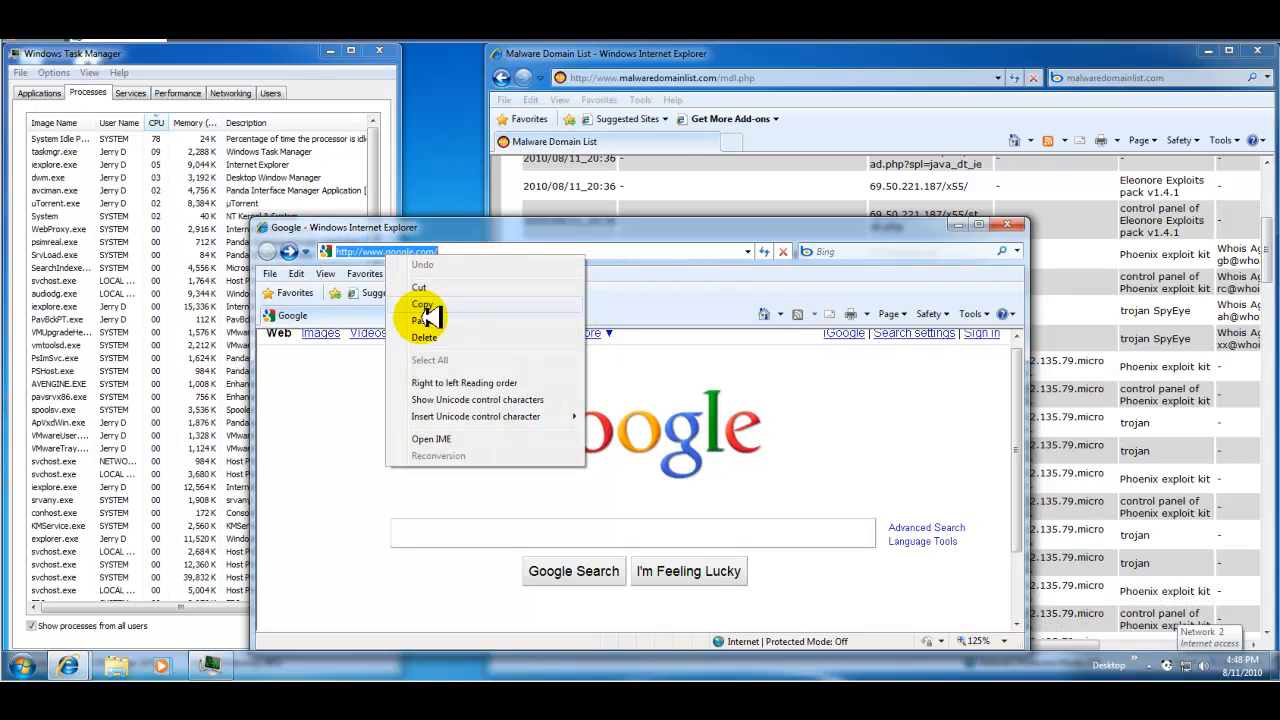
pyautogui.click(422, 320)
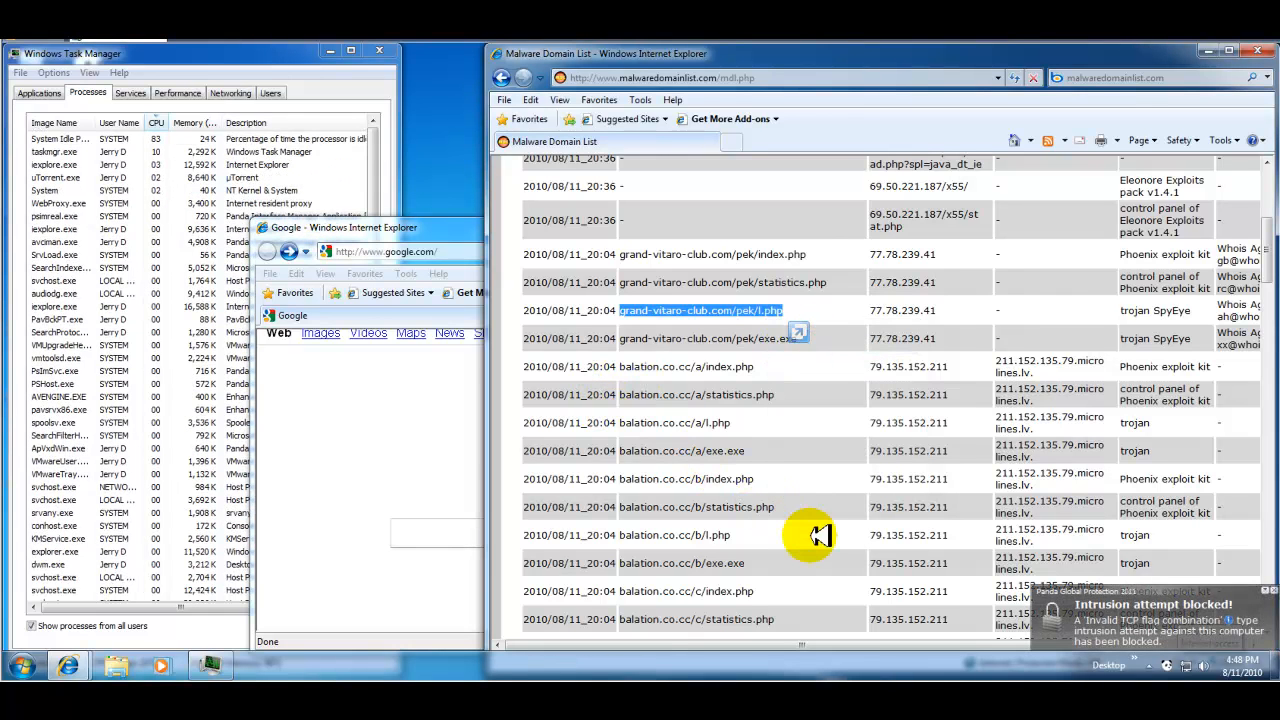
pyautogui.moveTo(1100, 630)
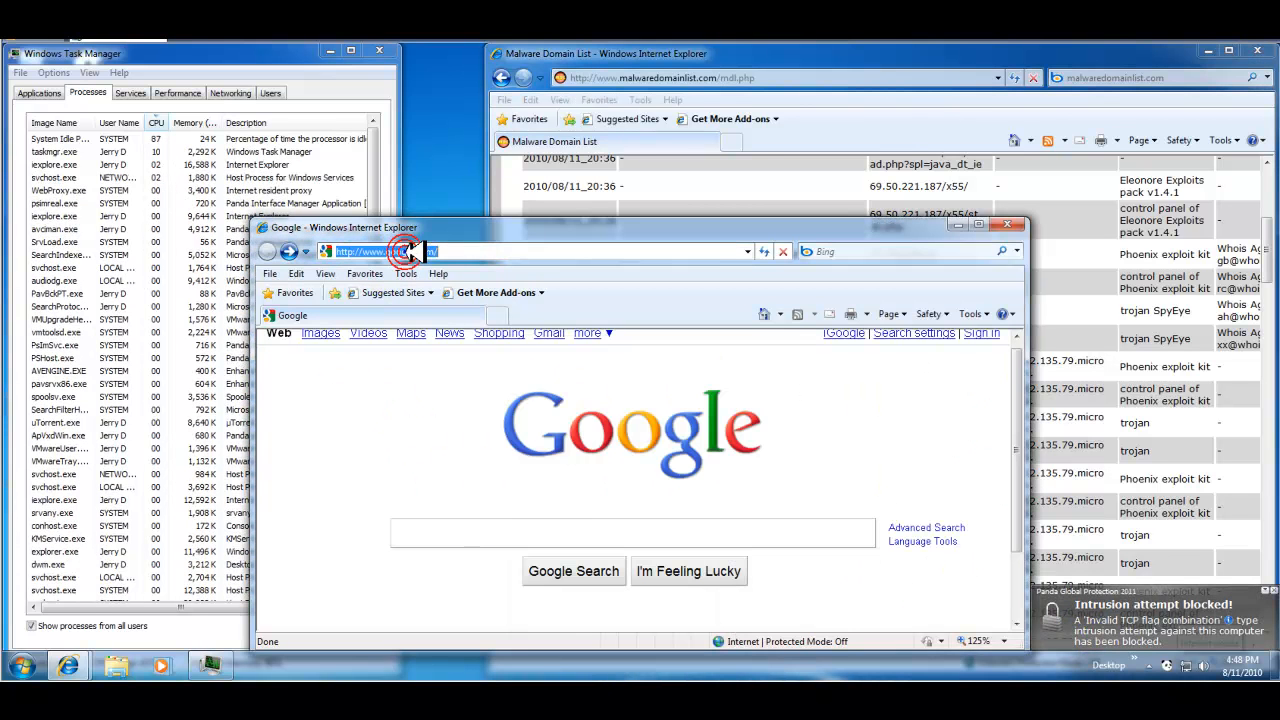
# - Paste the l.php address, run the downloaded update.exe, and dismiss the invalid-application error
pyautogui.rightClick(410, 251)
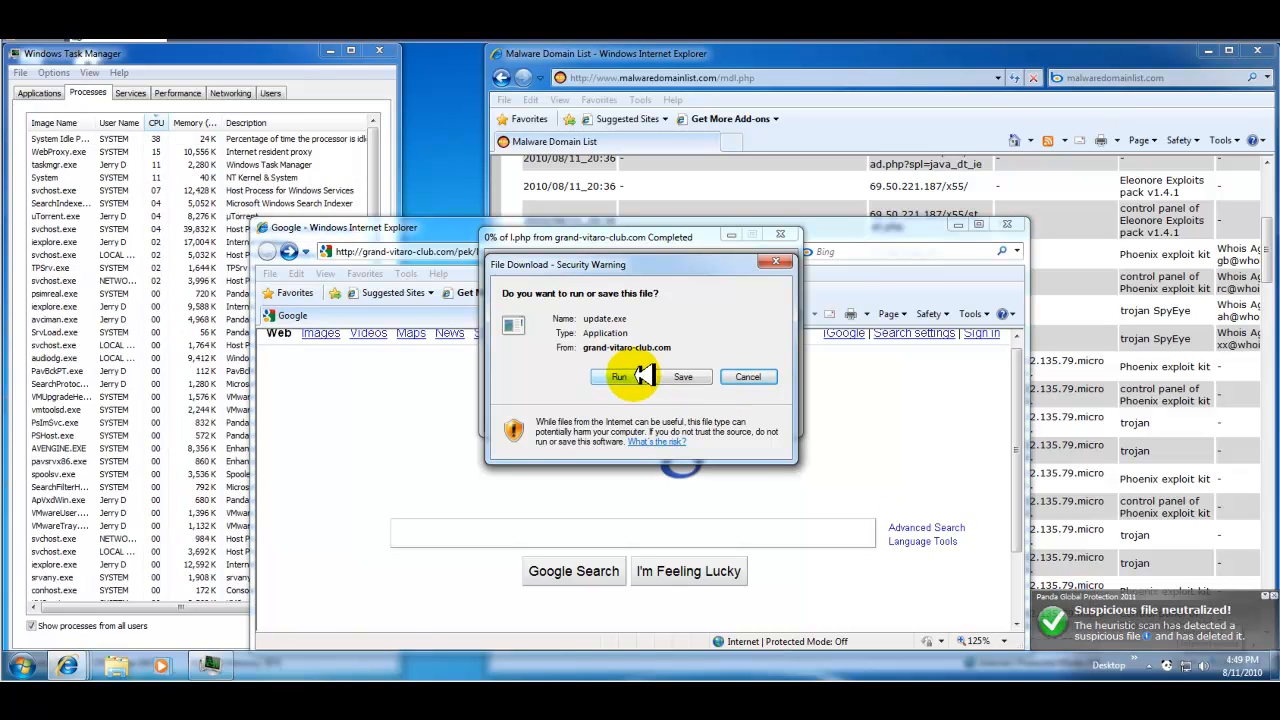
pyautogui.click(619, 377)
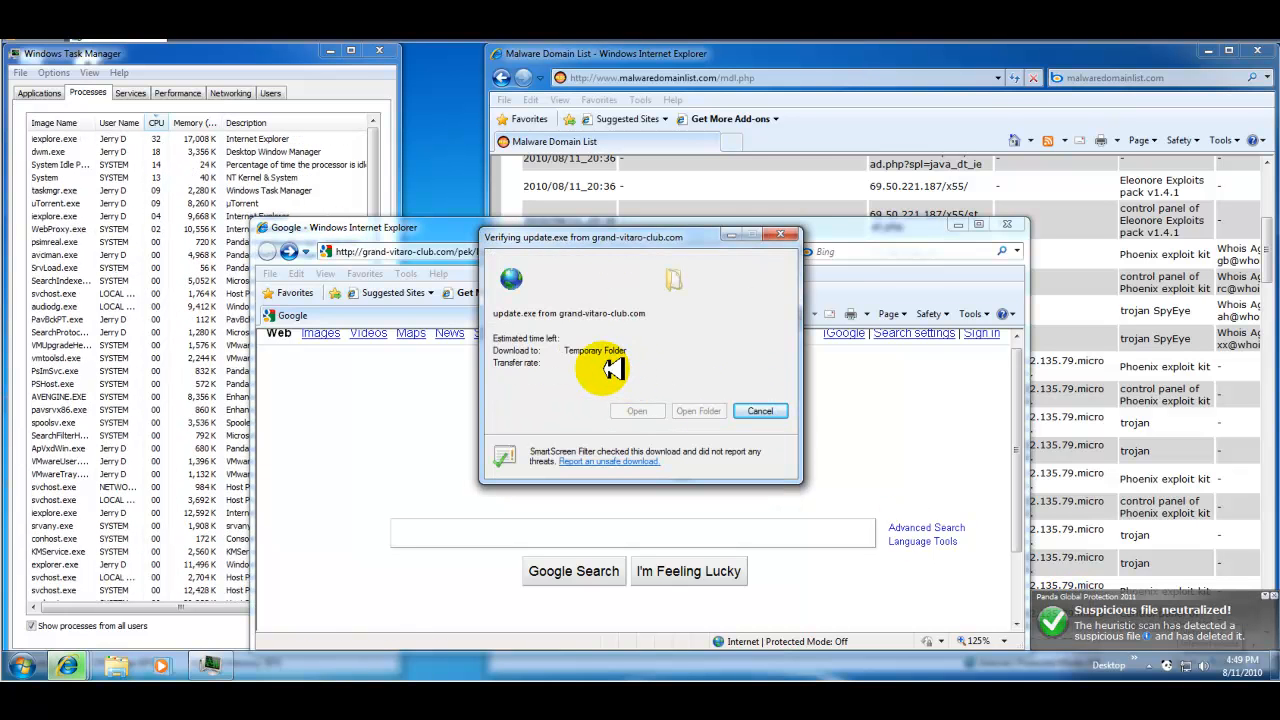
pyautogui.click(637, 411)
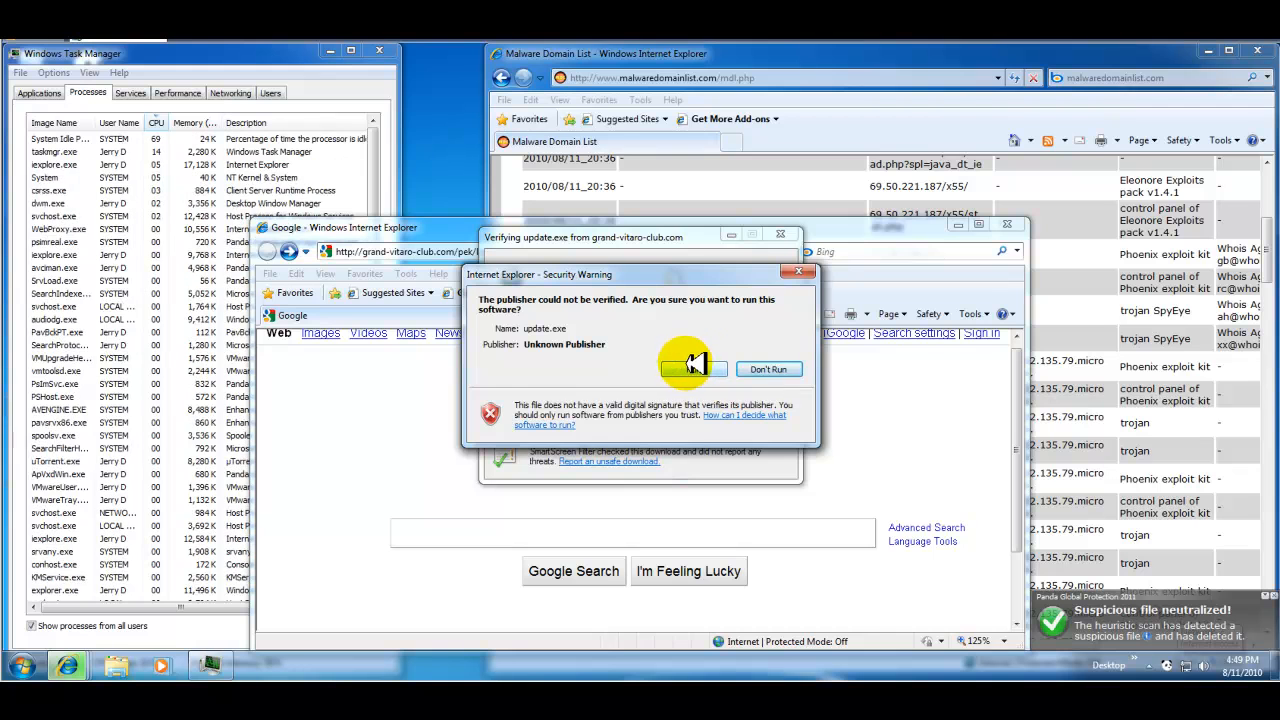
pyautogui.click(688, 369)
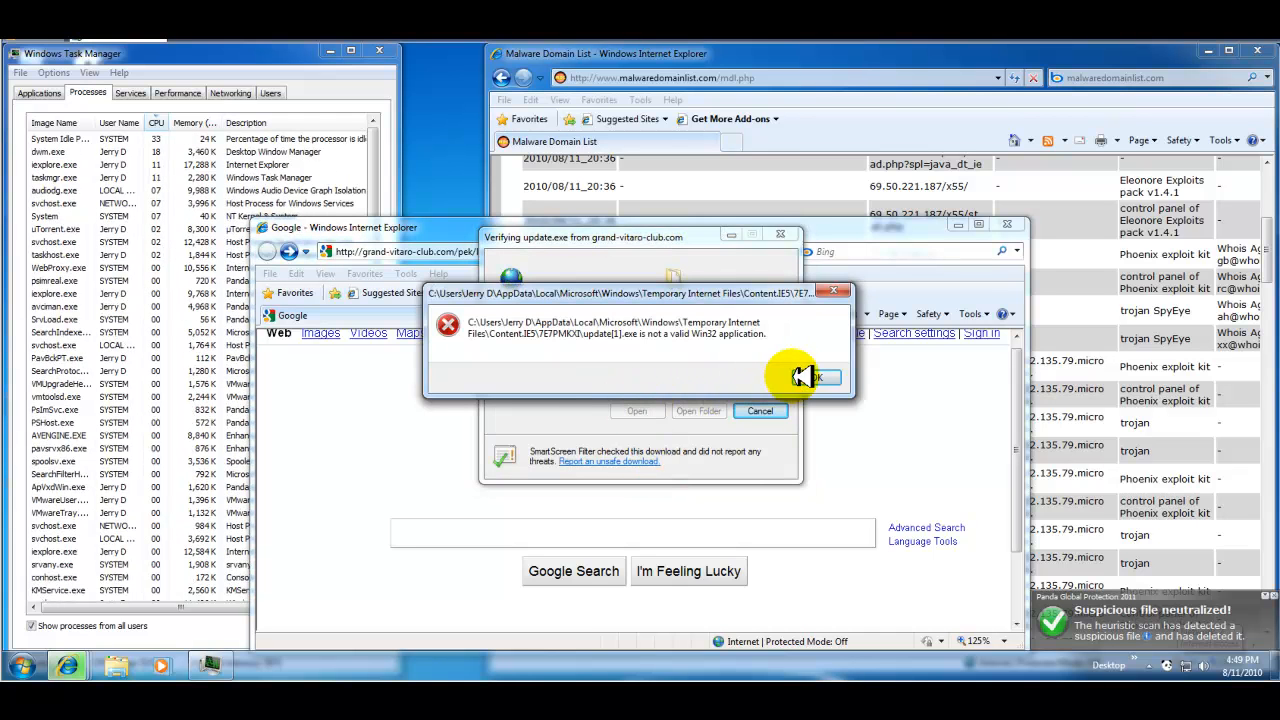
pyautogui.click(815, 377)
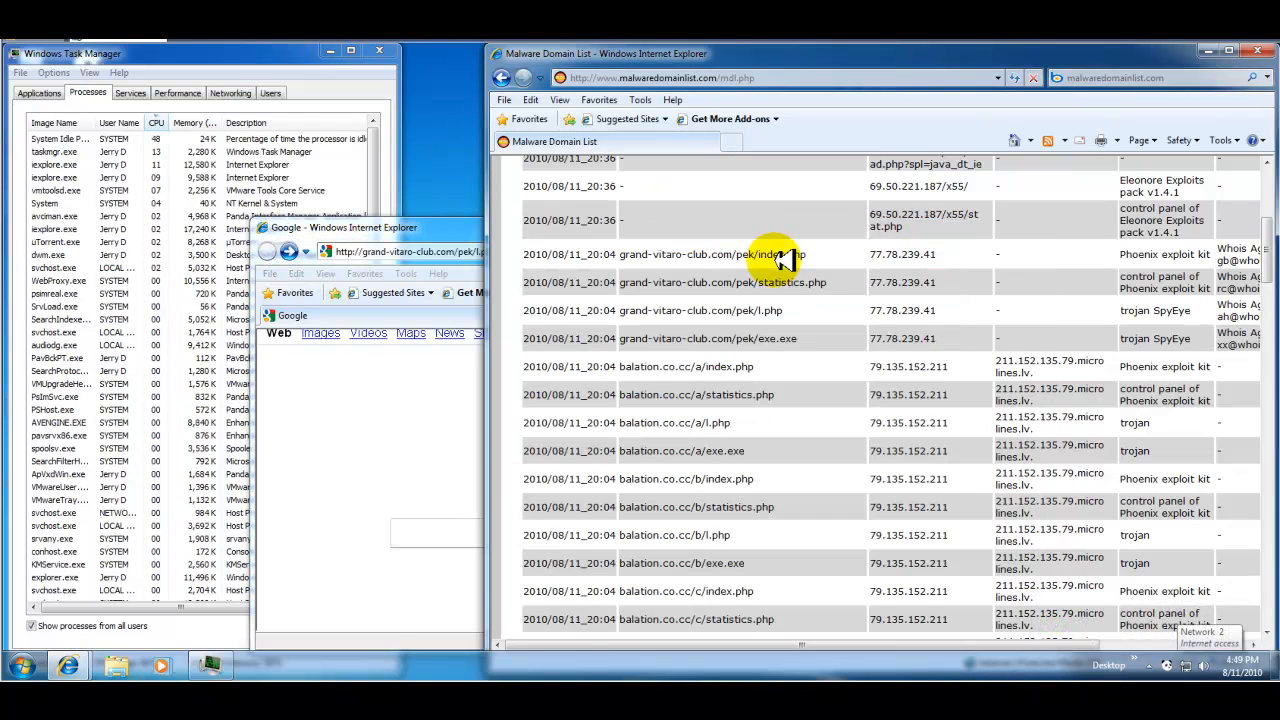
# - Paste balation.co.cc/a/l.php and continue past the unsafe-site warning
pyautogui.scroll(-3)
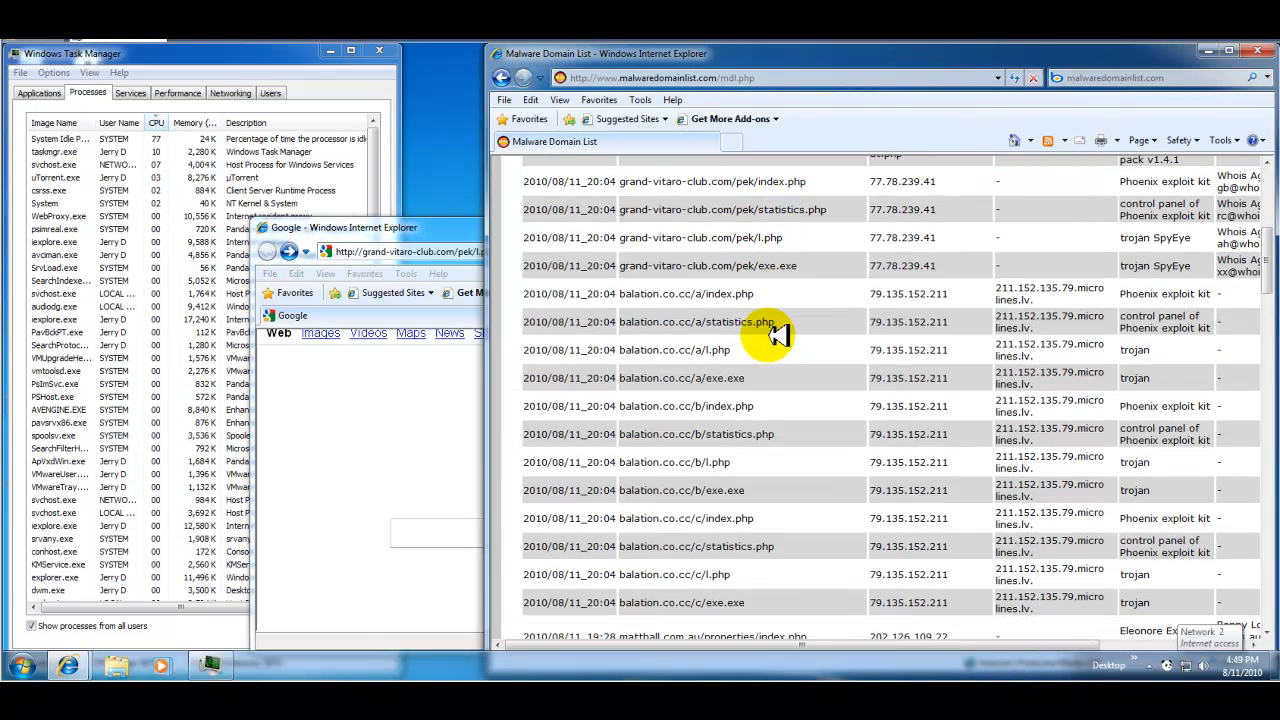
pyautogui.moveTo(650, 352)
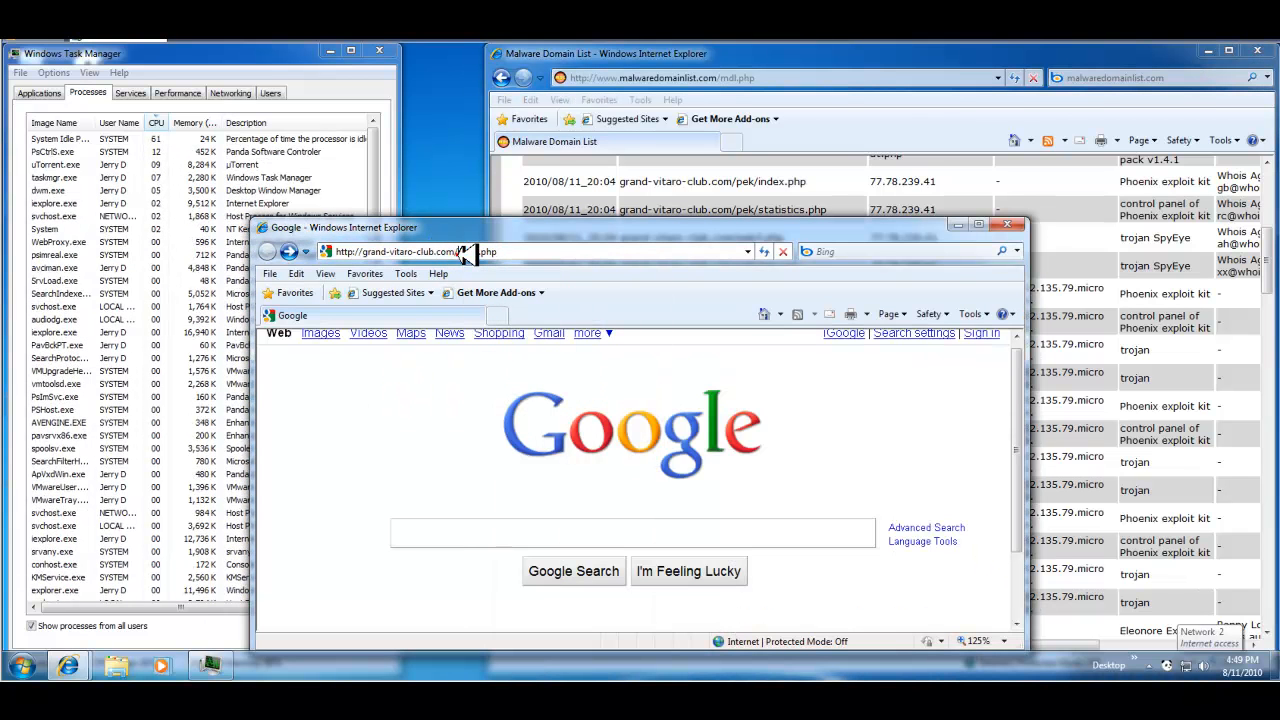
pyautogui.rightClick(465, 251)
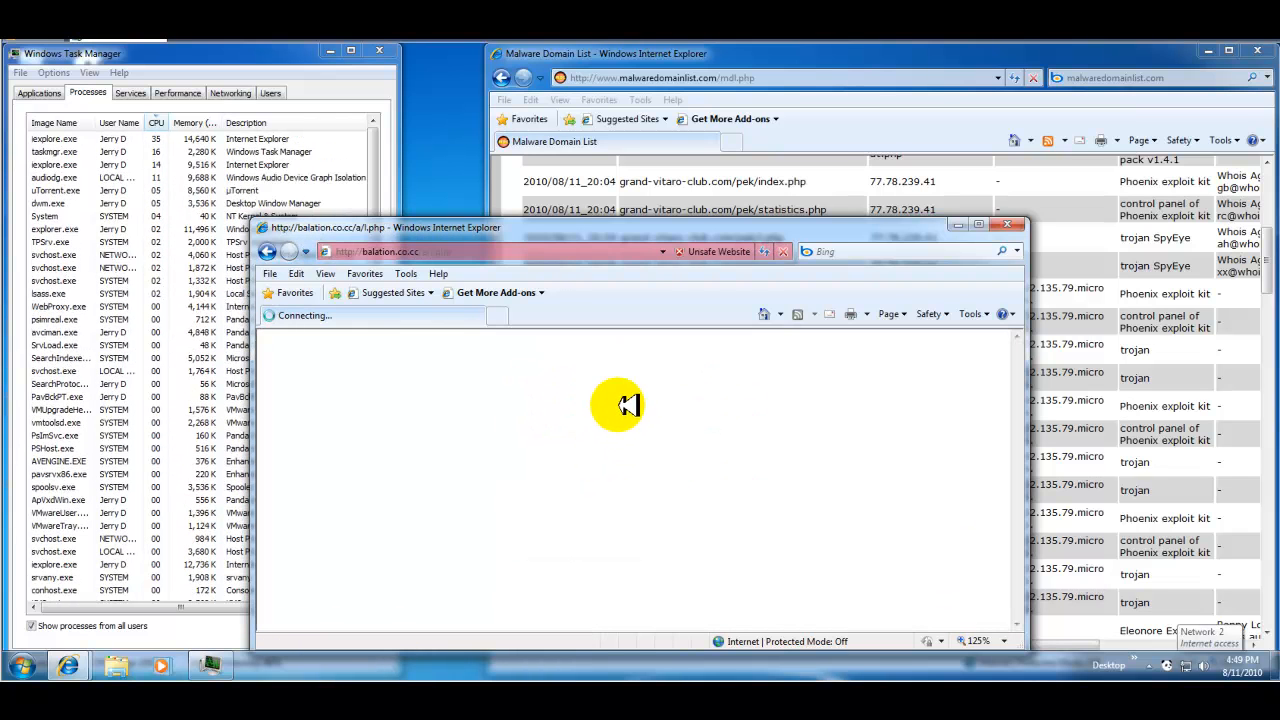
pyautogui.moveTo(663, 438)
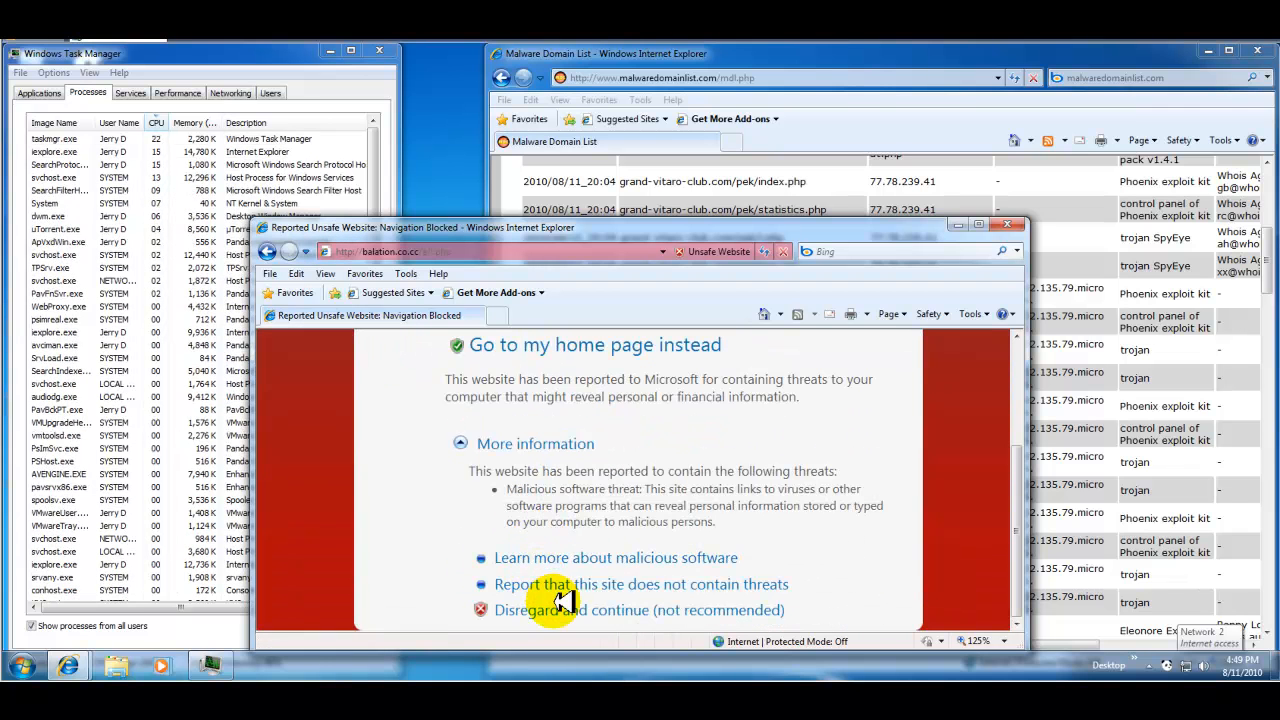
pyautogui.click(567, 610)
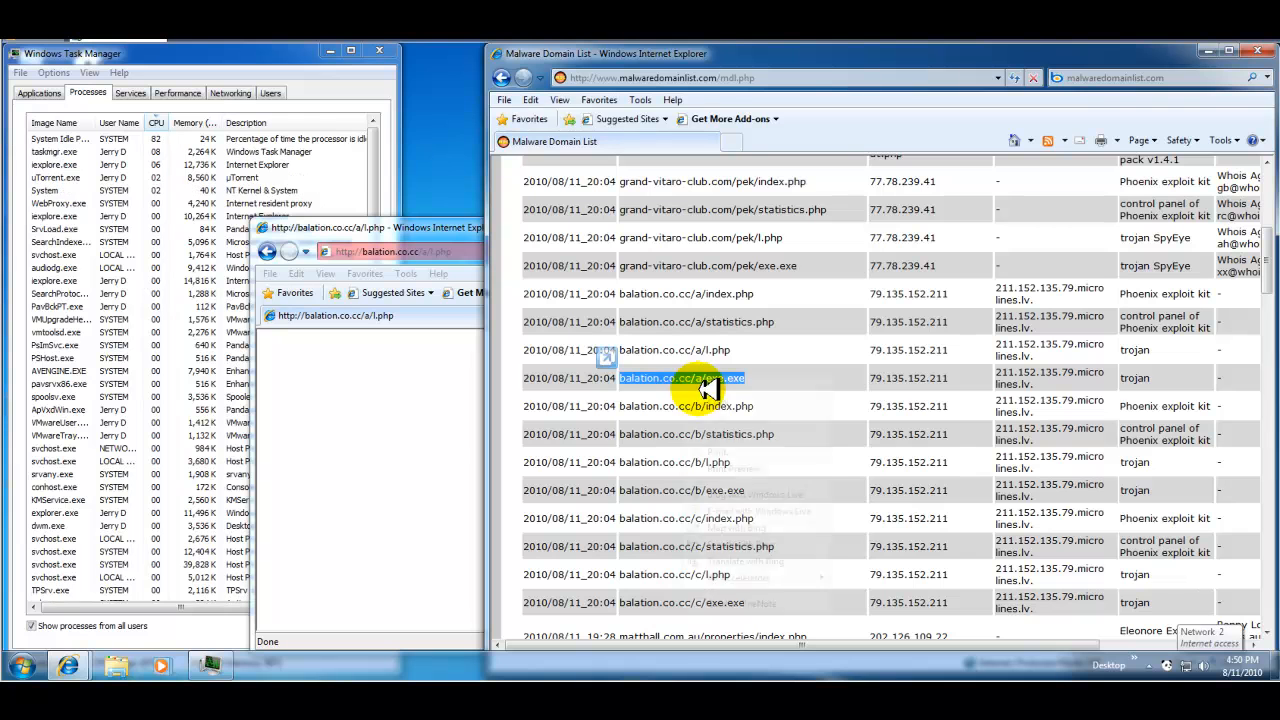
# - Paste balation.co.cc/a/exe.exe into the address bar and proceed past the SmartScreen block
pyautogui.rightClick(705, 378)
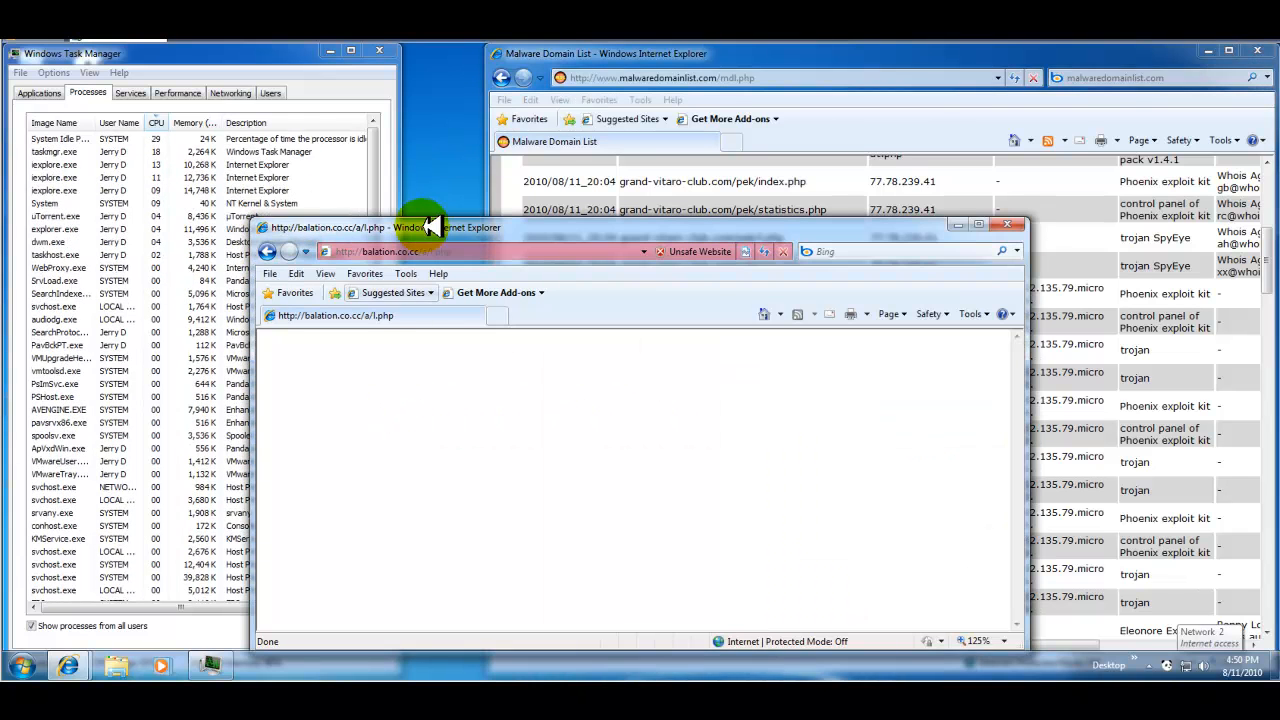
pyautogui.rightClick(390, 251)
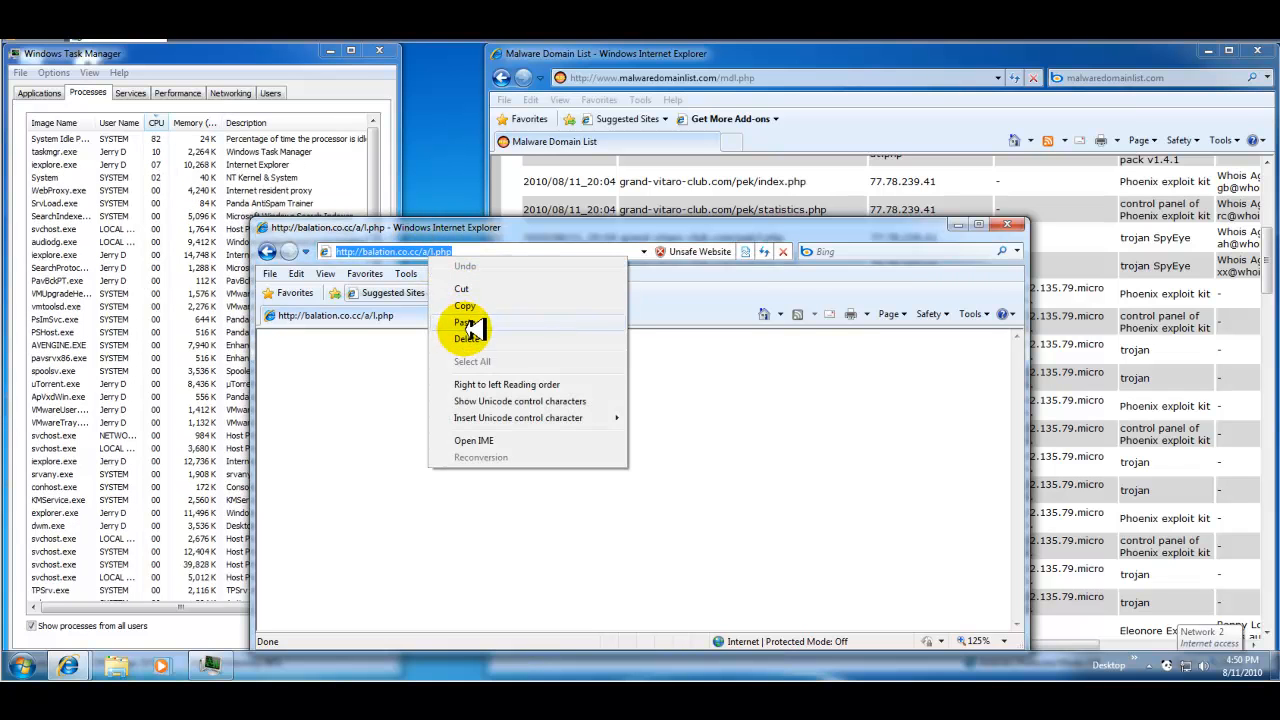
pyautogui.click(463, 322)
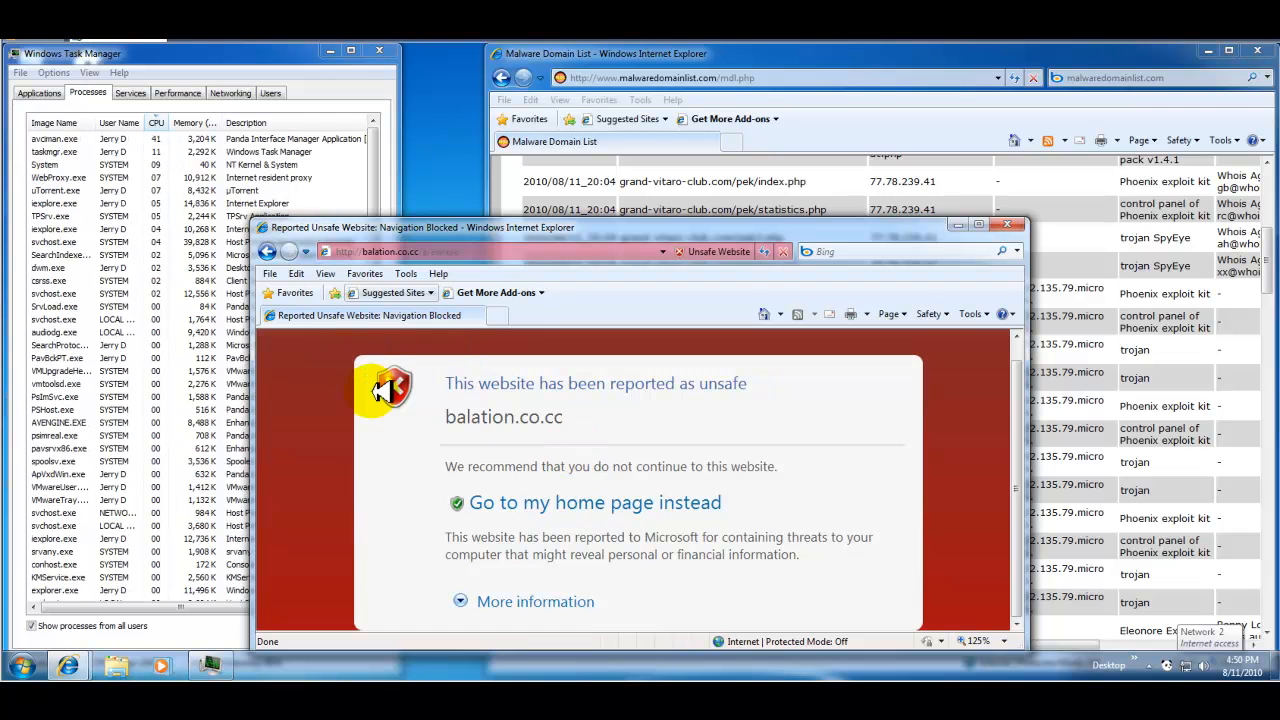
pyautogui.click(520, 602)
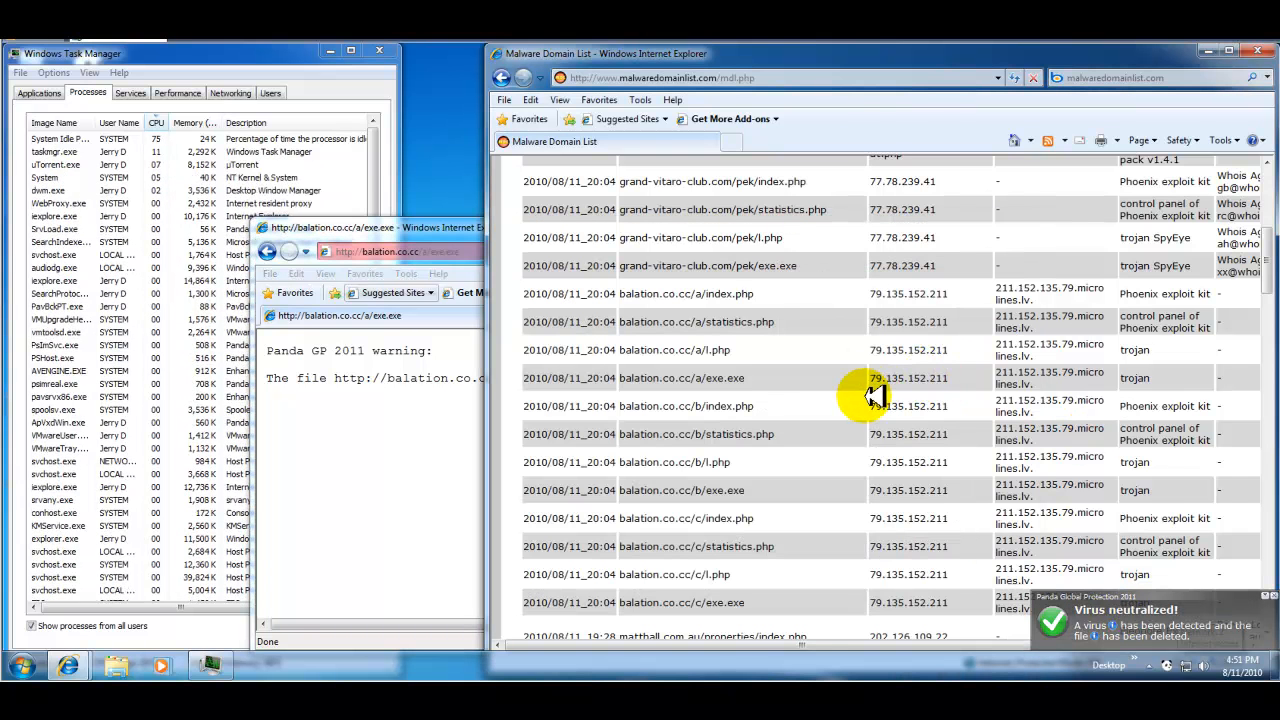
pyautogui.scroll(-3)
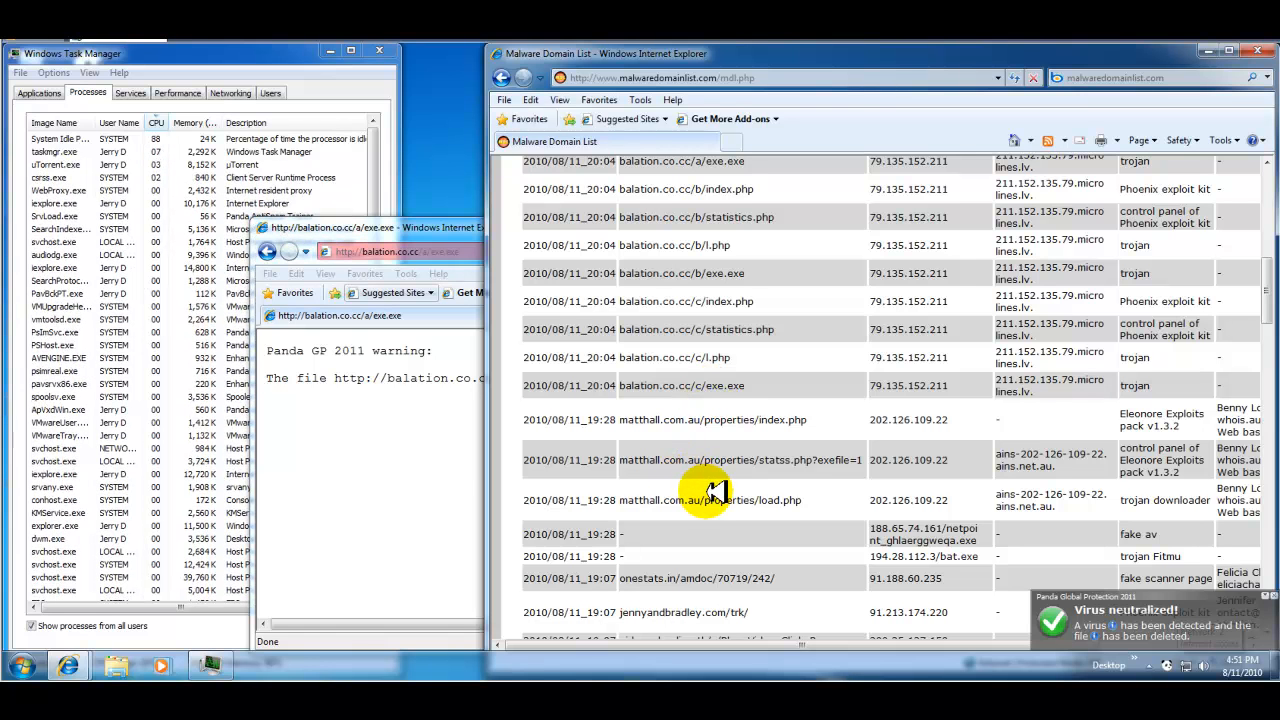
# - Paste matthall.com.au/properties/load.php, expand More information, and continue past the warning
pyautogui.doubleClick(710, 500)
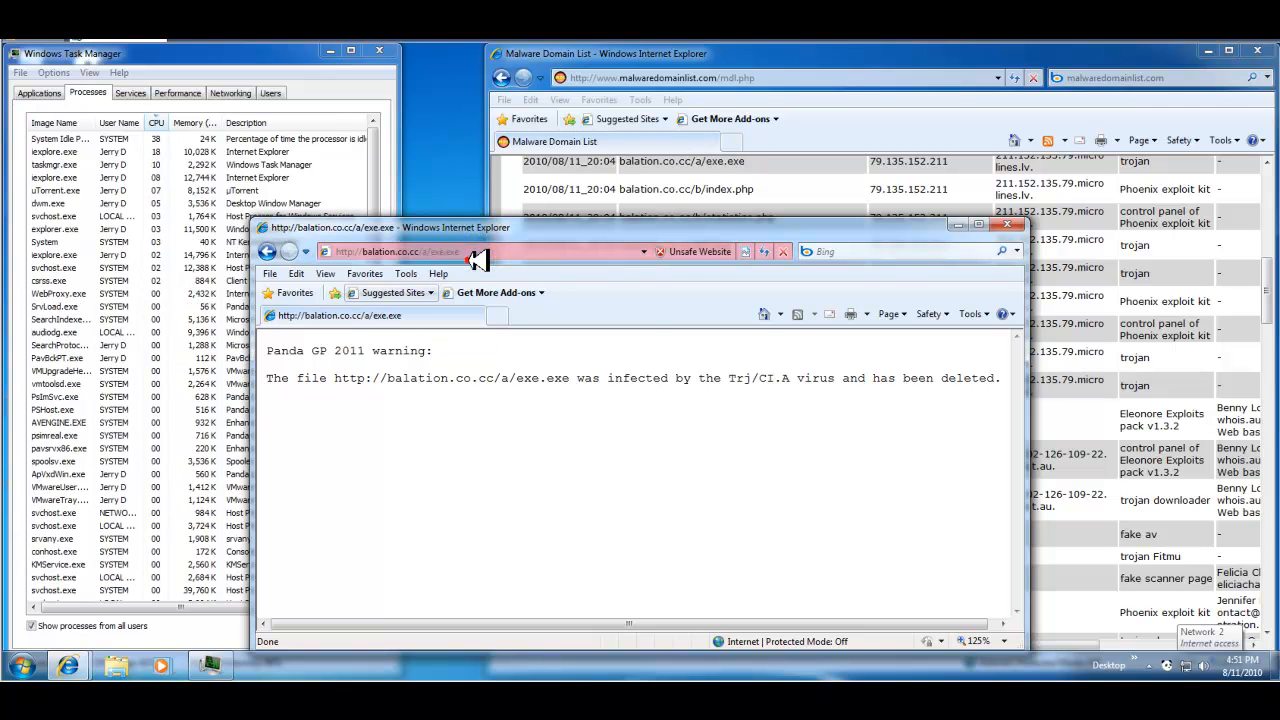
pyautogui.rightClick(460, 251)
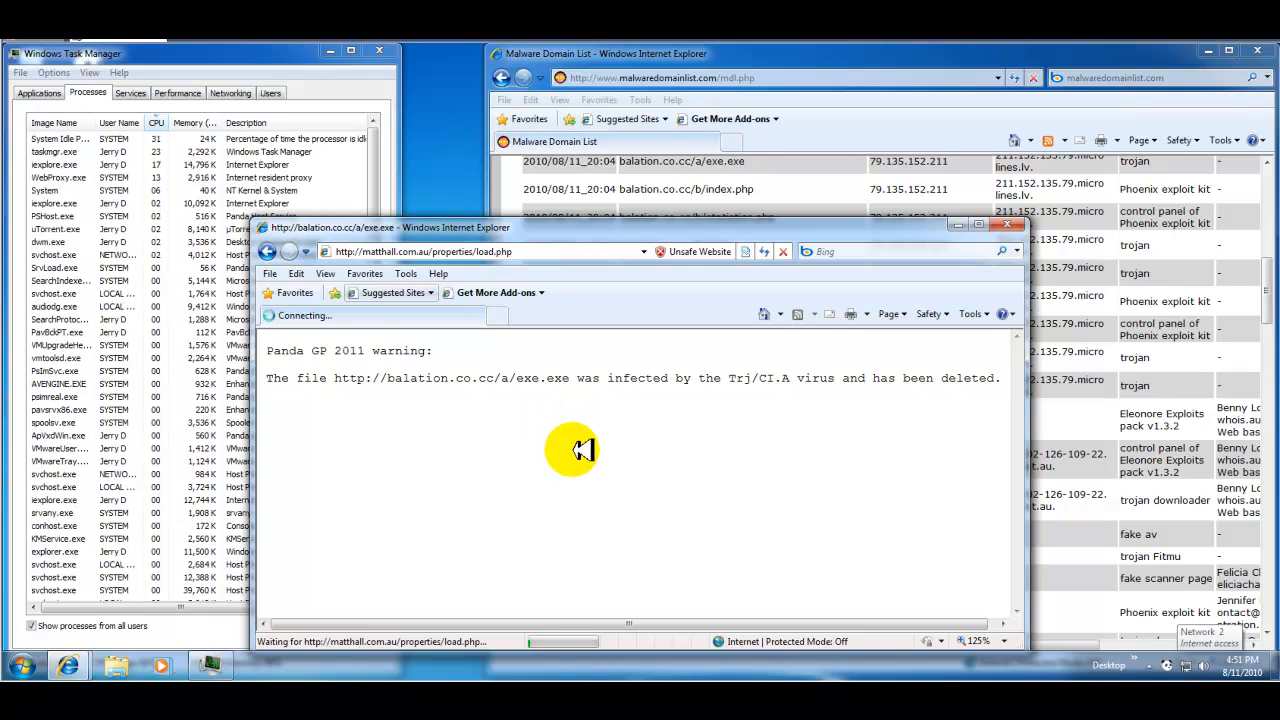
pyautogui.moveTo(608, 447)
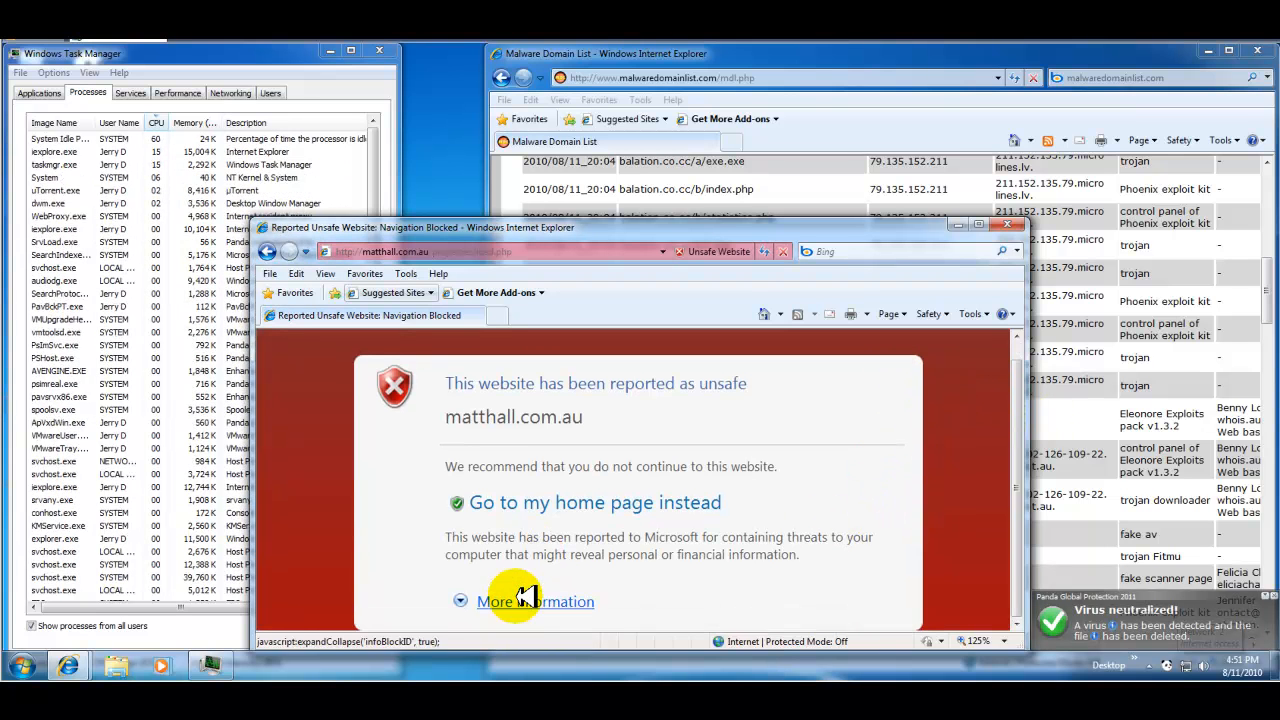
pyautogui.click(525, 601)
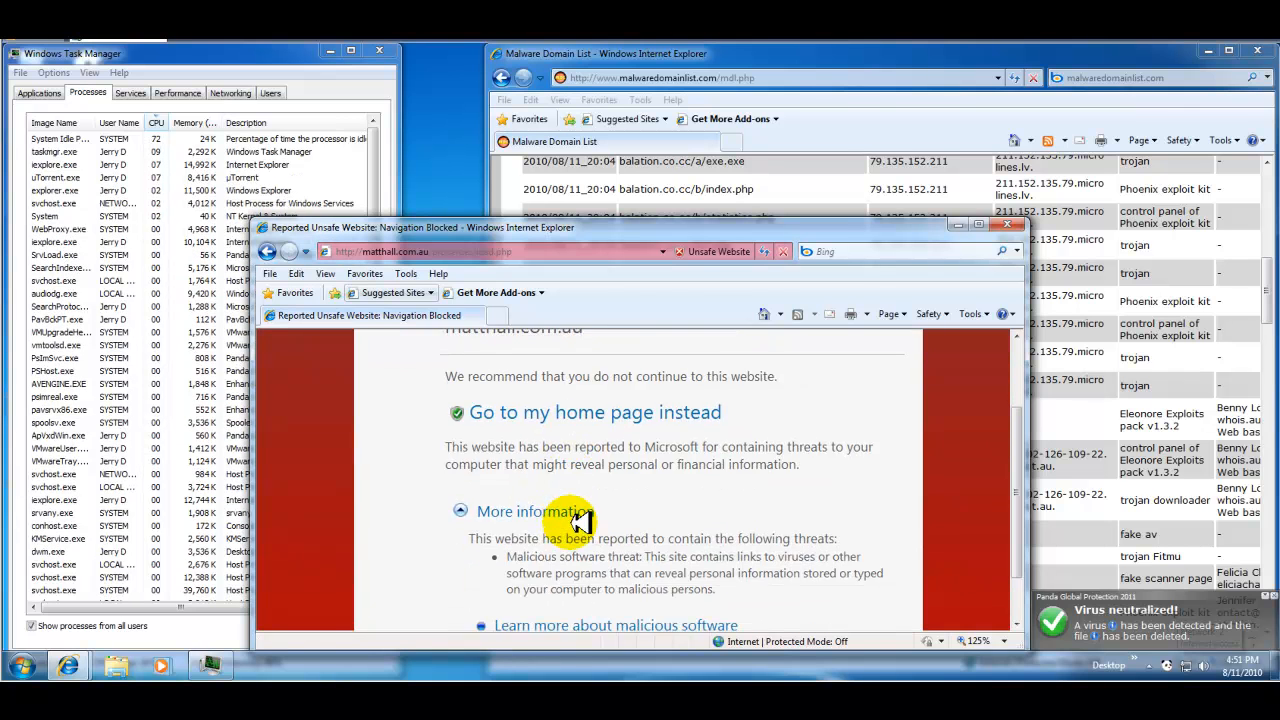
pyautogui.scroll(-3)
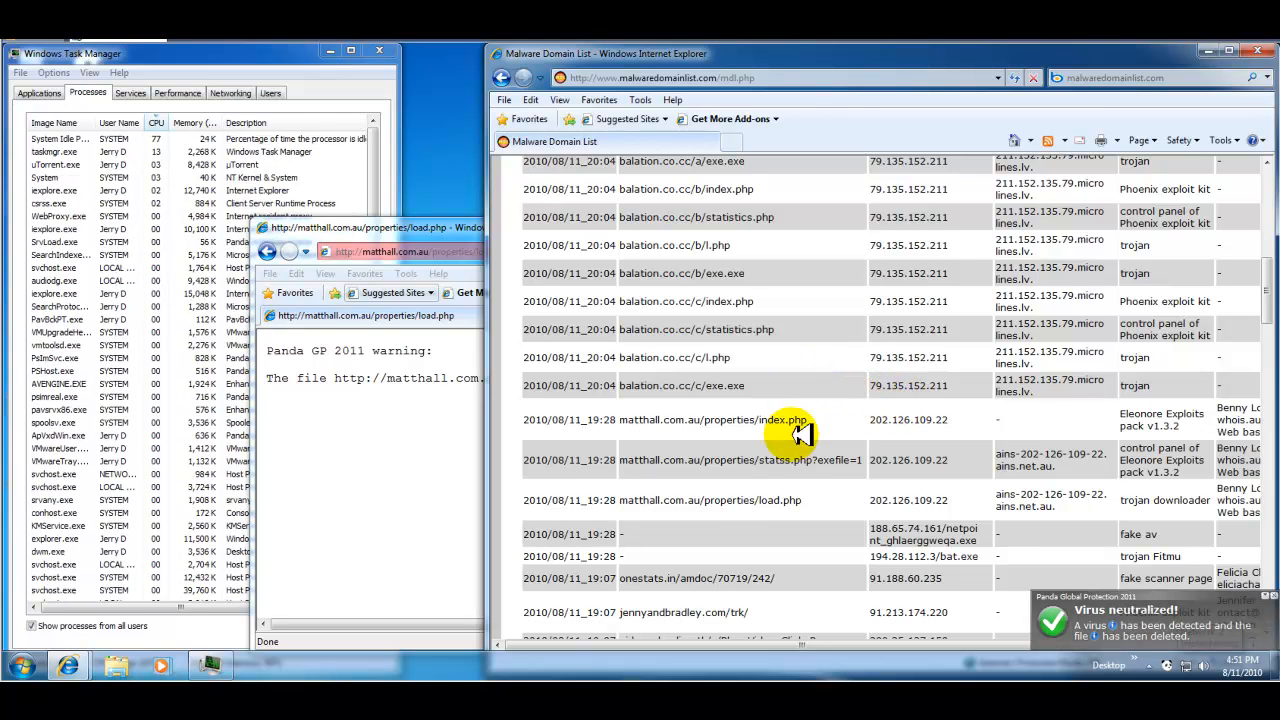
# - Scroll the malware domain list down to the onestats.in/amdoc/70719/242/ entry
pyautogui.scroll(-3)
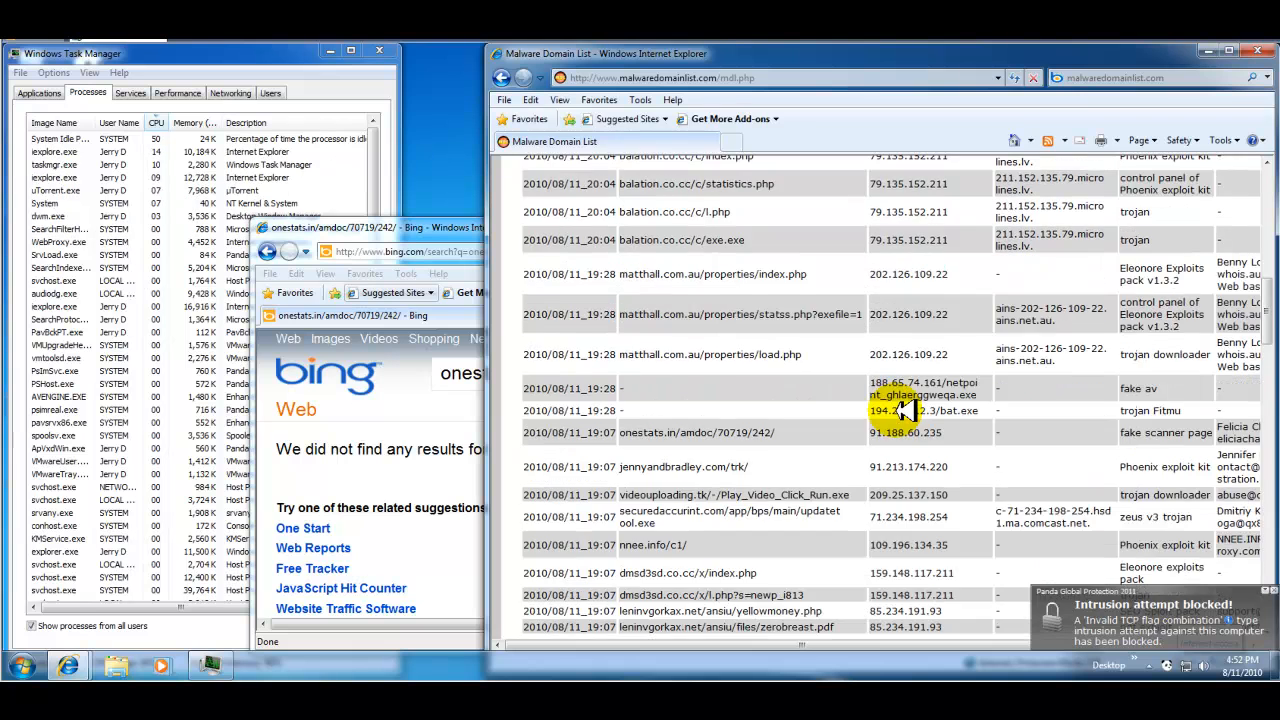
pyautogui.scroll(-3)
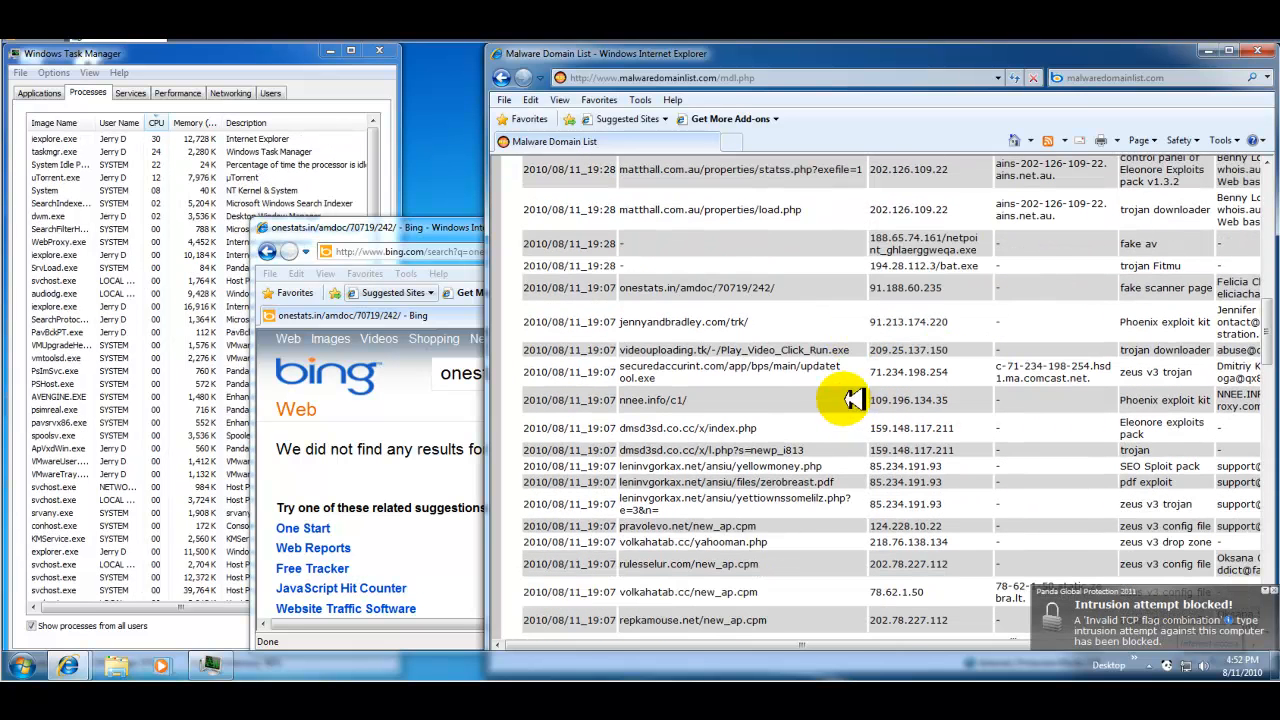
pyautogui.moveTo(670, 358)
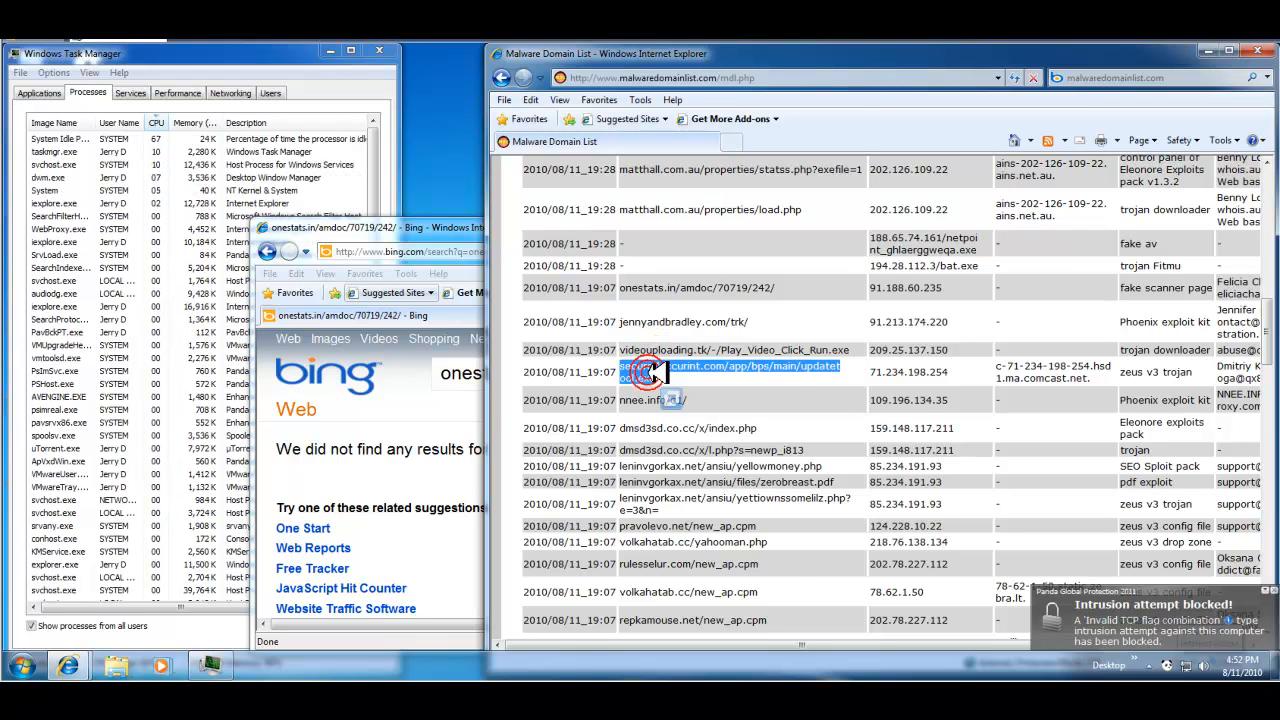
# - Copy the securedaccurint.com/app/bps/main/updatetool.exe address from the list
pyautogui.rightClick(660, 372)
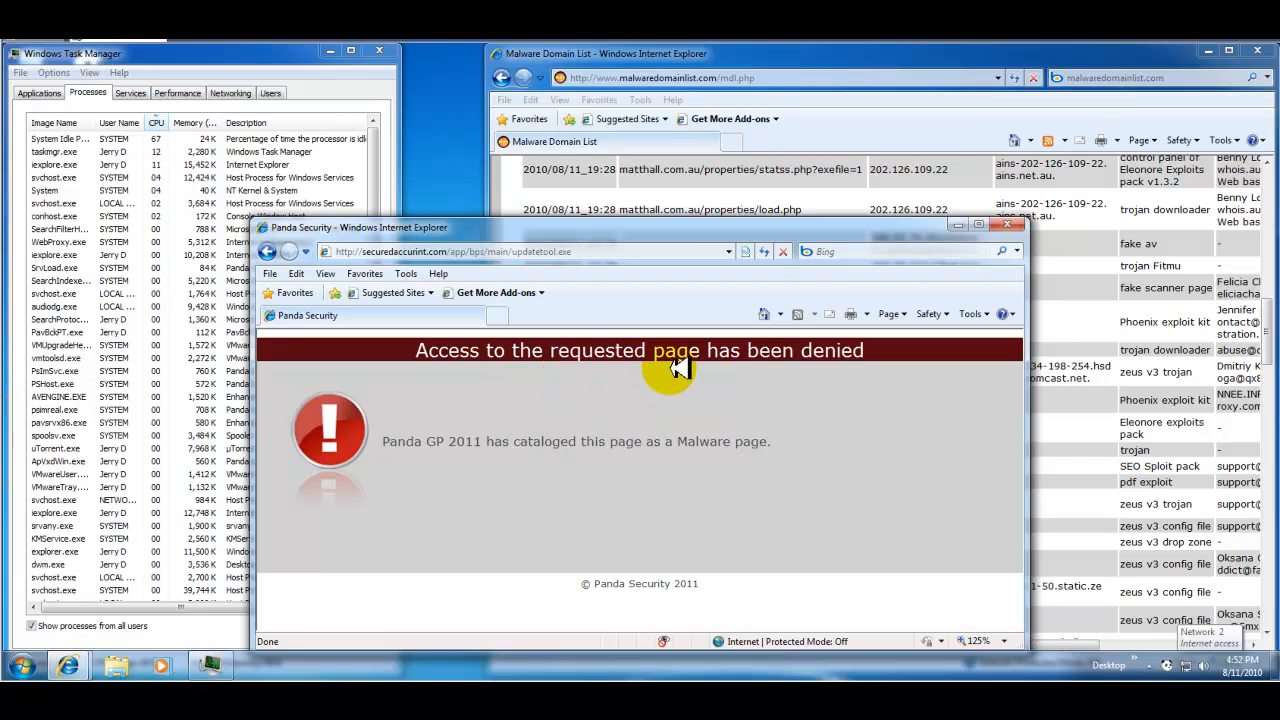
pyautogui.moveTo(695, 473)
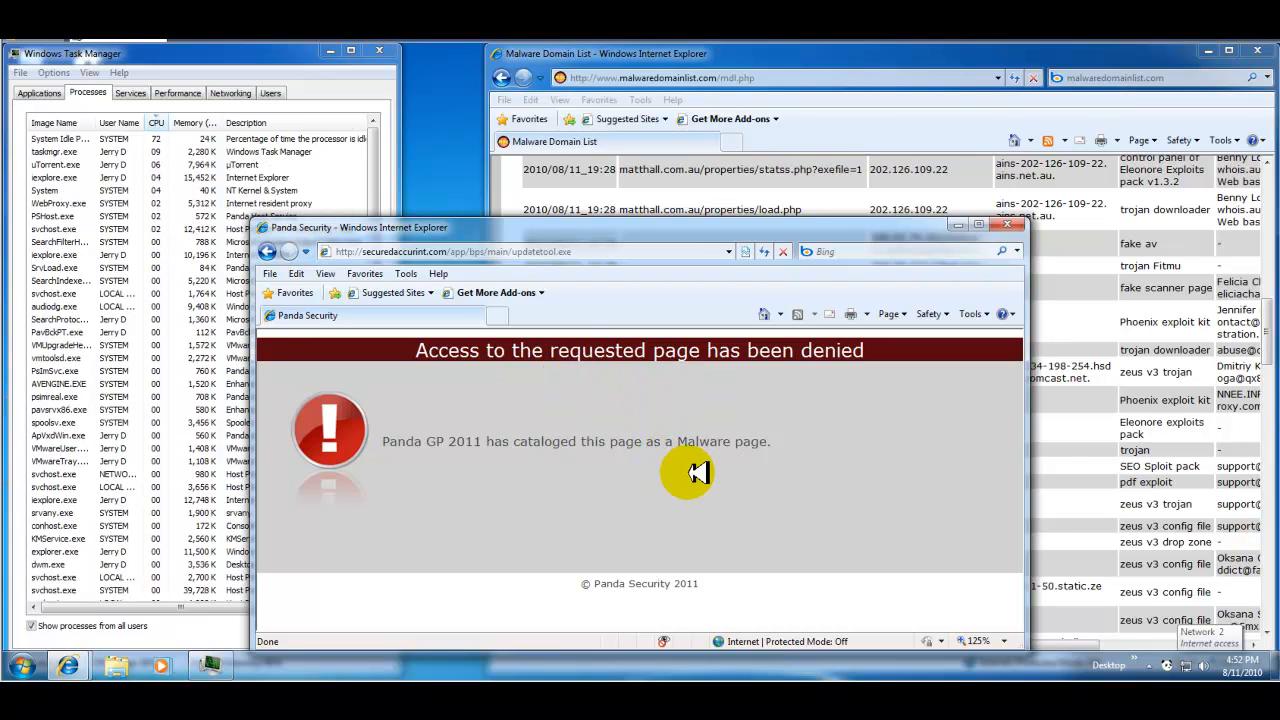
pyautogui.moveTo(1100, 530)
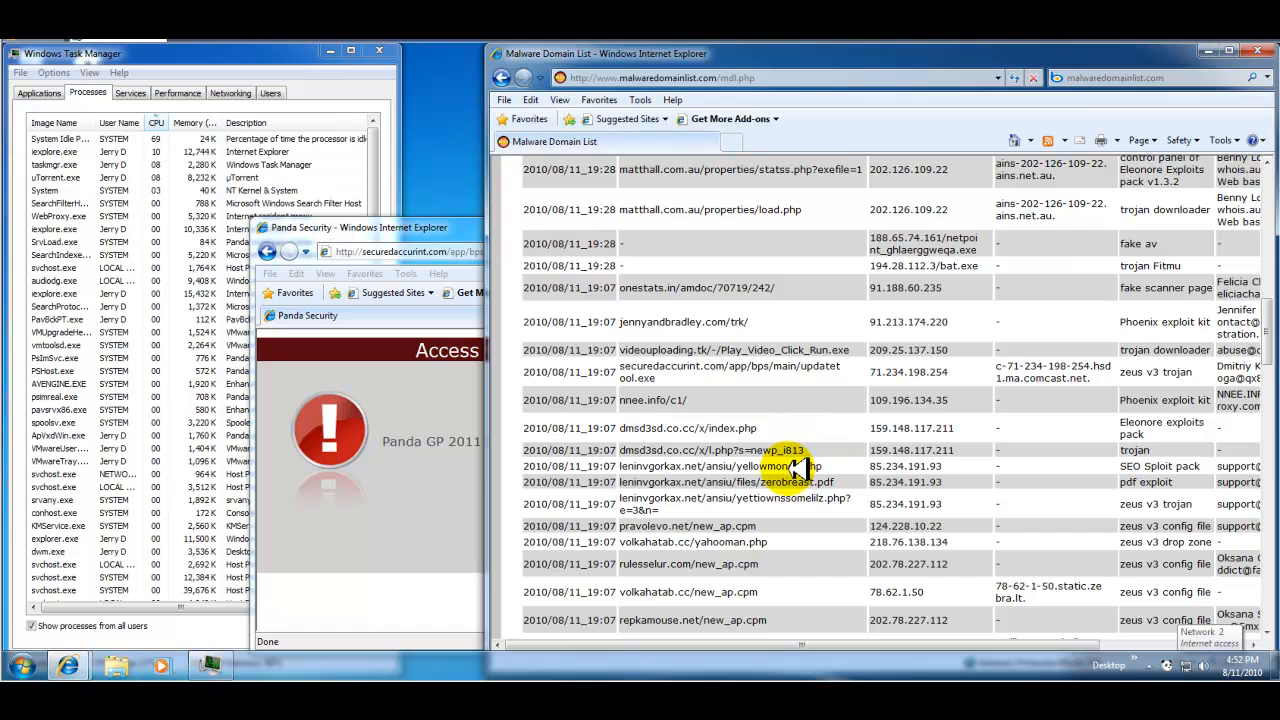
# - Select the leninvgorkax.net/ansiu/yellowmoney.php address, dismissing its context menu without choosing
pyautogui.doubleClick(769, 466)
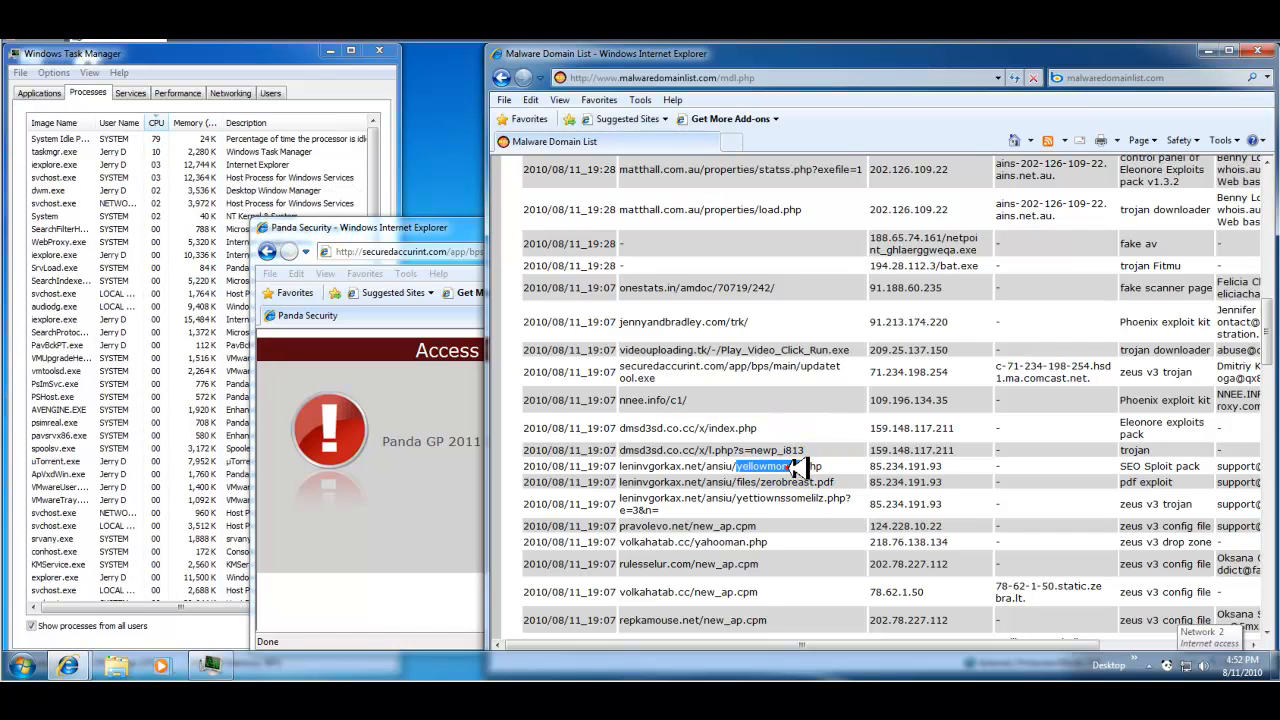
pyautogui.rightClick(790, 466)
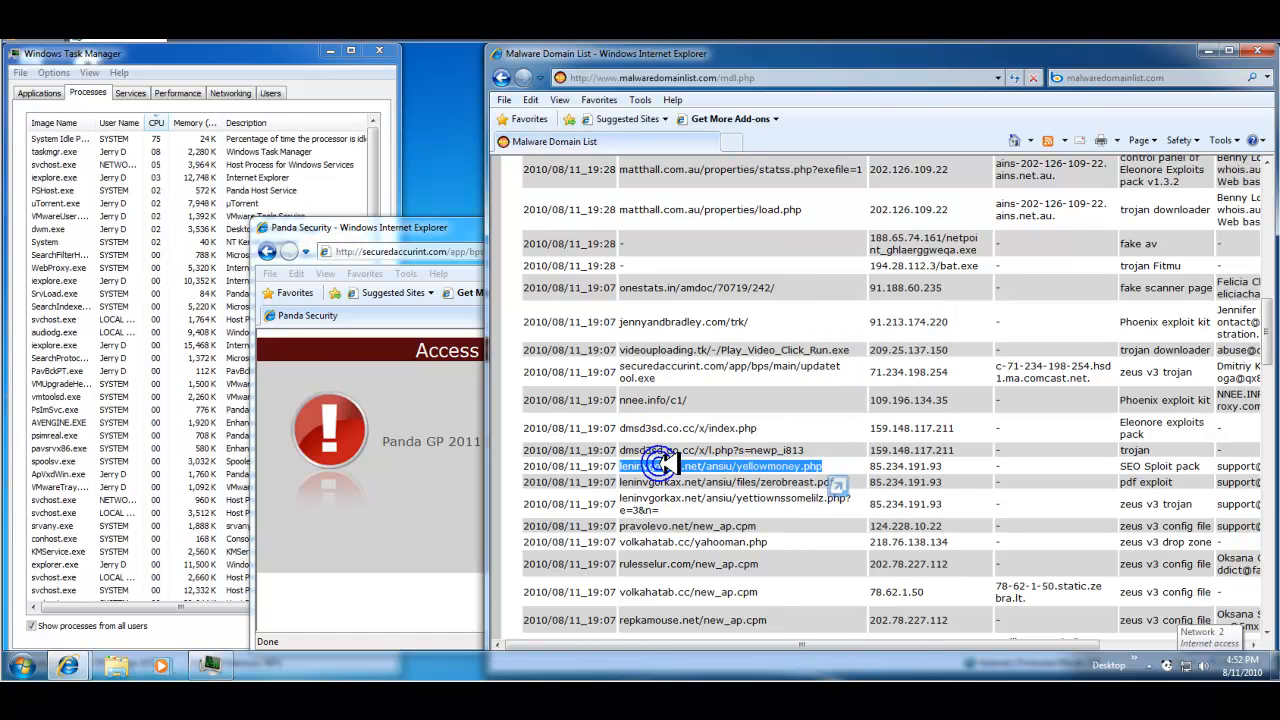
pyautogui.rightClick(665, 475)
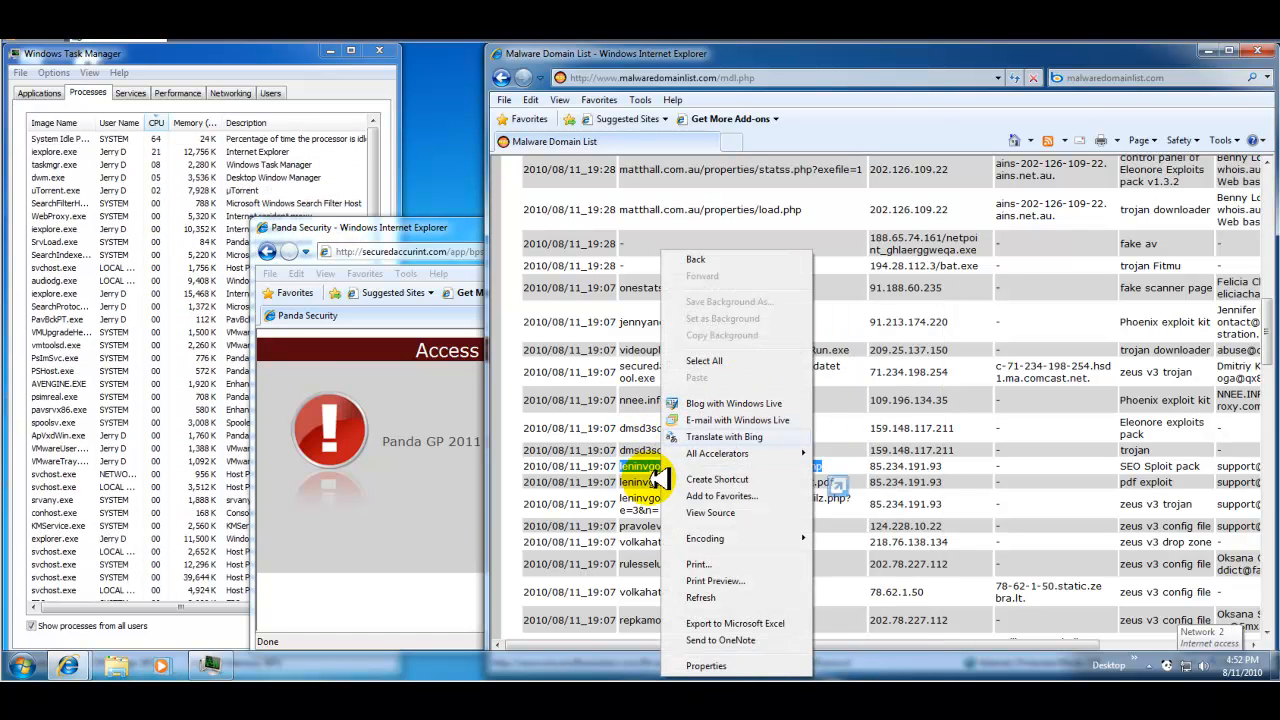
pyautogui.click(705, 450)
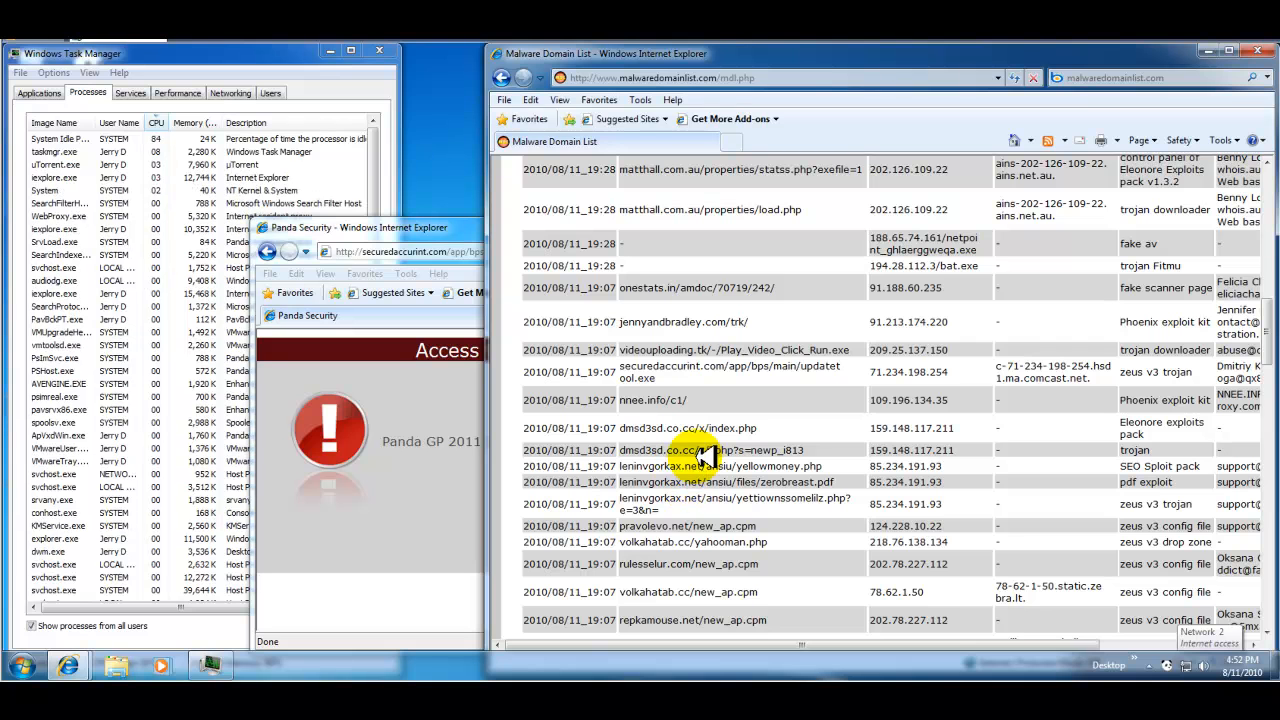
pyautogui.doubleClick(698, 466)
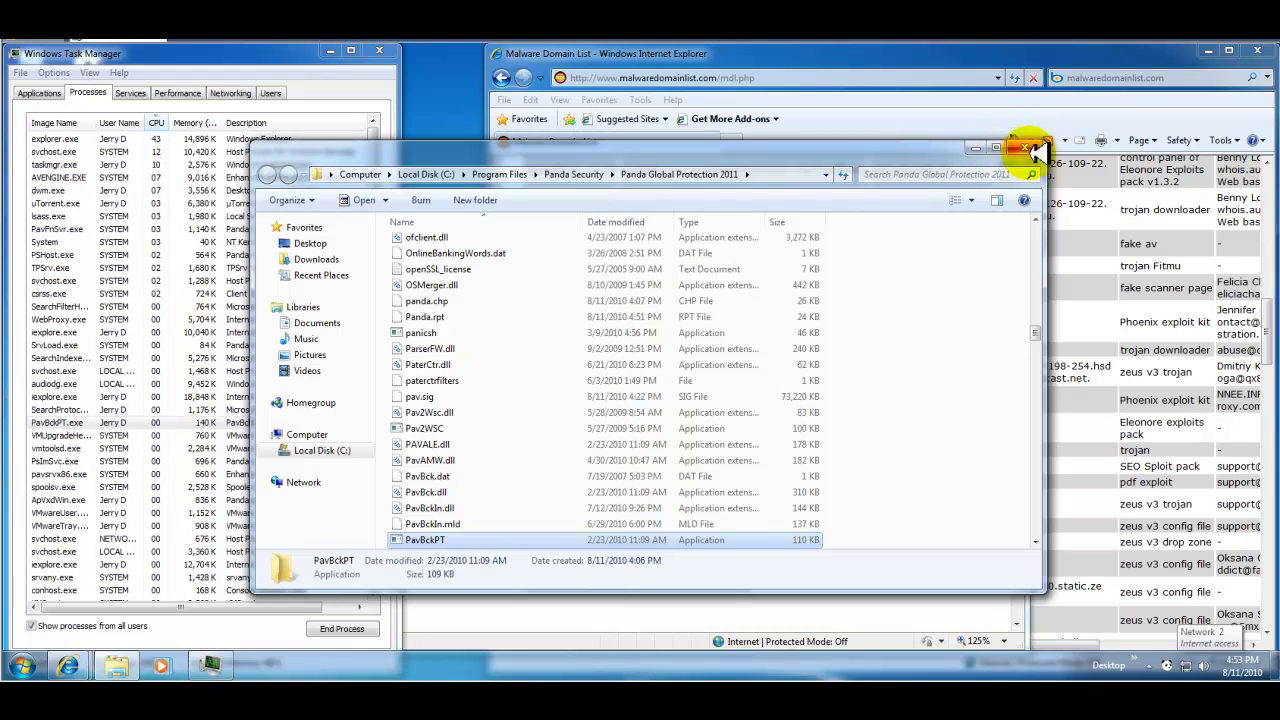
# - Close the Panda program folder, scroll down, and copy the lilumy3wxt.com in.cgi address
pyautogui.click(1028, 149)
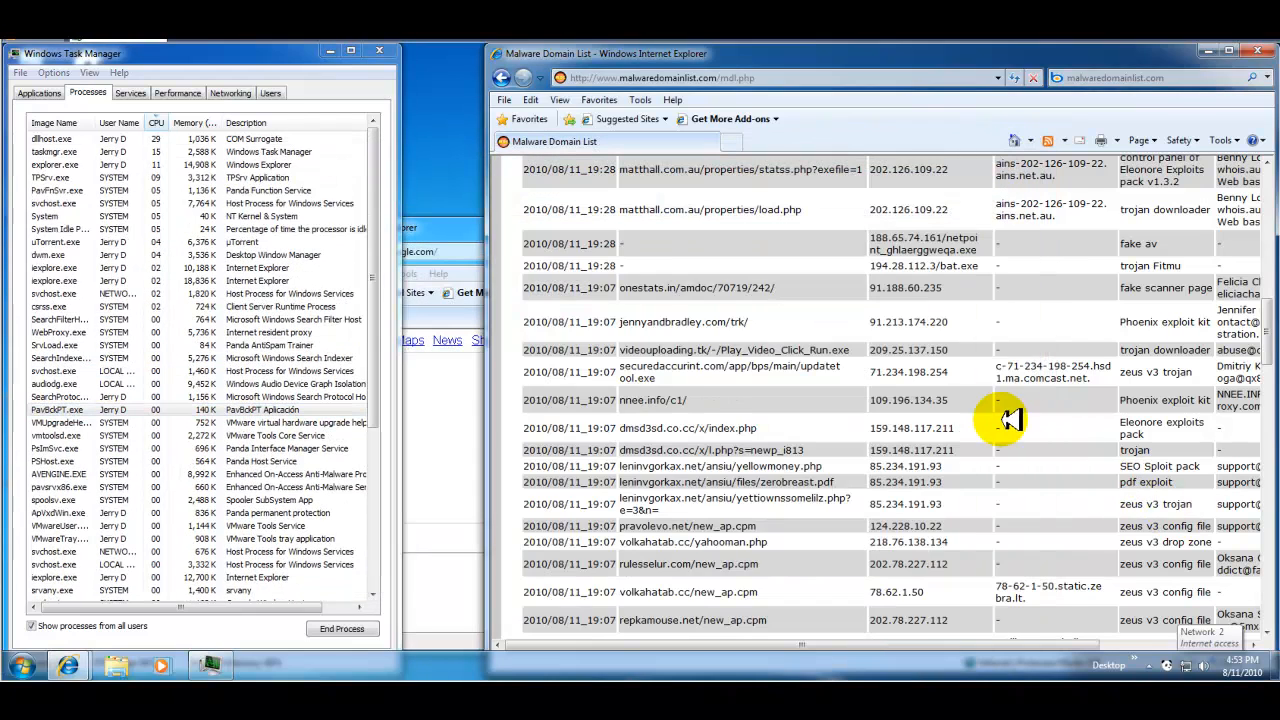
pyautogui.scroll(-3)
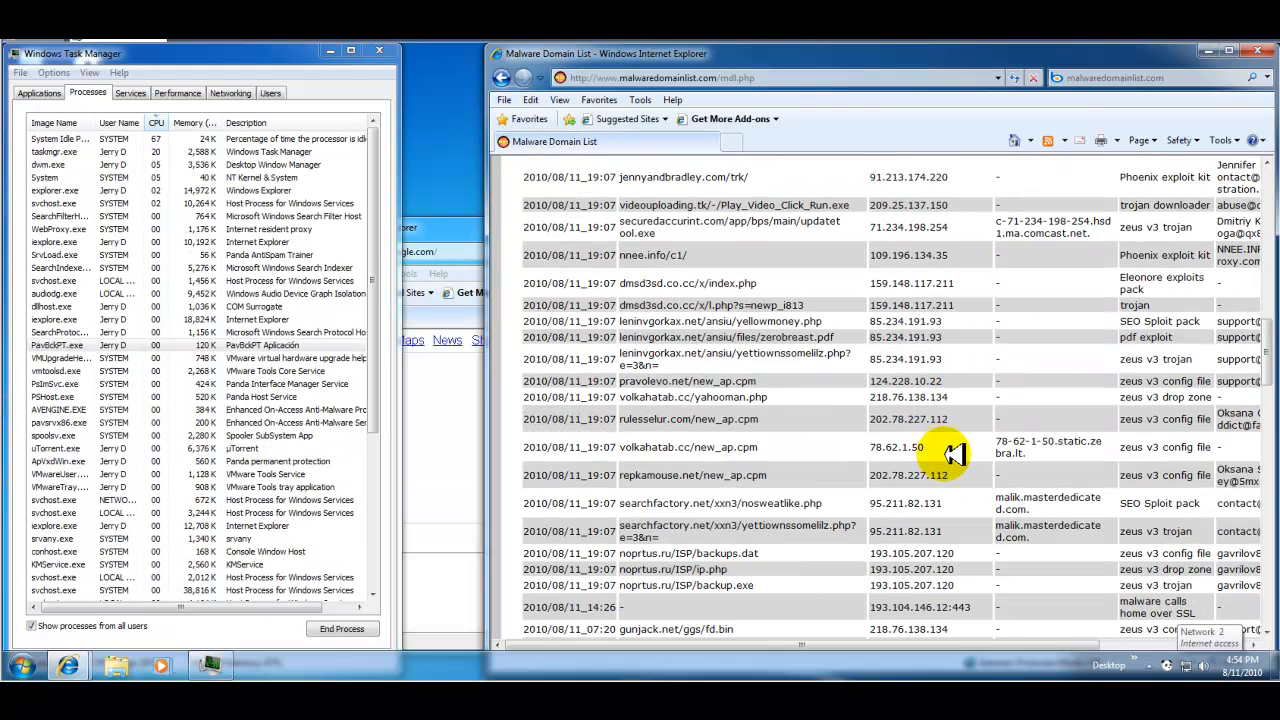
pyautogui.scroll(-3)
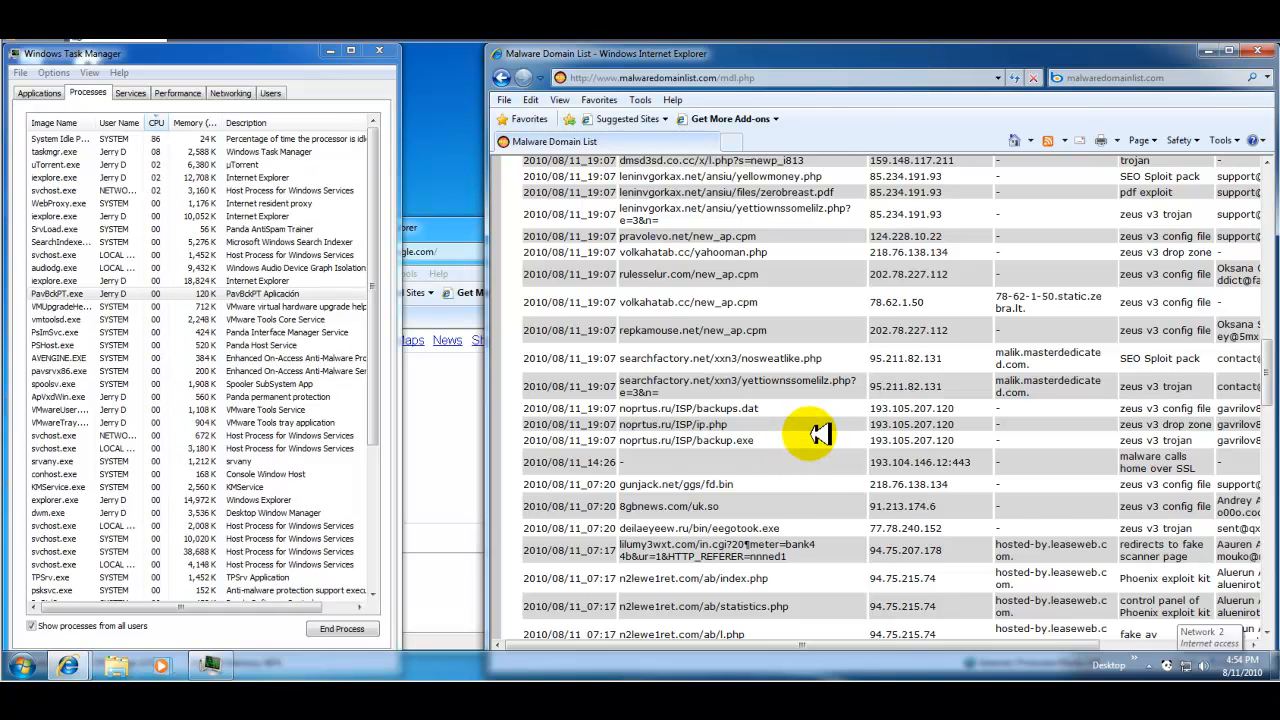
pyautogui.scroll(-3)
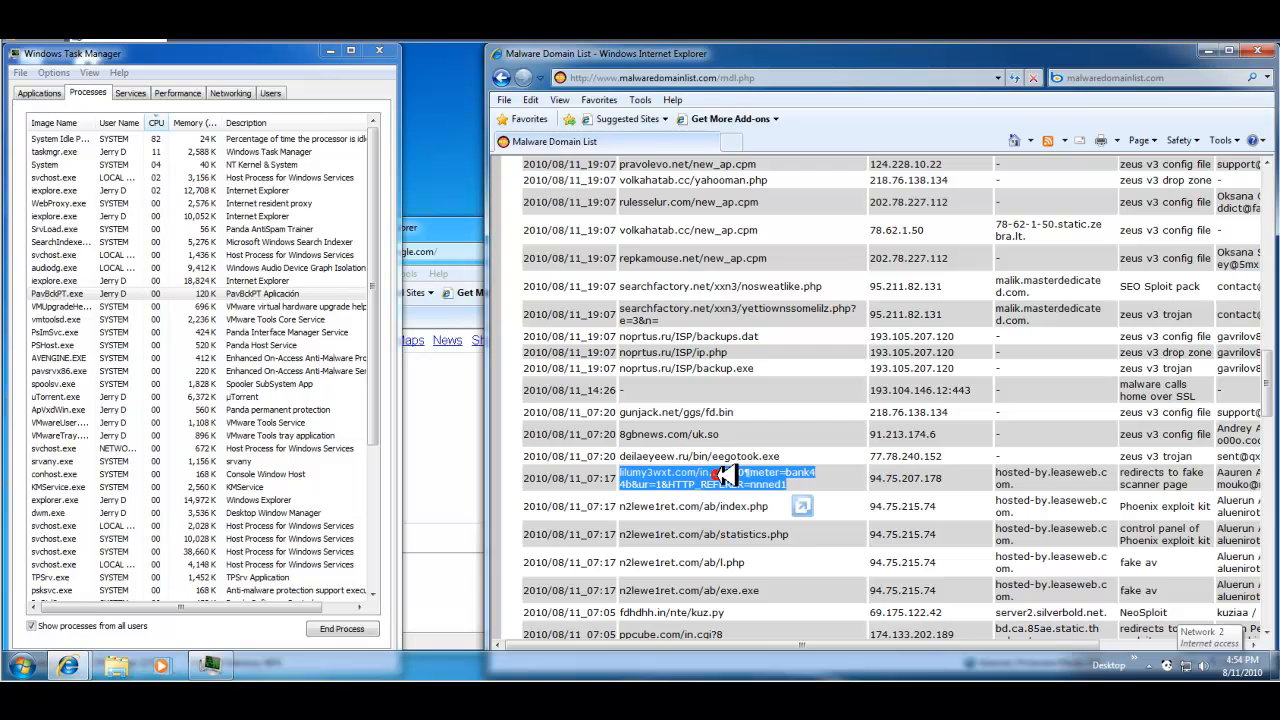
pyautogui.rightClick(725, 475)
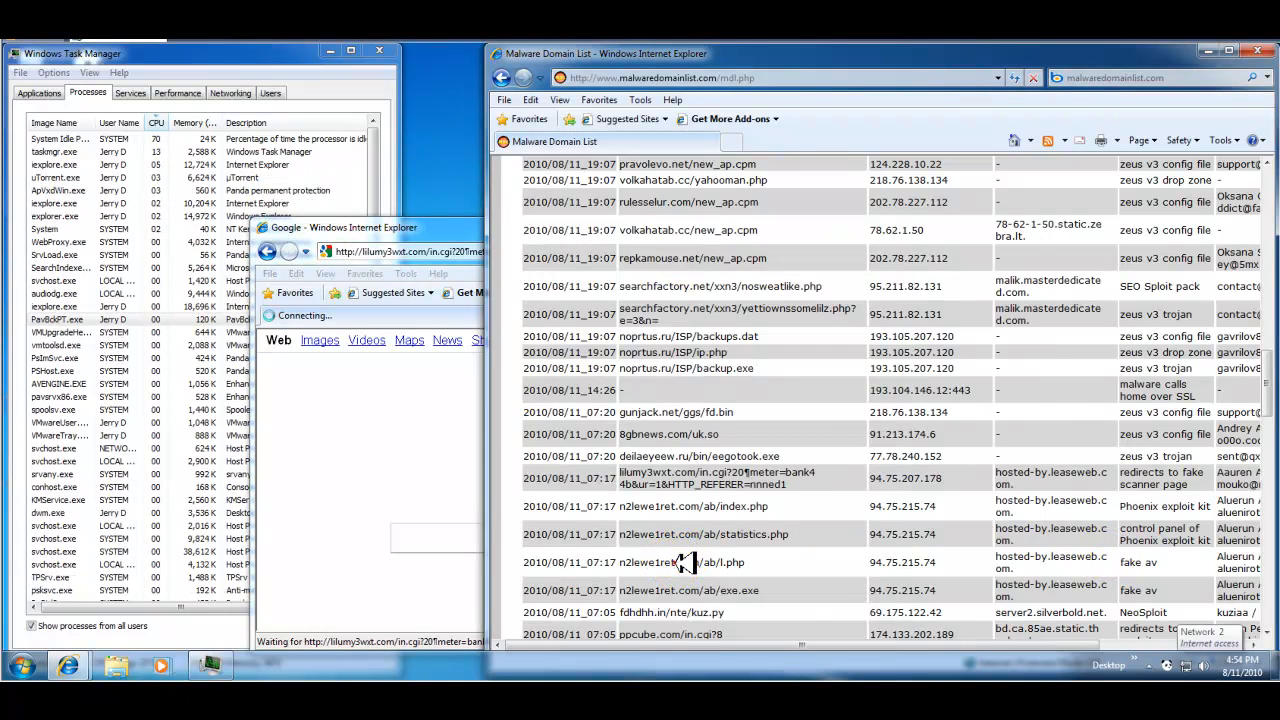
# - Copy the n2lewe1ret.com/ab/l.php address from the malware domain list
pyautogui.doubleClick(683, 562)
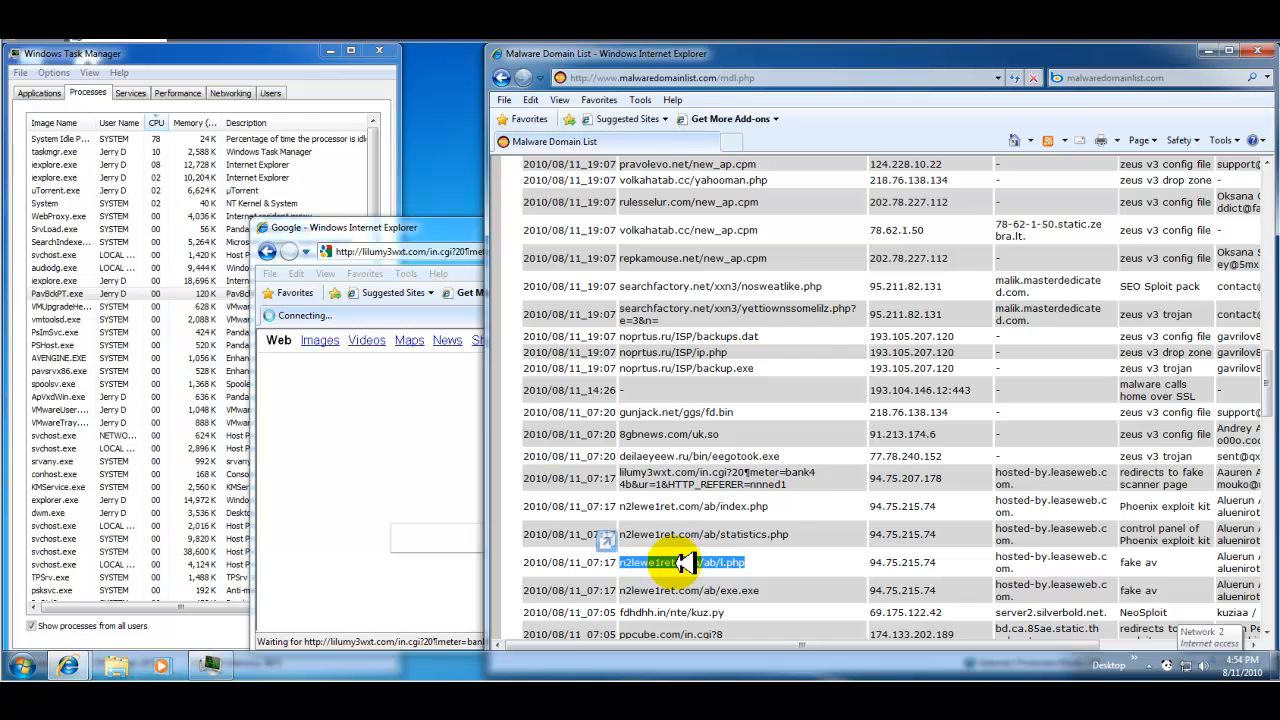
pyautogui.rightClick(680, 562)
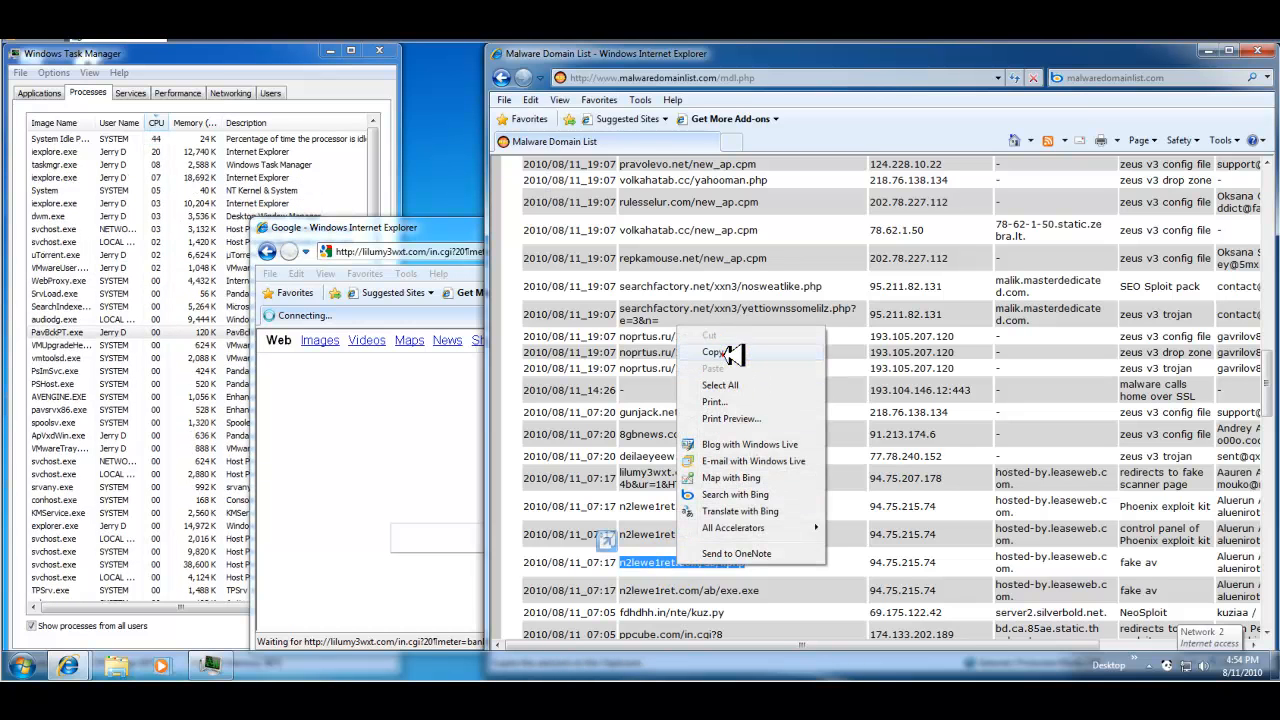
pyautogui.click(711, 351)
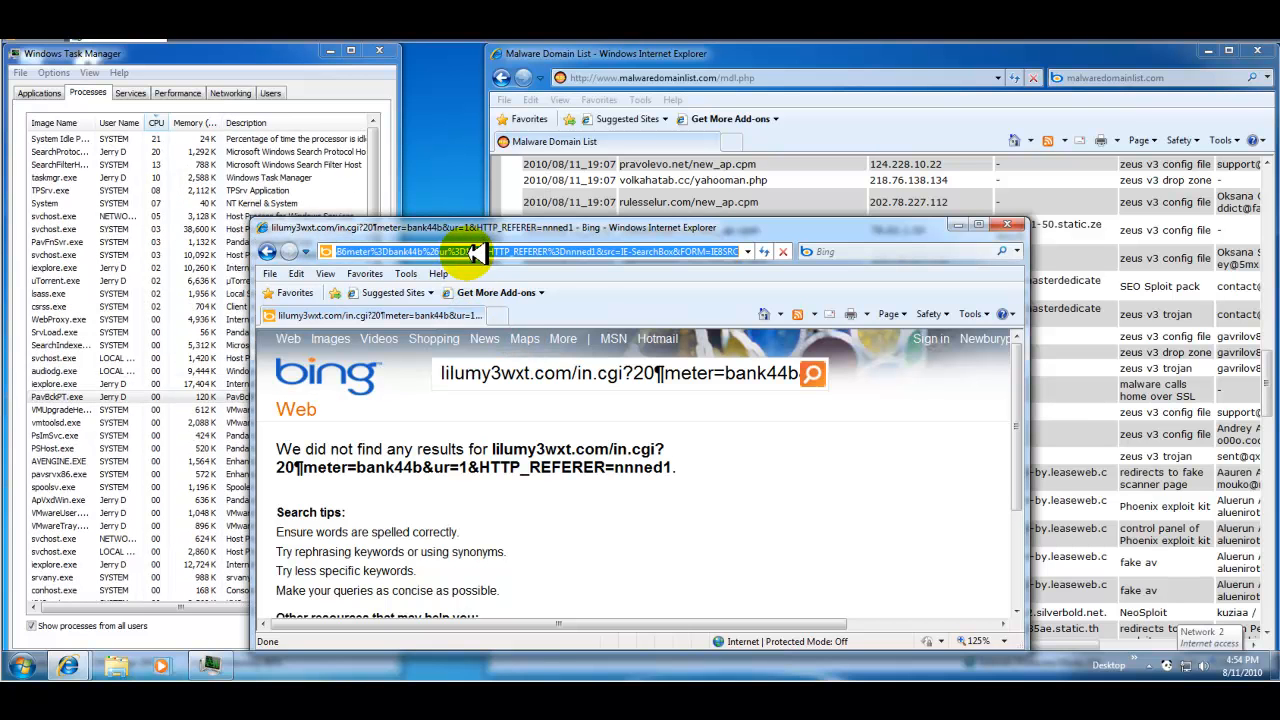
# - Load that address in the second window and expand More information on the unsafe-site warning
pyautogui.click(475, 258)
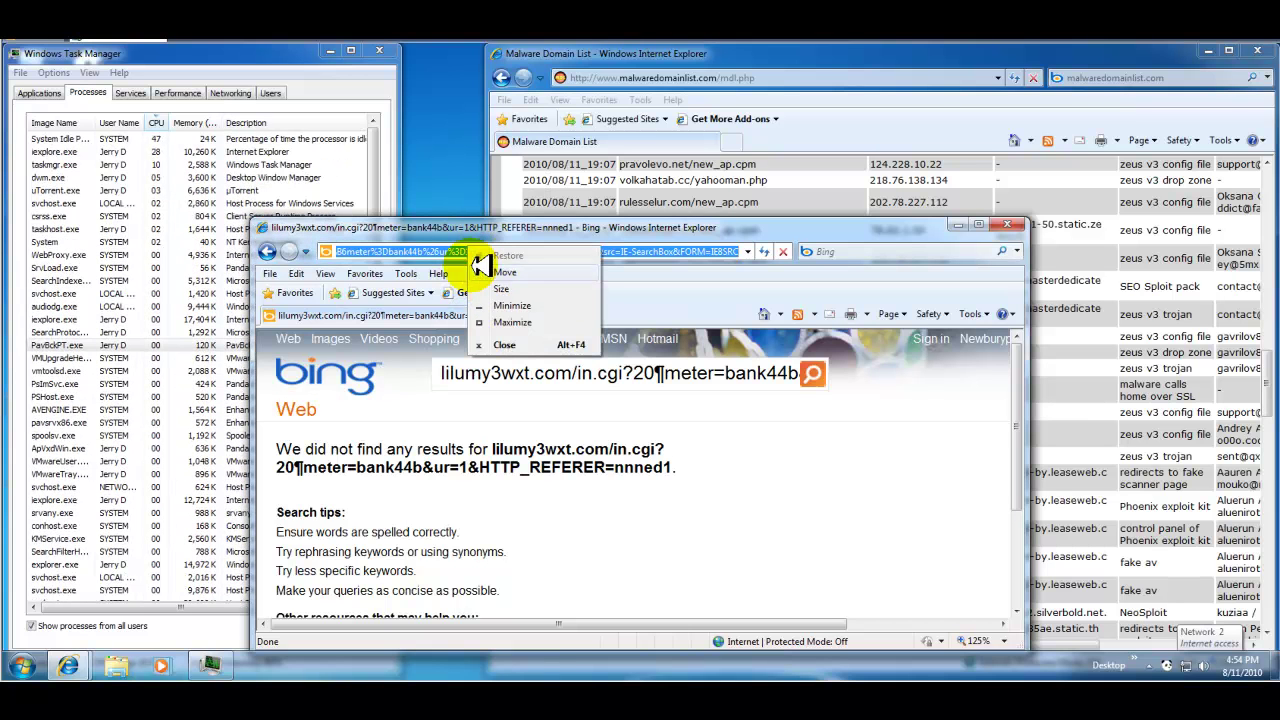
pyautogui.click(462, 251)
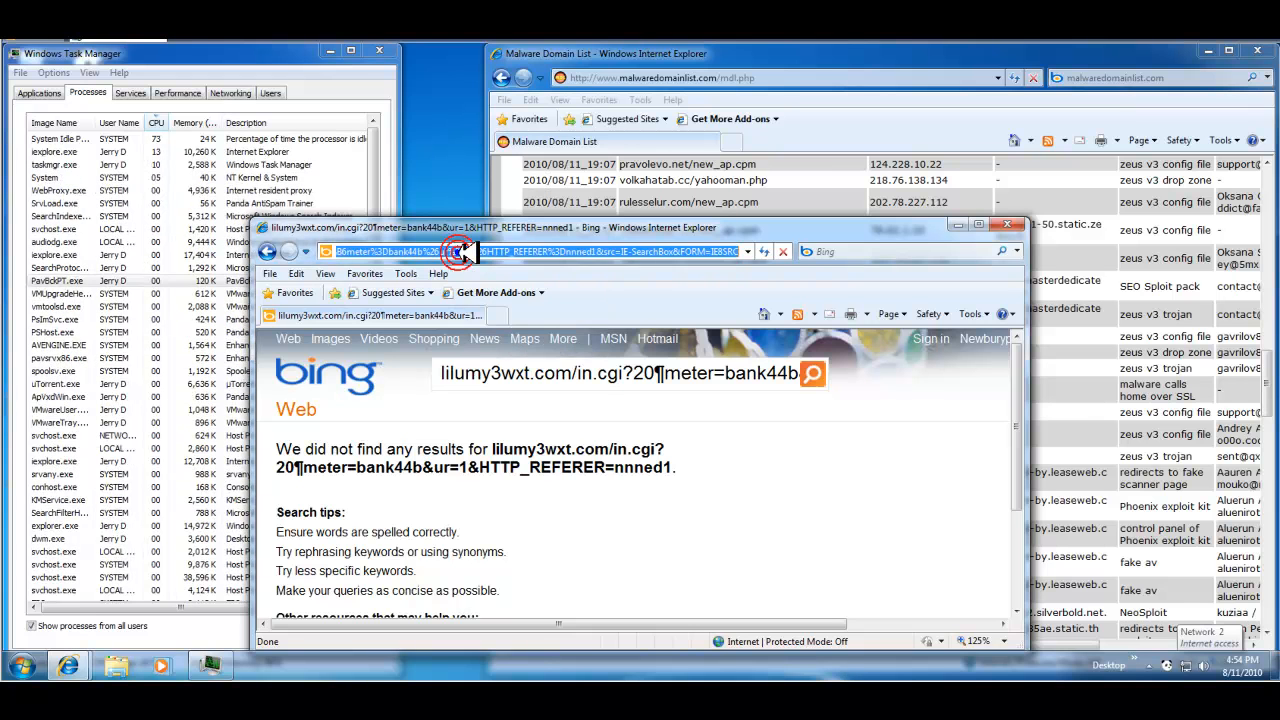
pyautogui.click(457, 251)
pyautogui.write('http://n2lewe1ret.com/')
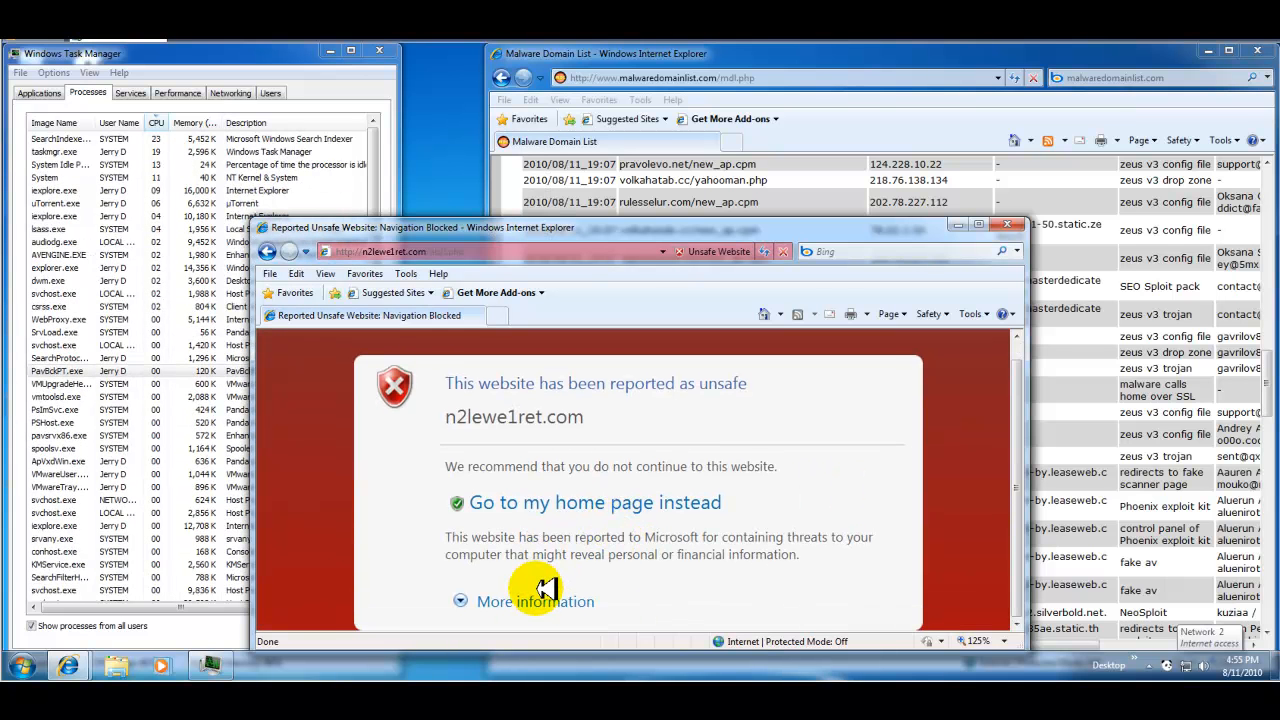
pyautogui.click(534, 602)
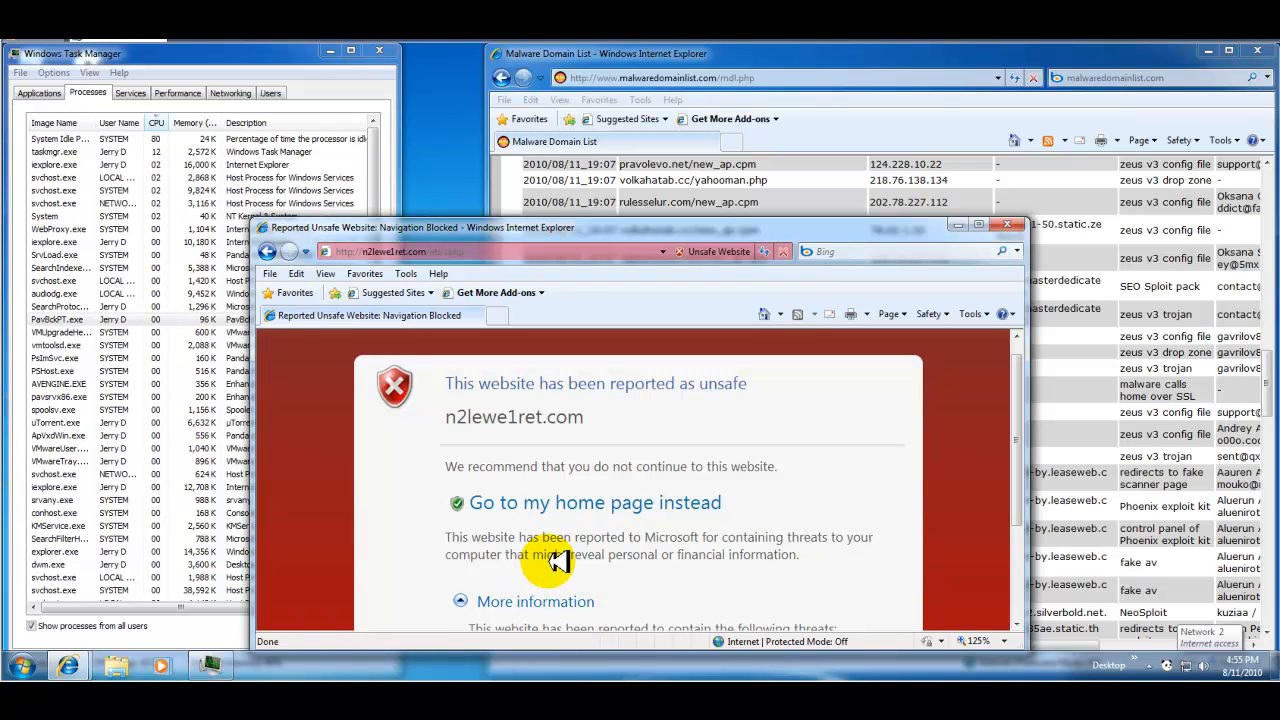
pyautogui.scroll(-3)
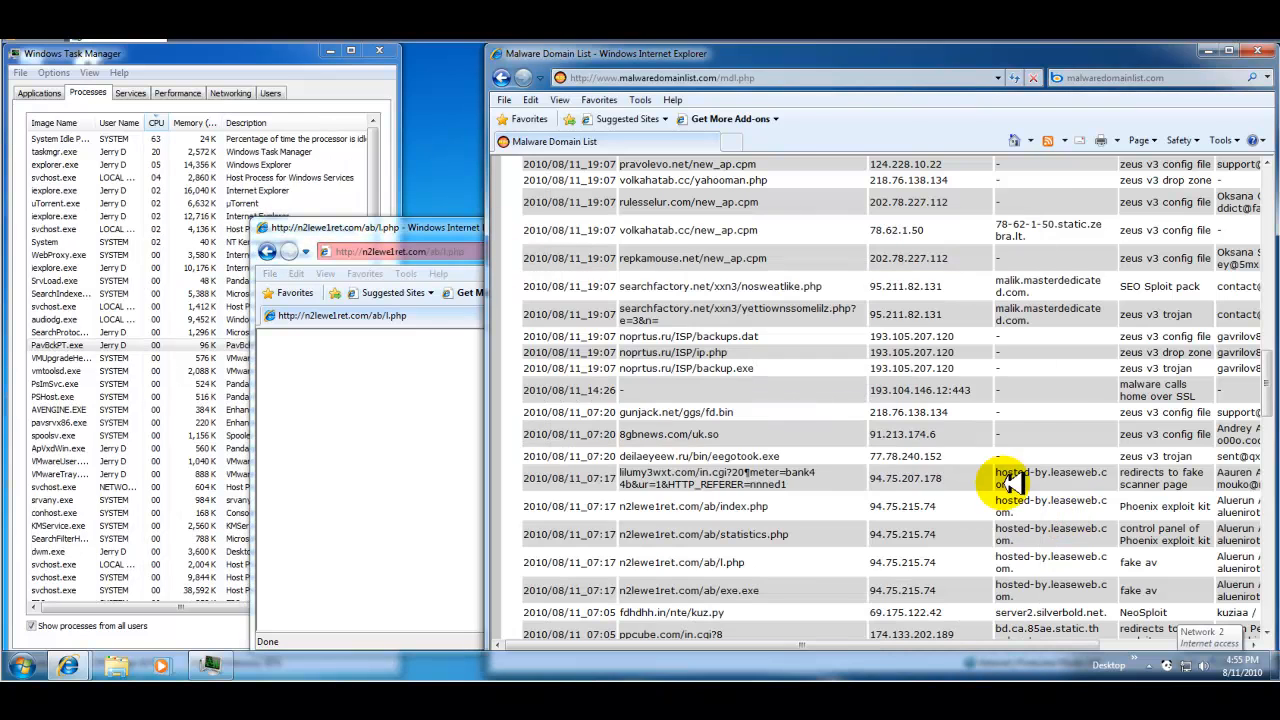
# - Enter n2lewe1ret.com/ab/exe.exe in the second window and view its unsafe-site report details
pyautogui.scroll(-3)
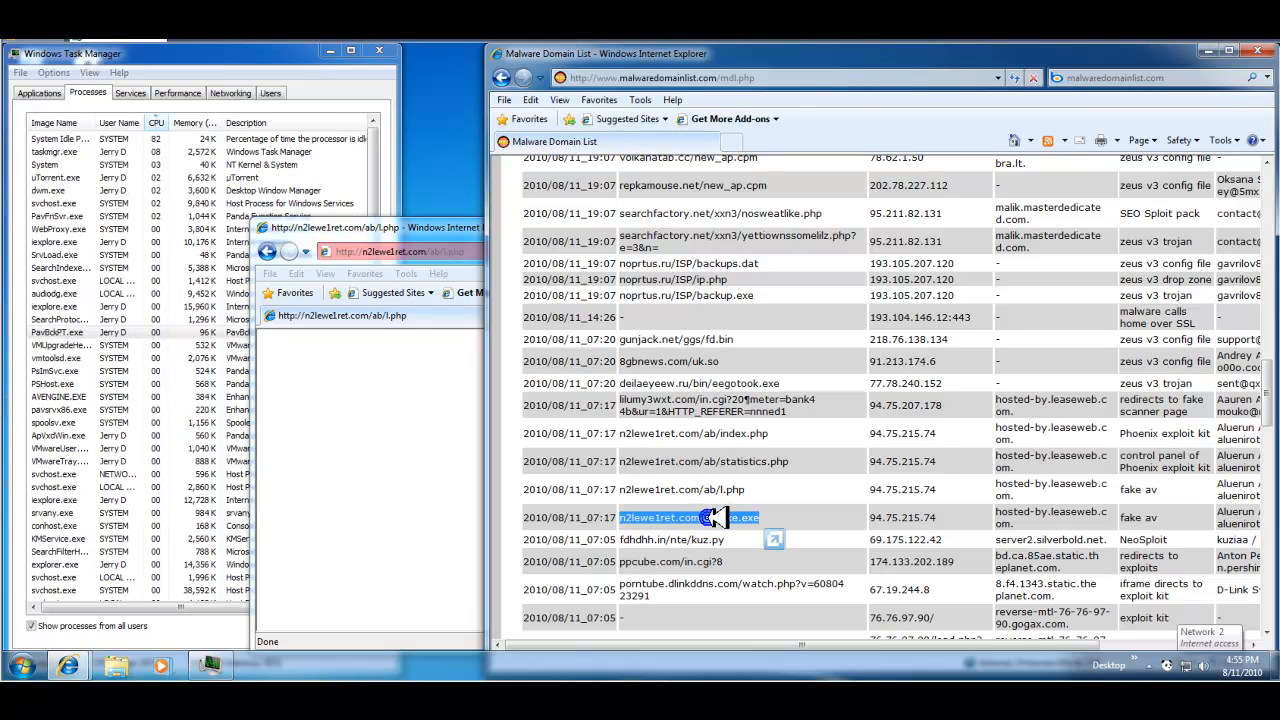
pyautogui.rightClick(708, 517)
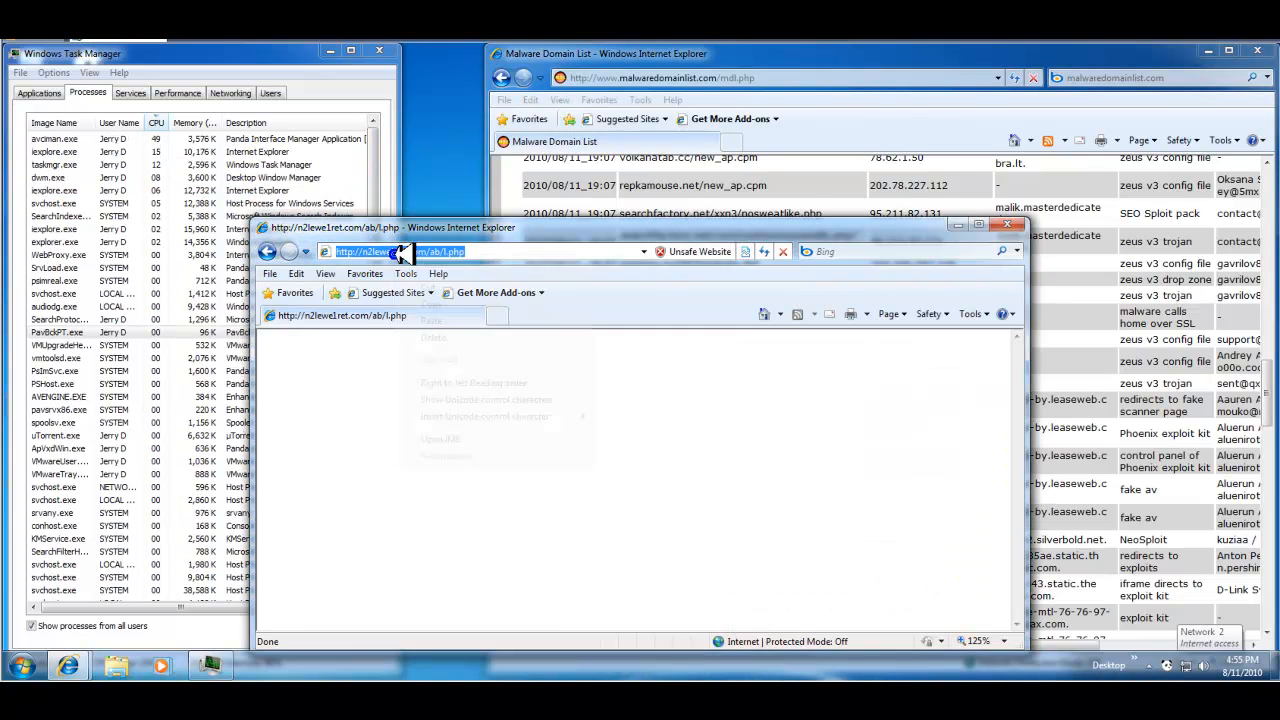
pyautogui.write('n2lewe1ret.com/ab/exe.exe')
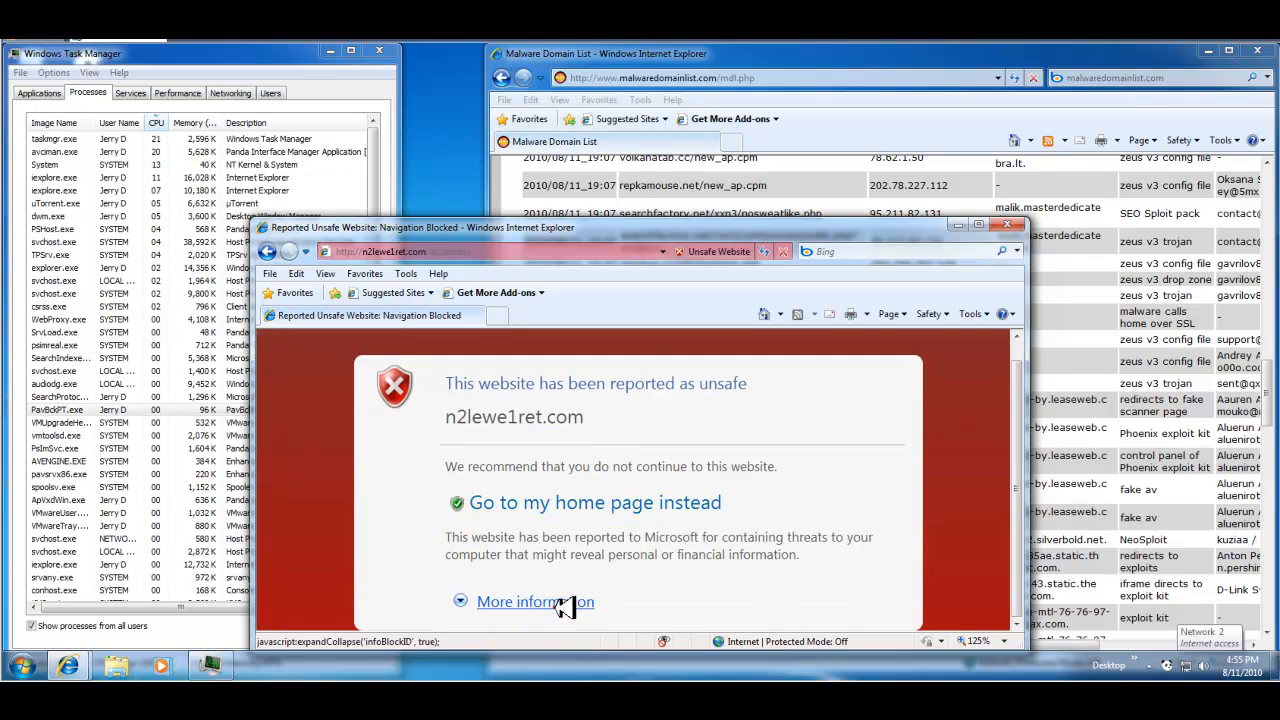
pyautogui.click(535, 602)
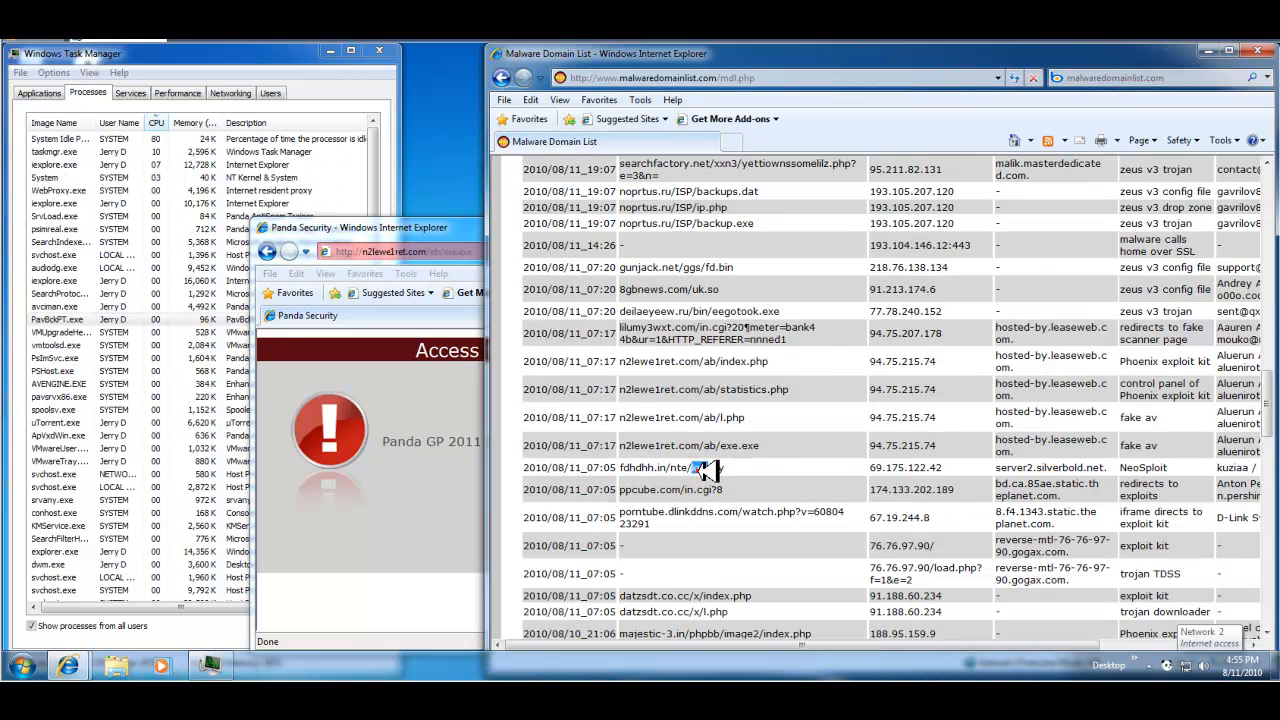
# - Scroll the domain list and enter majestic-3.in/phpbb/image2/exe.exe in the second IE window
pyautogui.rightClick(700, 467)
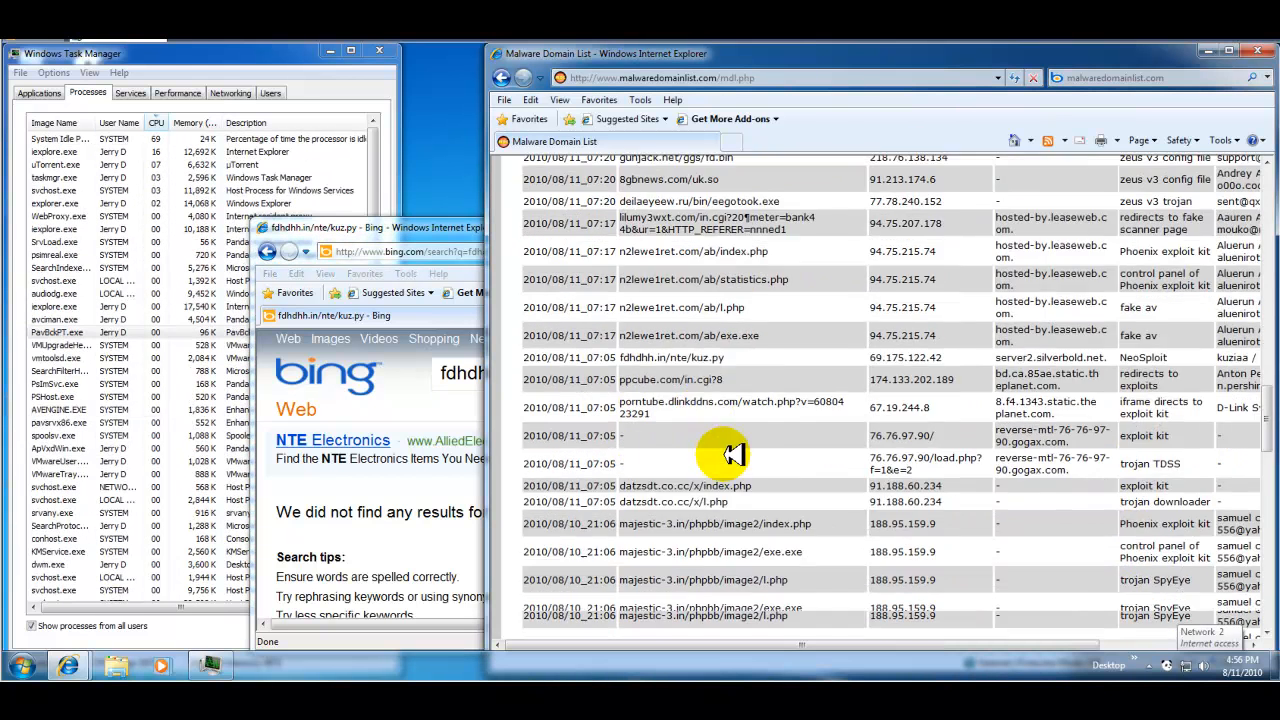
pyautogui.scroll(-3)
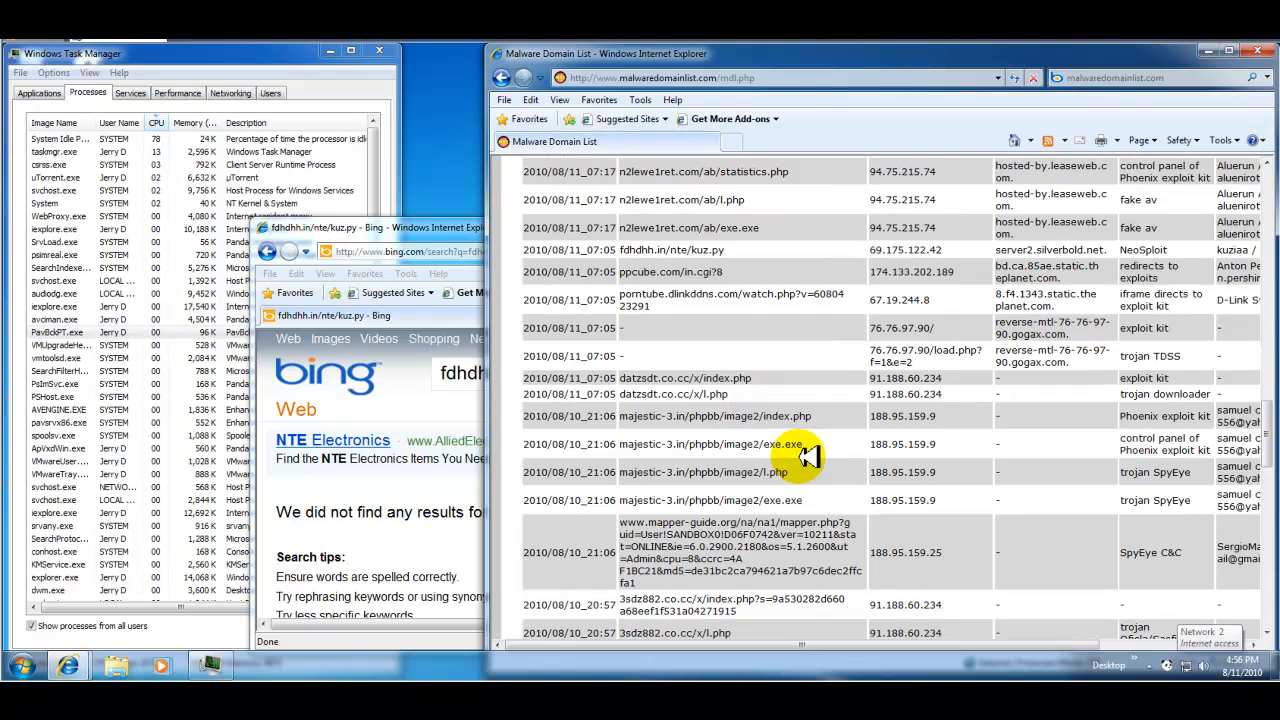
pyautogui.scroll(-3)
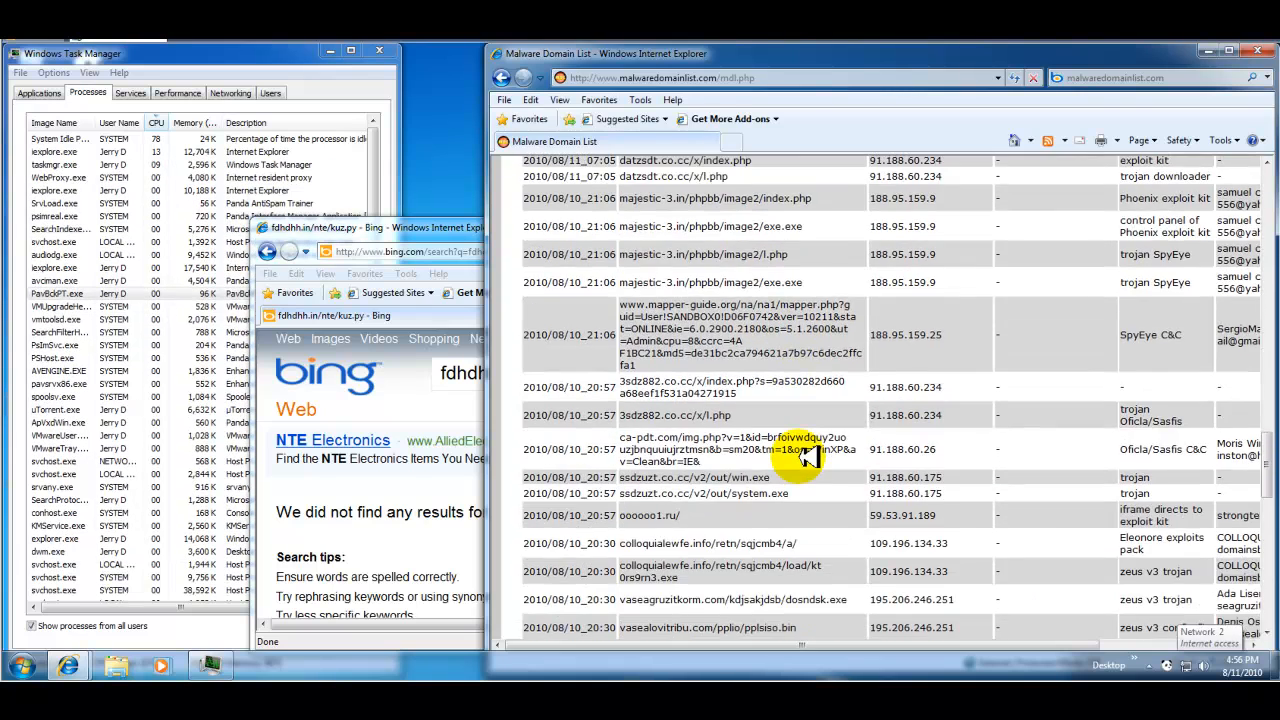
pyautogui.scroll(-3)
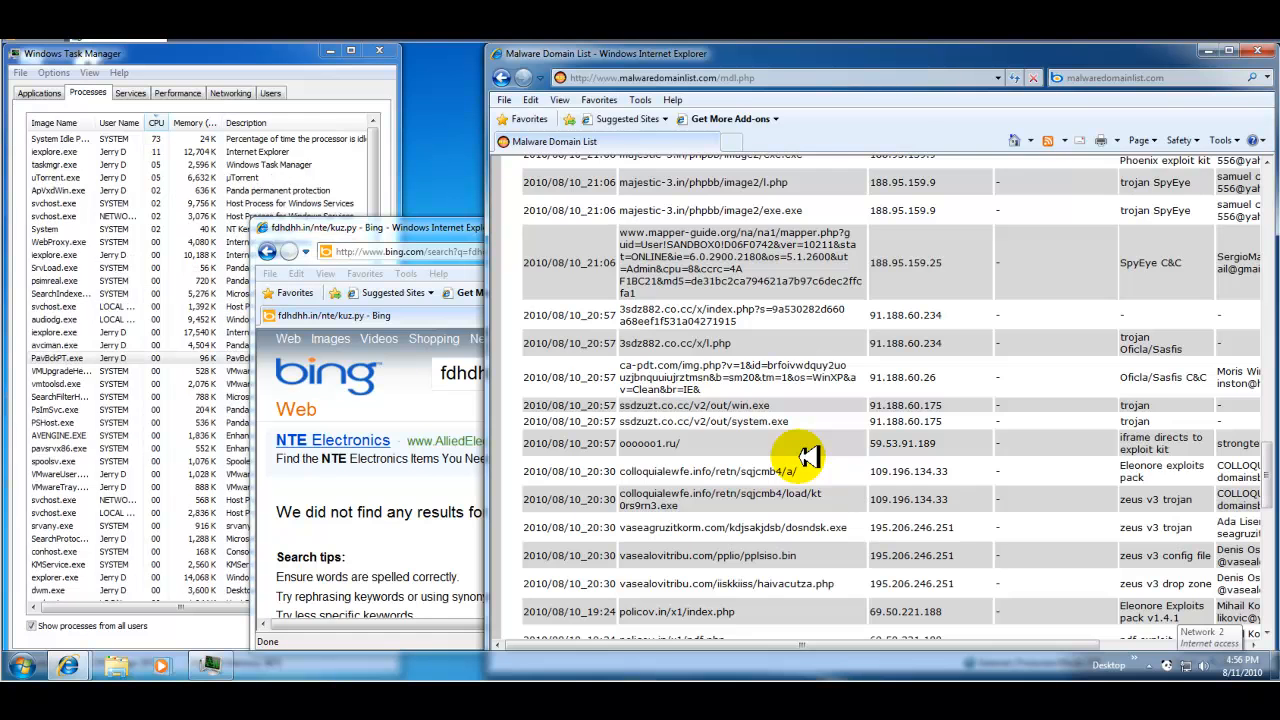
pyautogui.scroll(-3)
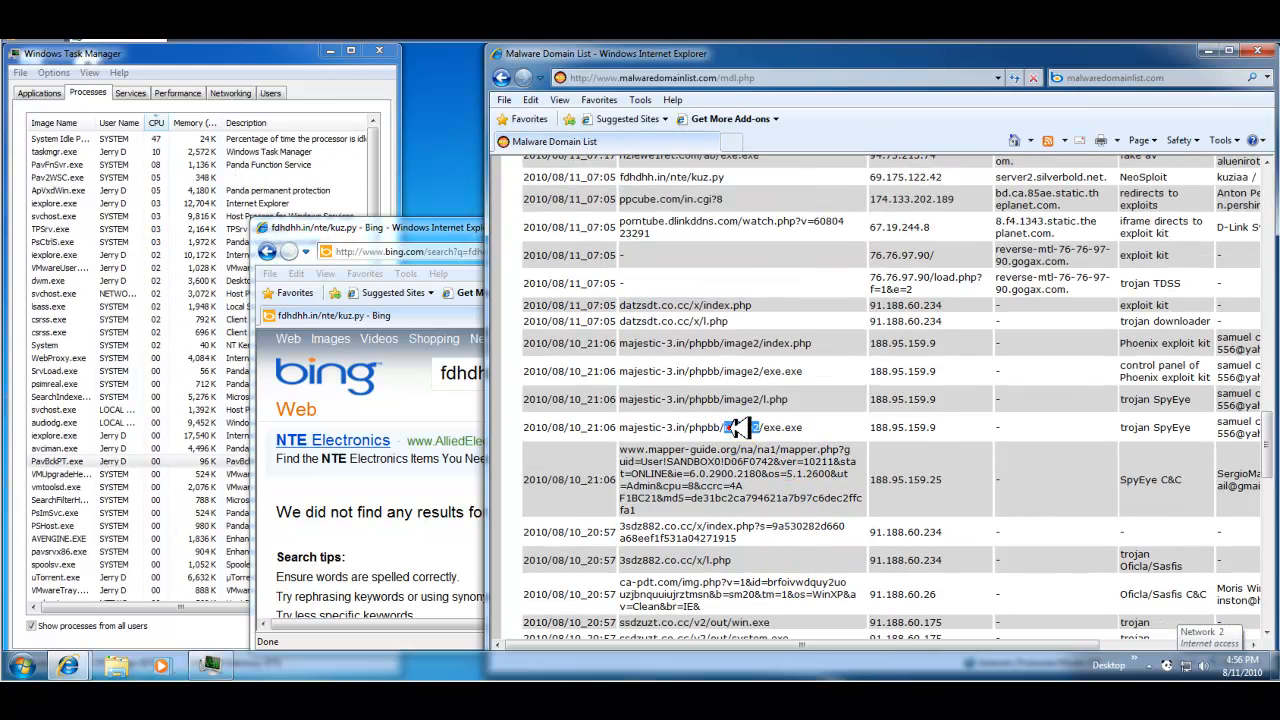
pyautogui.doubleClick(710, 427)
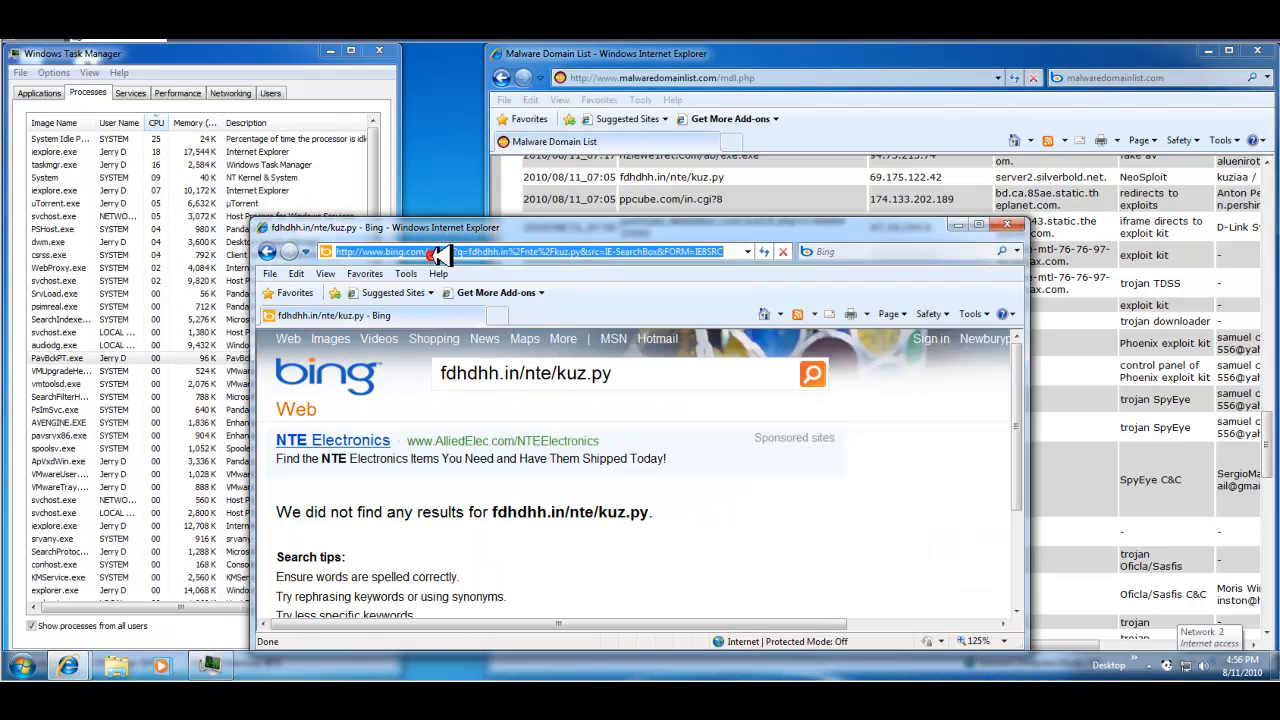
pyautogui.write('majestic-3.in/phpbb/image2/exe.exe')
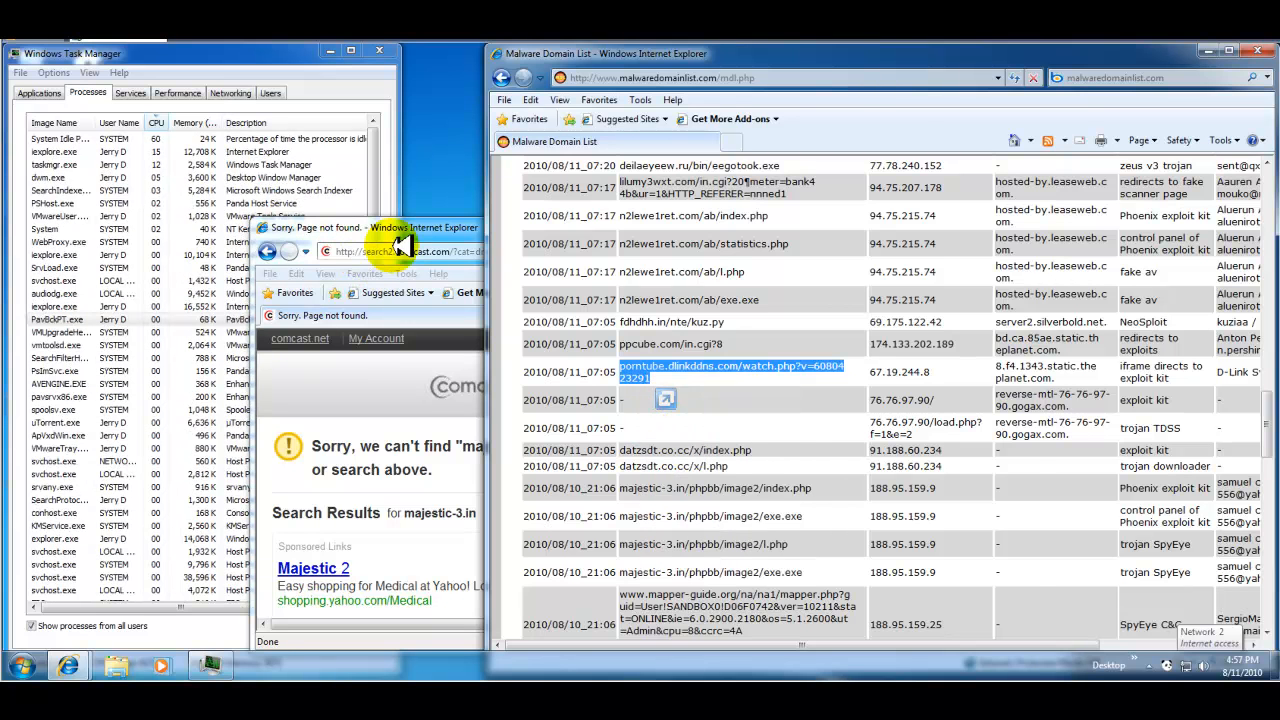
# - Copy the porntube.dlinkddns.com/watch.php entry via its right-click menu
pyautogui.rightClick(470, 251)
pyautogui.write('leninvgorkax.net/ansiu/files/zerobreast.pdf')
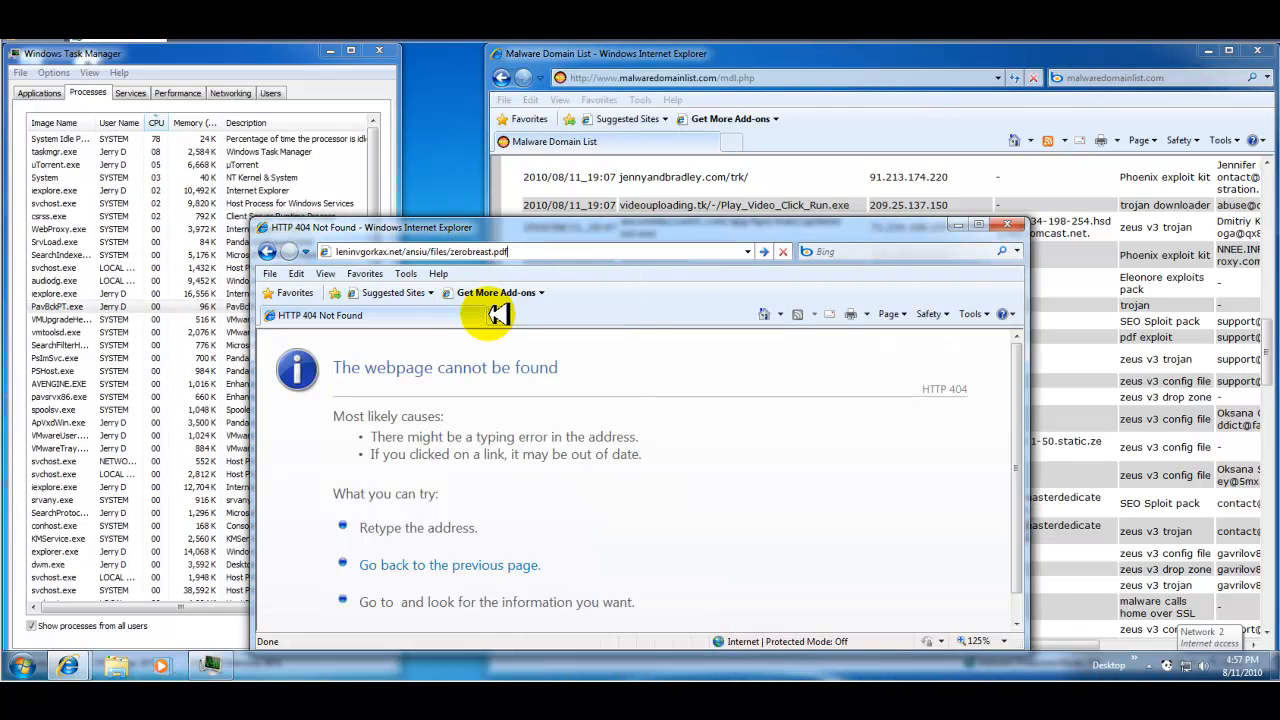
# - Respond to the File Download prompt for leninvgorkax.net's zerobreast.pdf
pyautogui.click(764, 251)
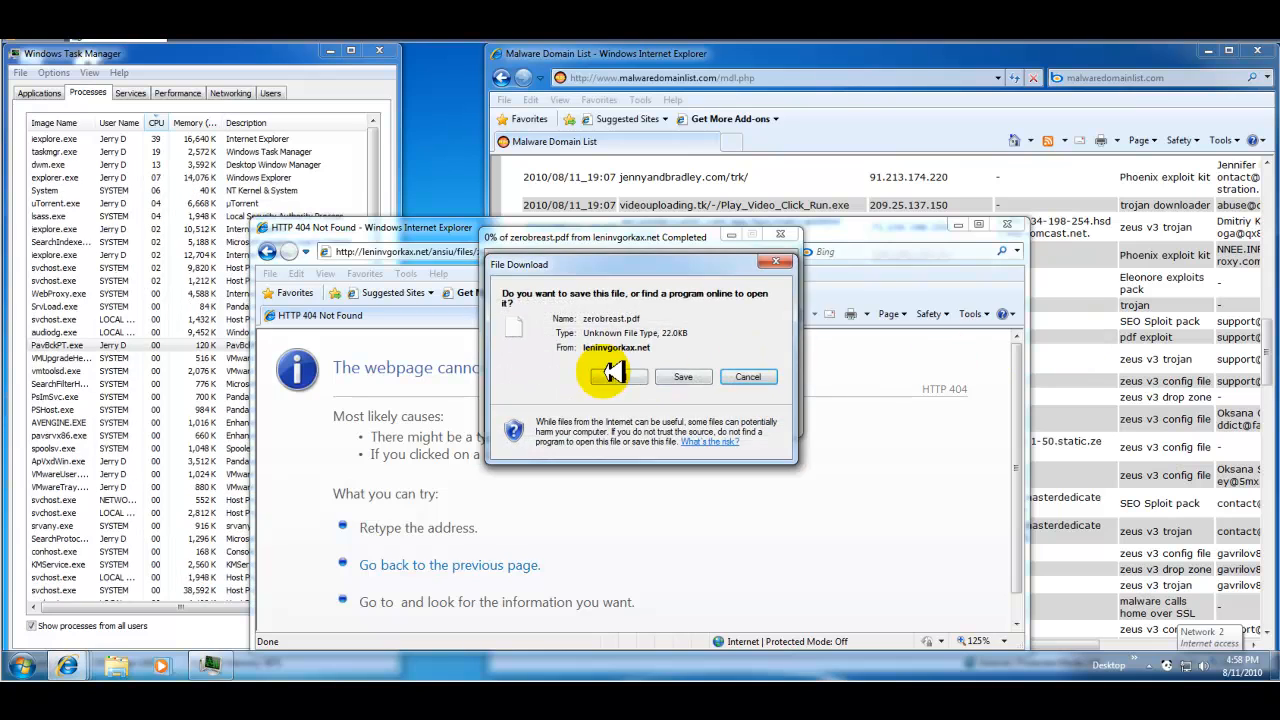
pyautogui.click(747, 376)
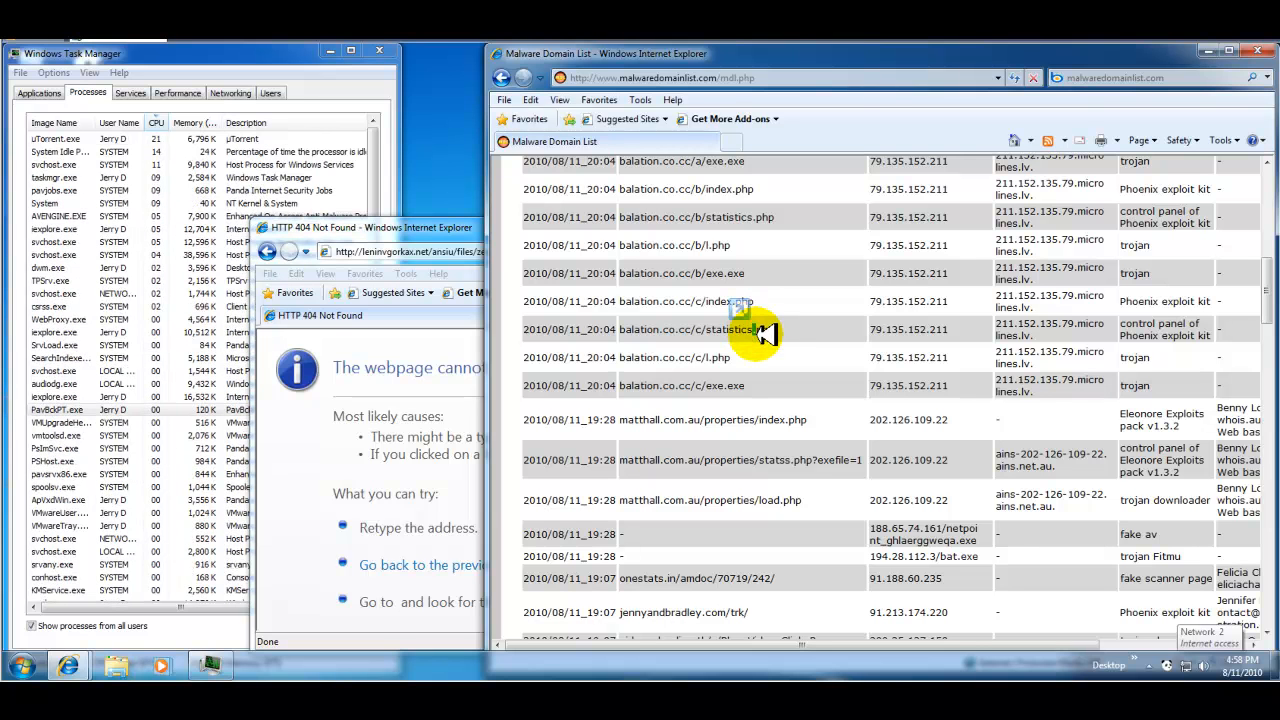
# - Select and copy the balation.co.cc/c/statistics.php link
pyautogui.doubleClick(692, 329)
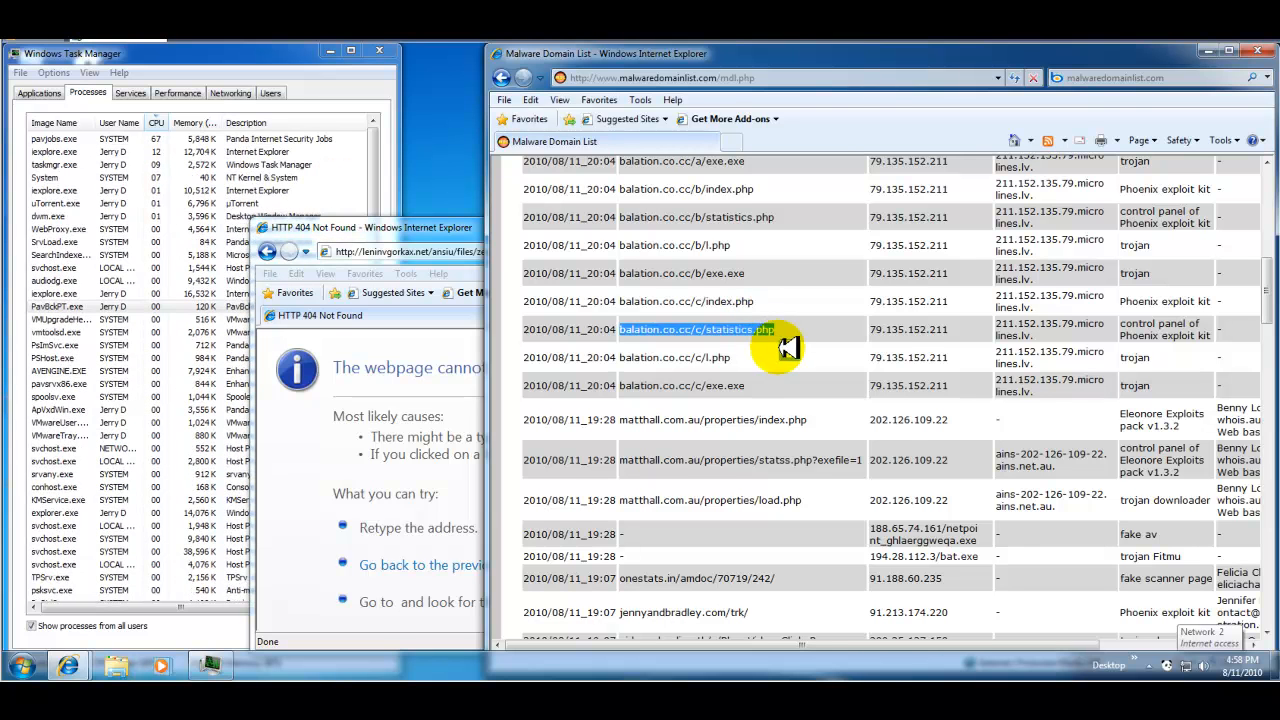
pyautogui.rightClick(750, 330)
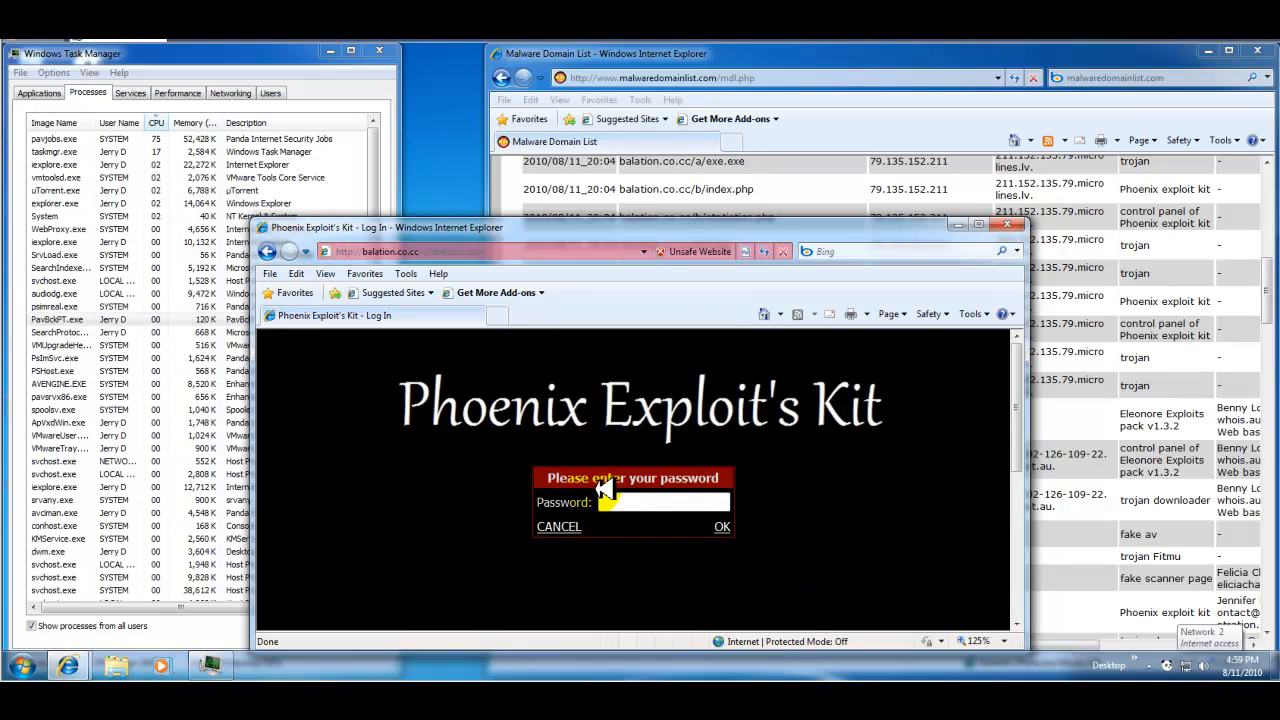
pyautogui.moveTo(1021, 415)
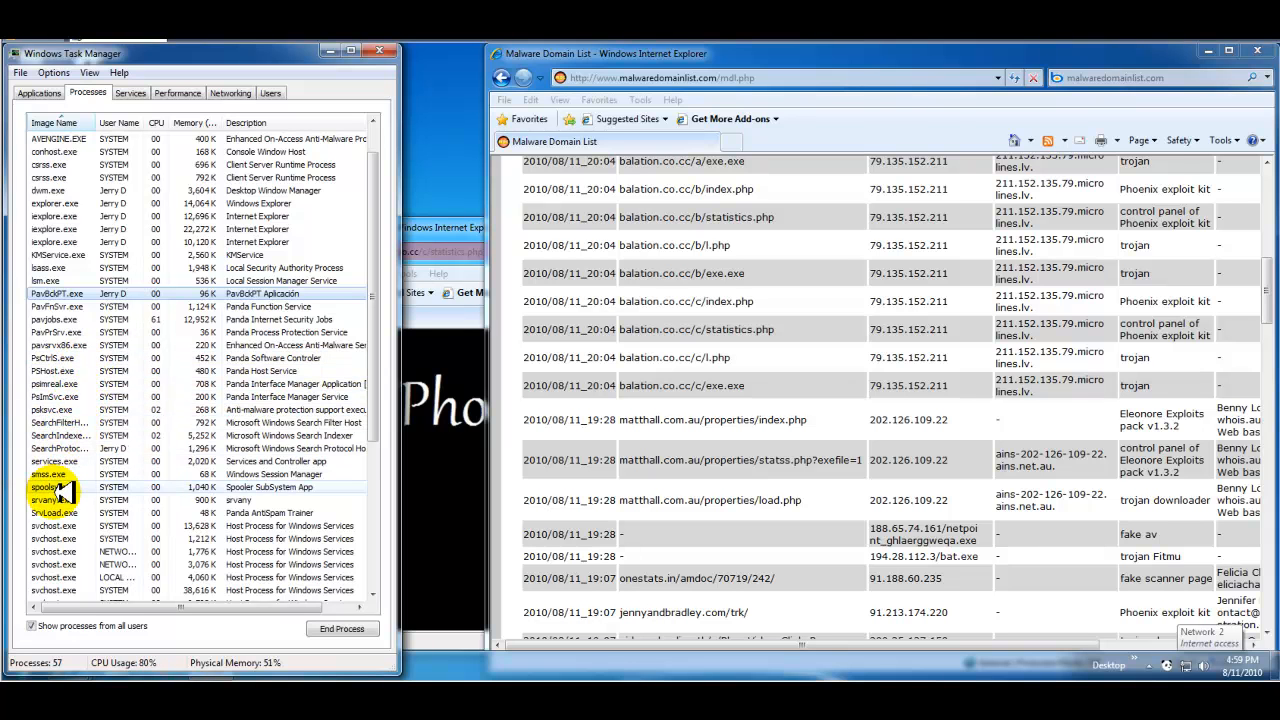
pyautogui.scroll(-3)
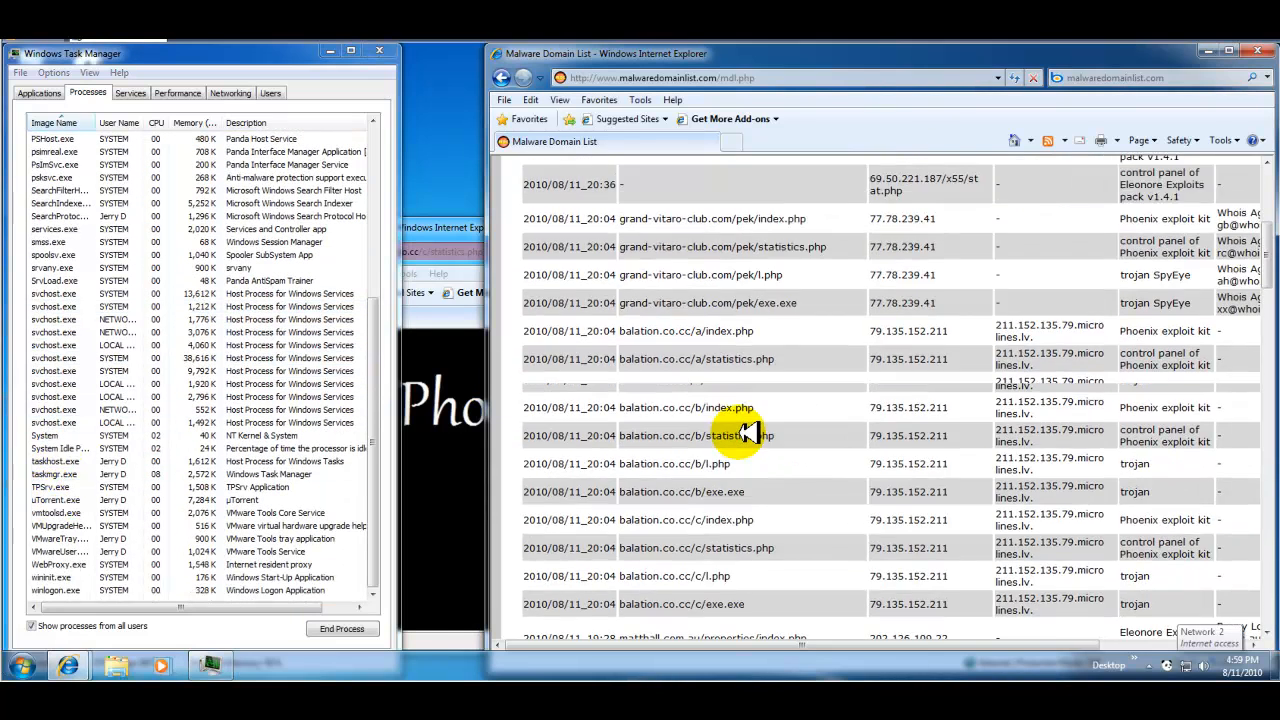
pyautogui.scroll(3)
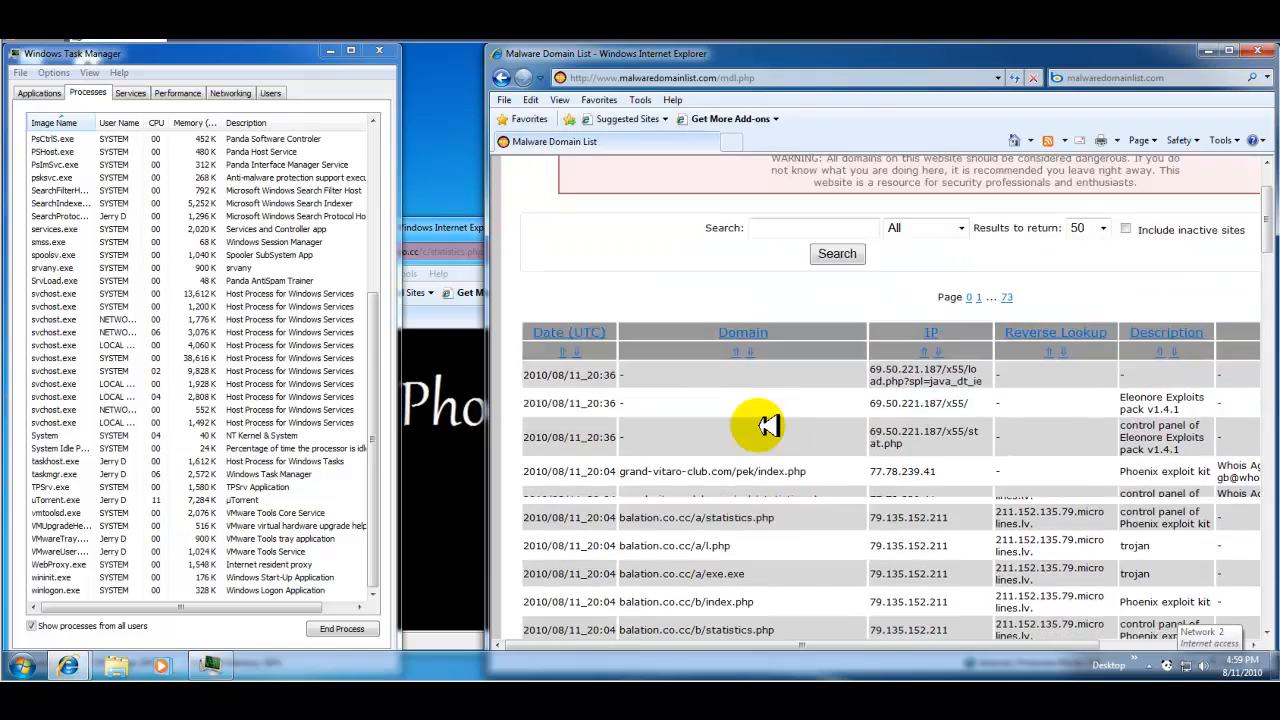
pyautogui.scroll(-3)
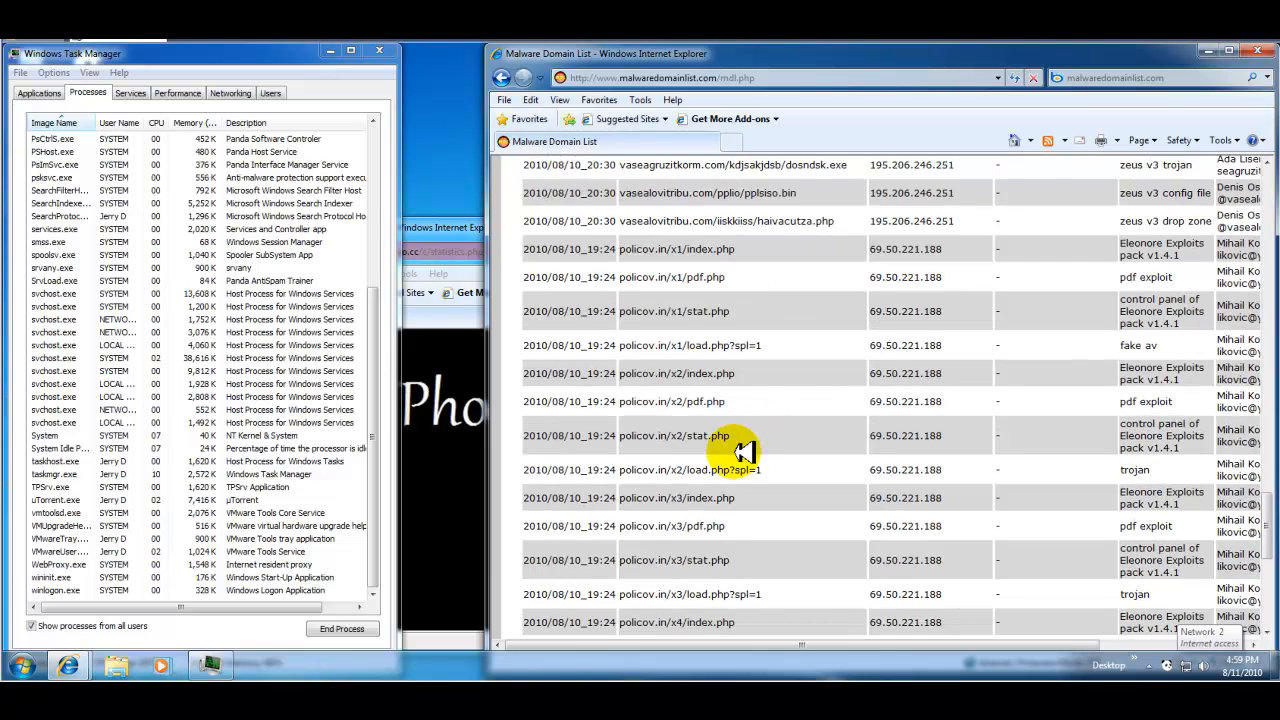
pyautogui.scroll(-3)
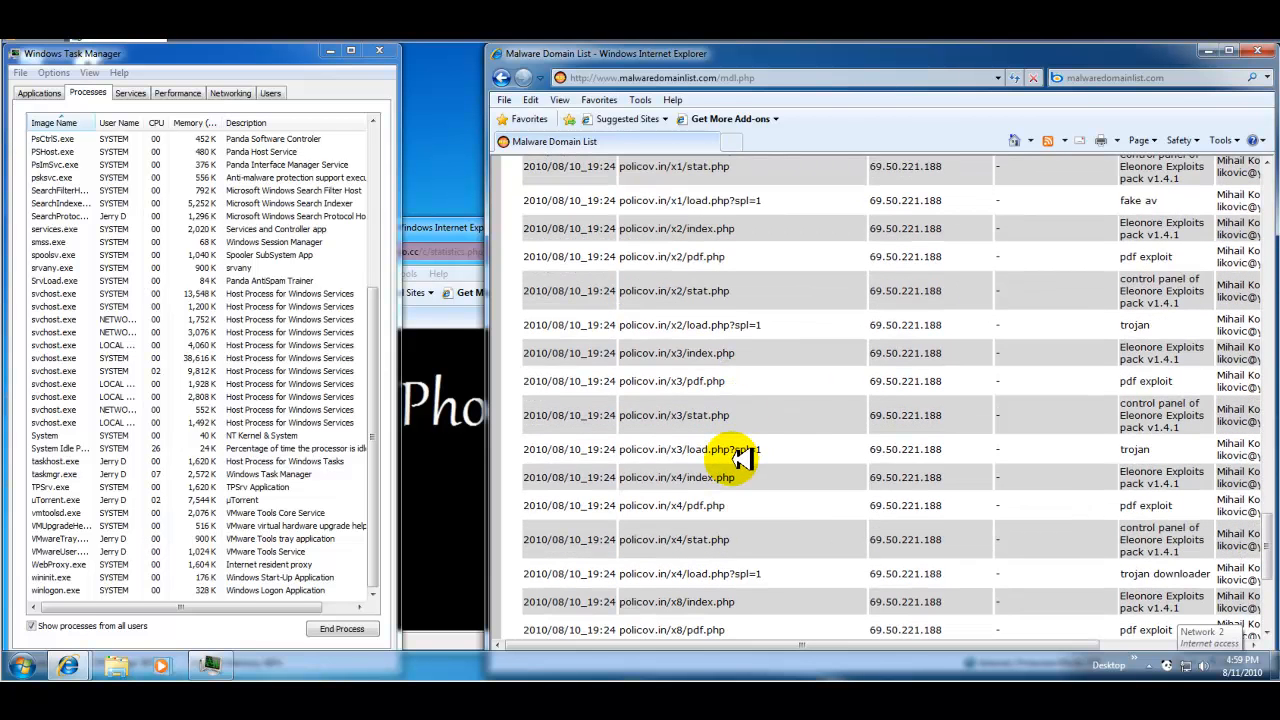
pyautogui.scroll(-3)
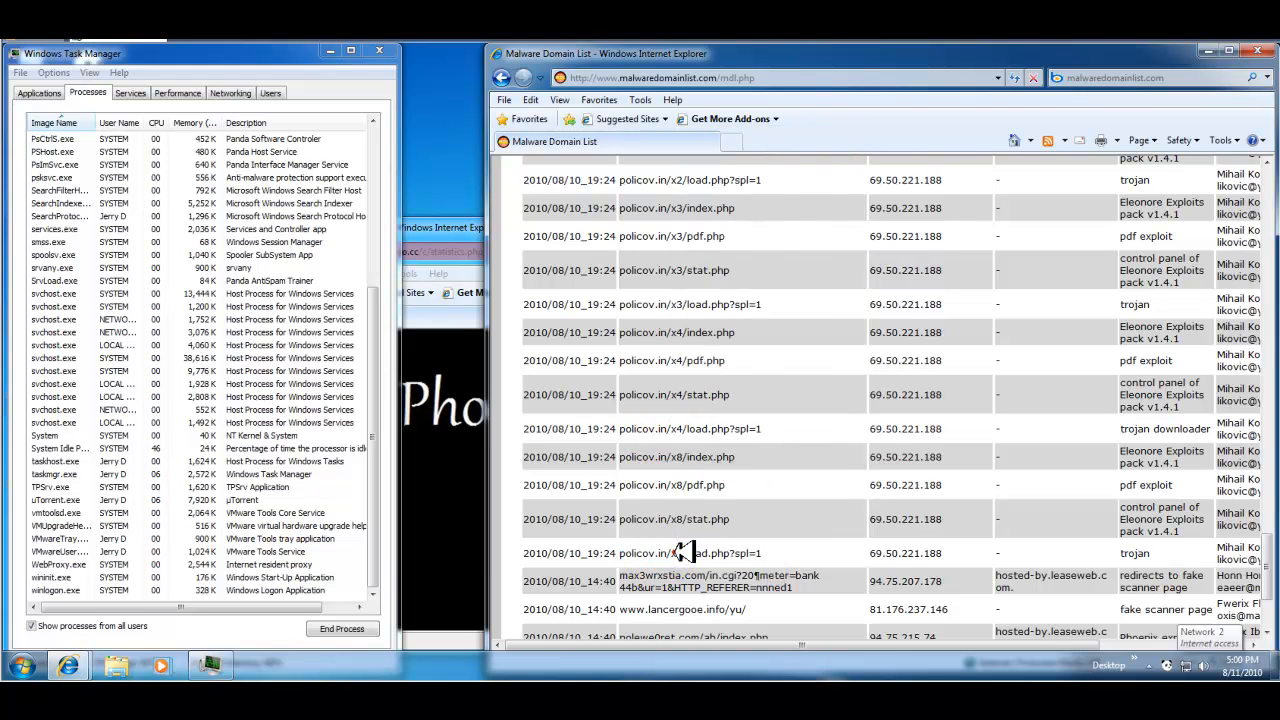
# - Copy policov.in/x8/load.php?spl=1 and enter it as the second window's address
pyautogui.rightClick(683, 553)
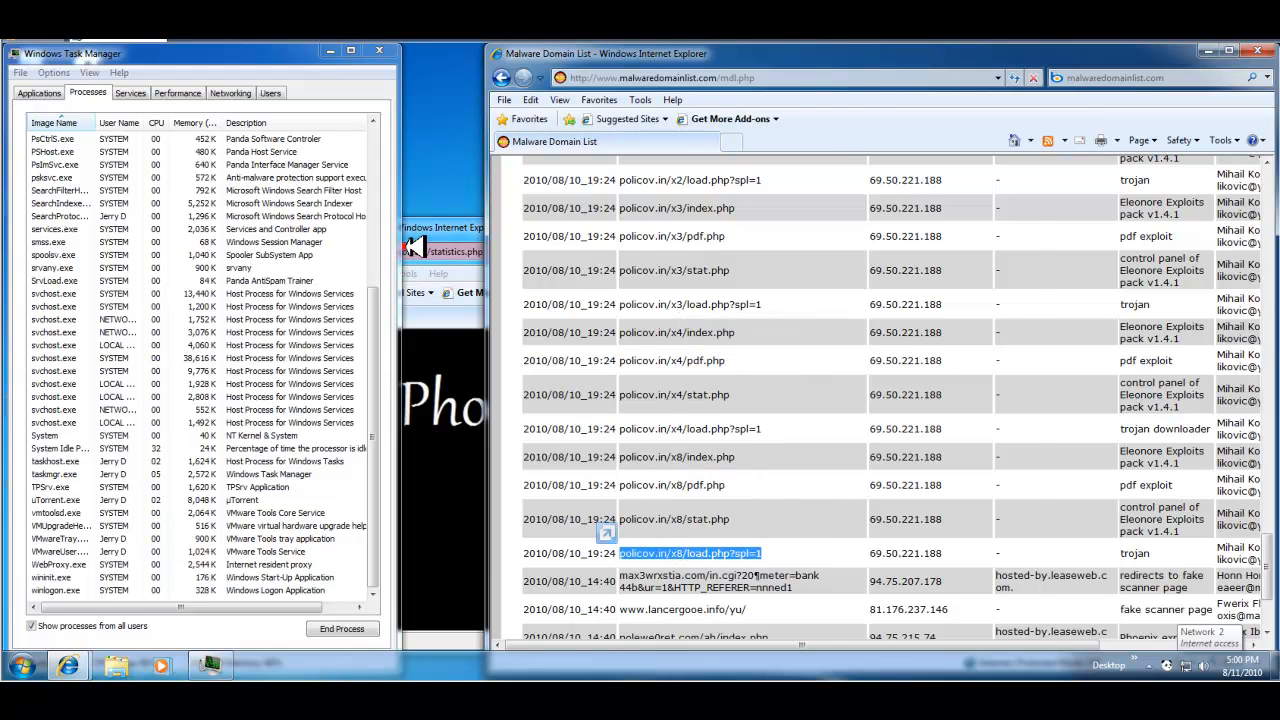
pyautogui.rightClick(450, 251)
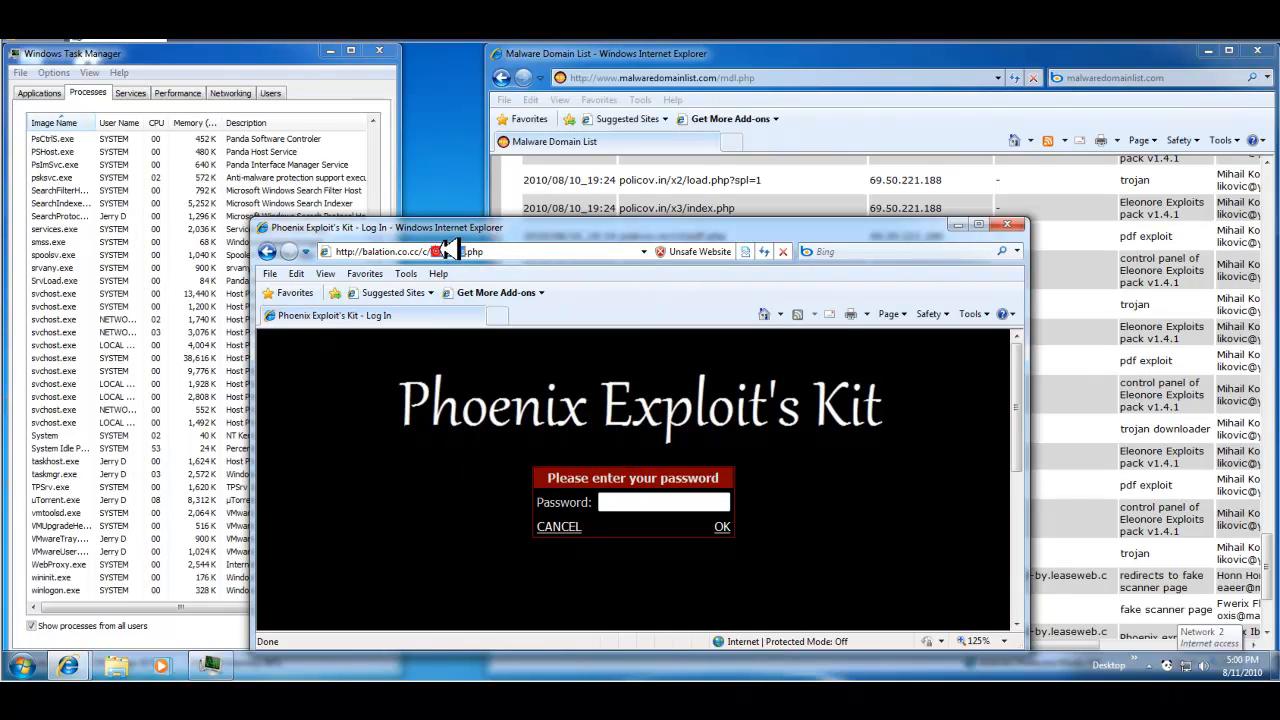
pyautogui.write('policov.in/x8/load.php?spl=1')
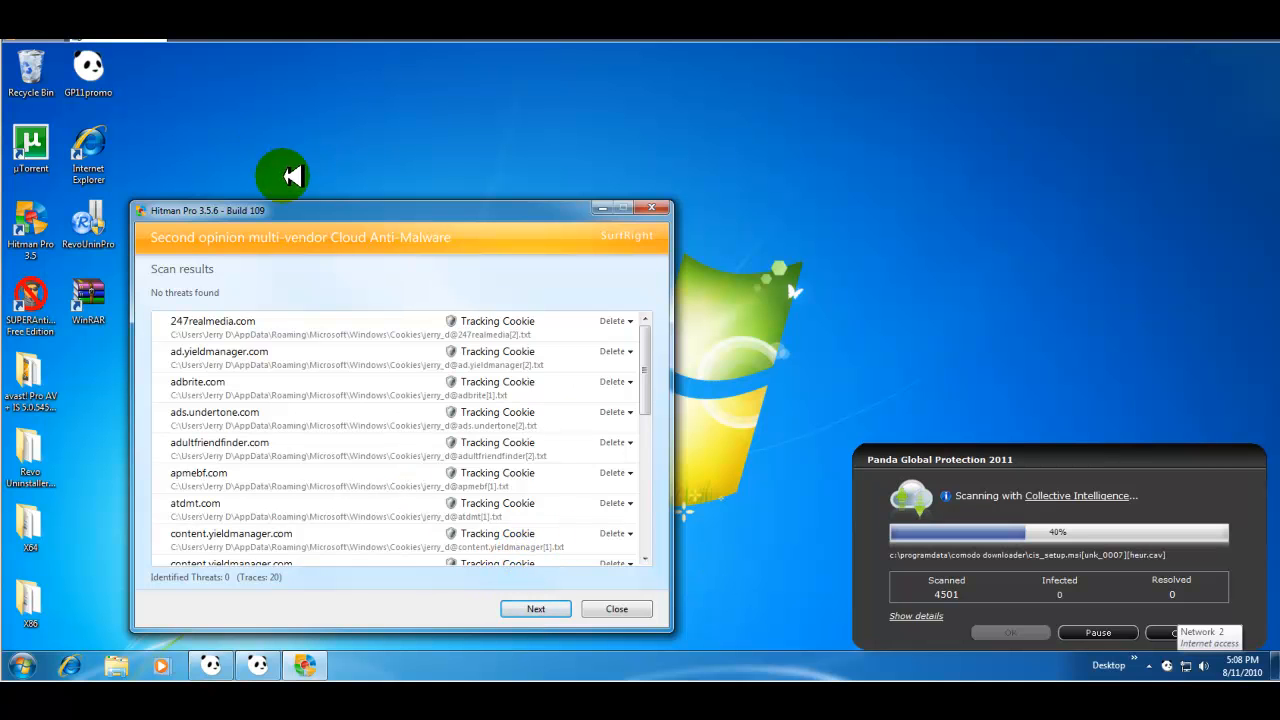
pyautogui.moveTo(392, 176)
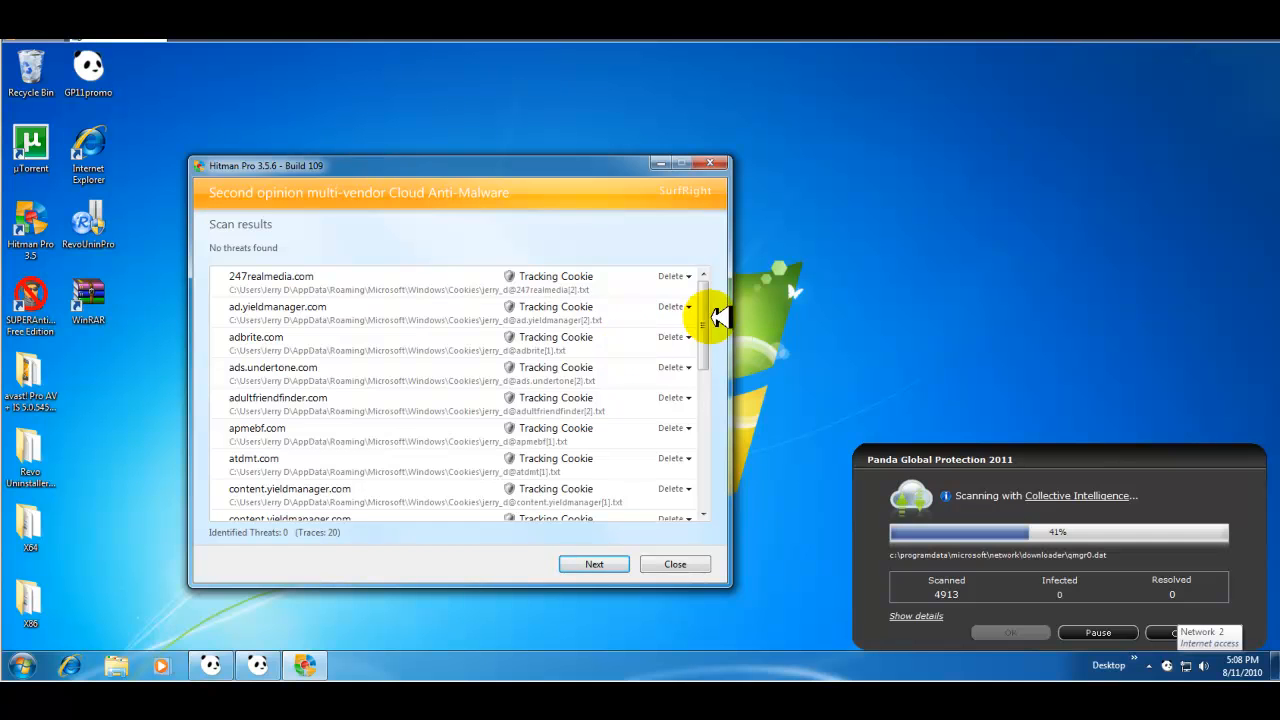
# - Review Hitman Pro's tracking-cookie-only results and continue to the next page
pyautogui.scroll(-3)
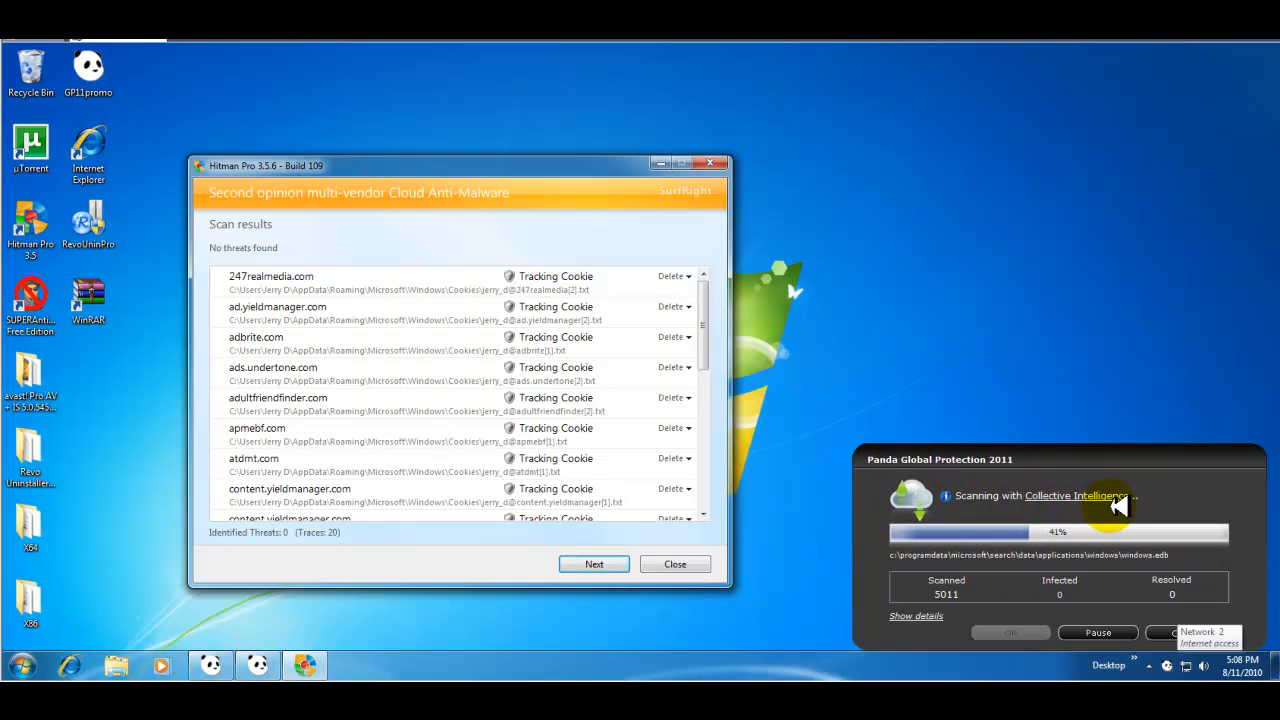
pyautogui.moveTo(1060, 561)
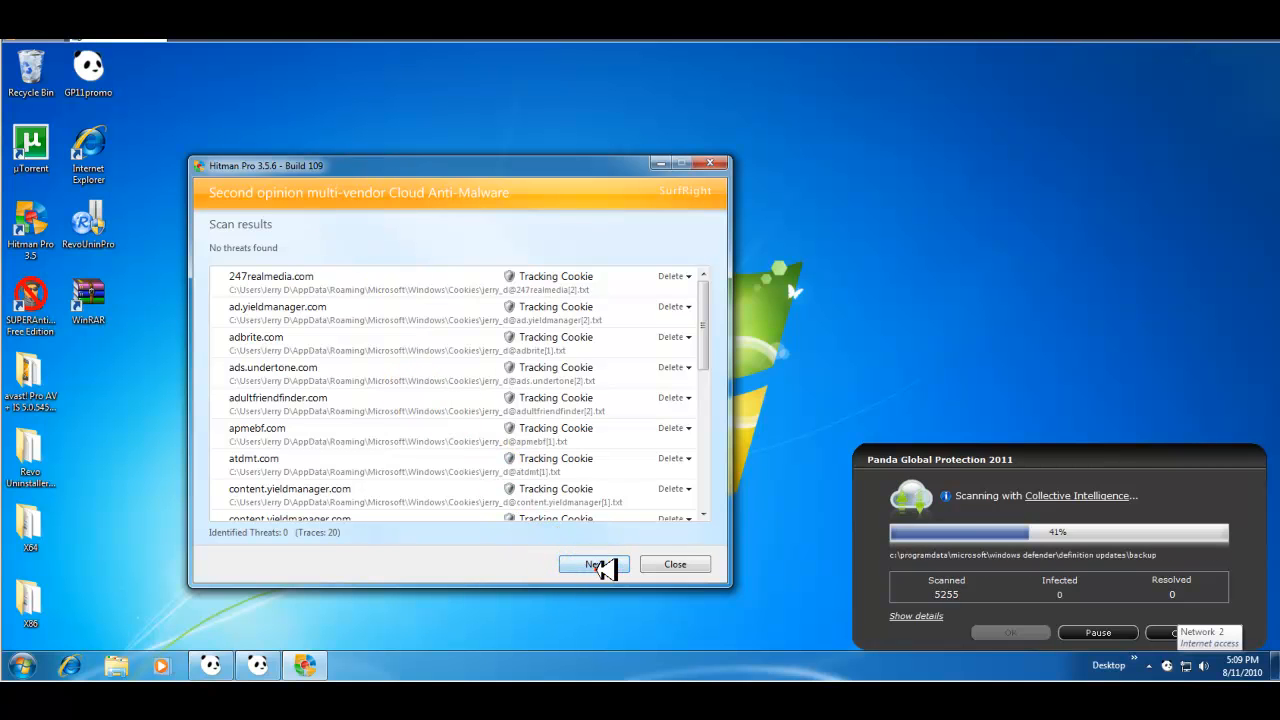
pyautogui.click(592, 564)
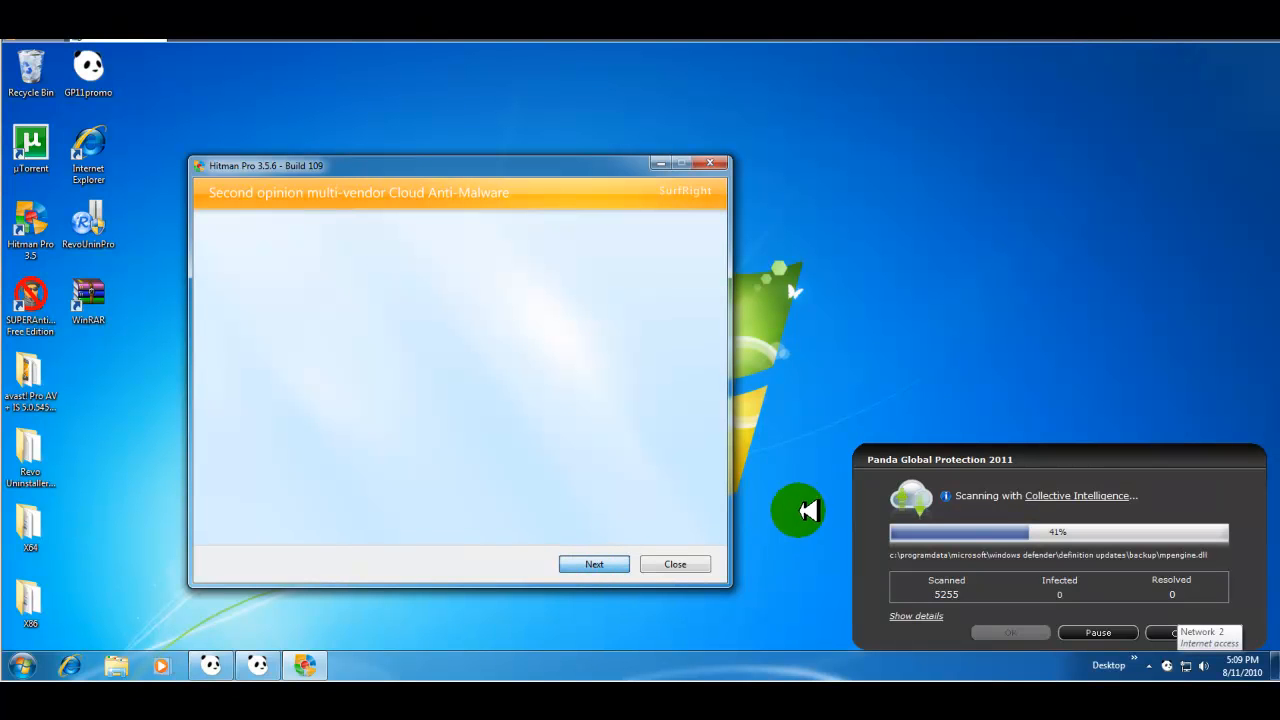
pyautogui.click(593, 564)
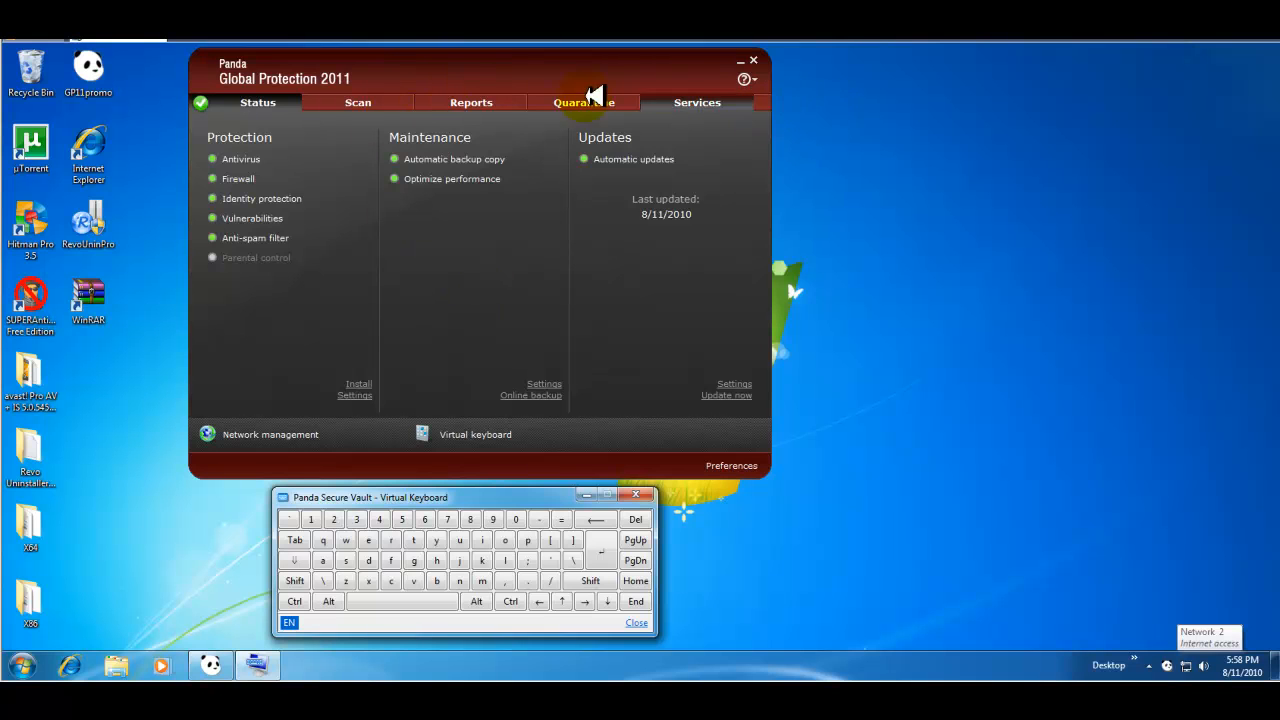
pyautogui.moveTo(380, 166)
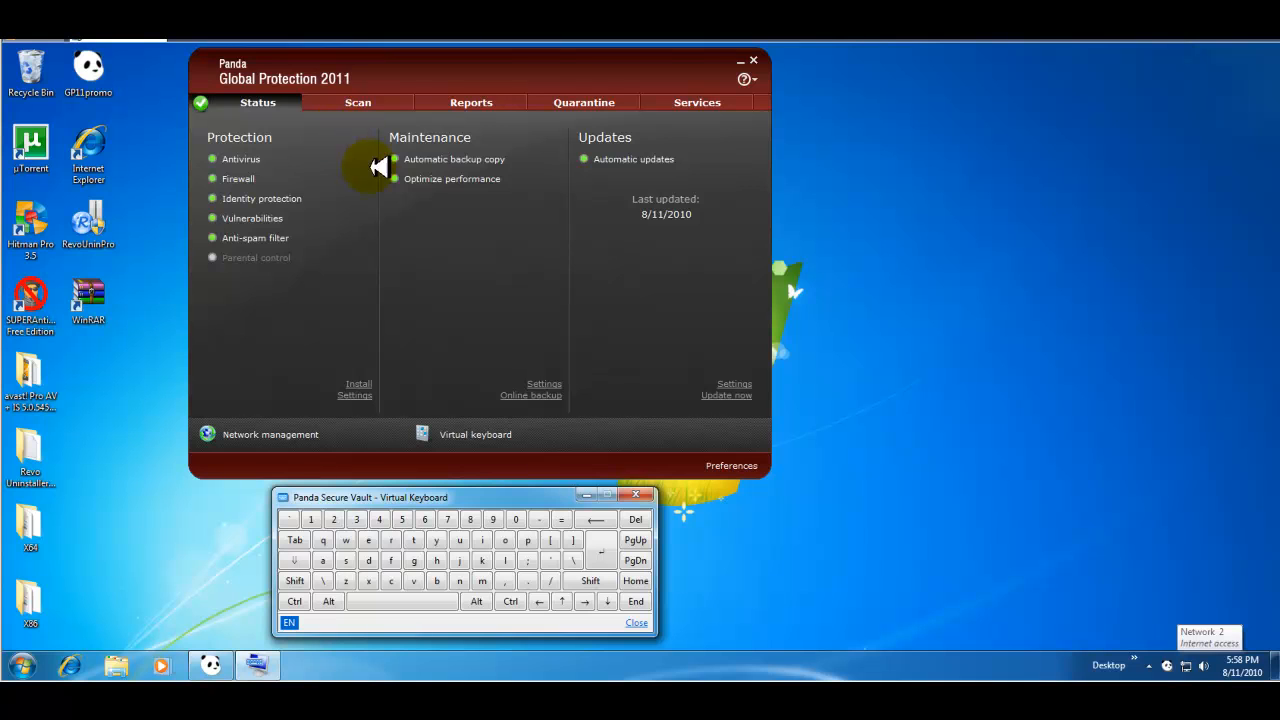